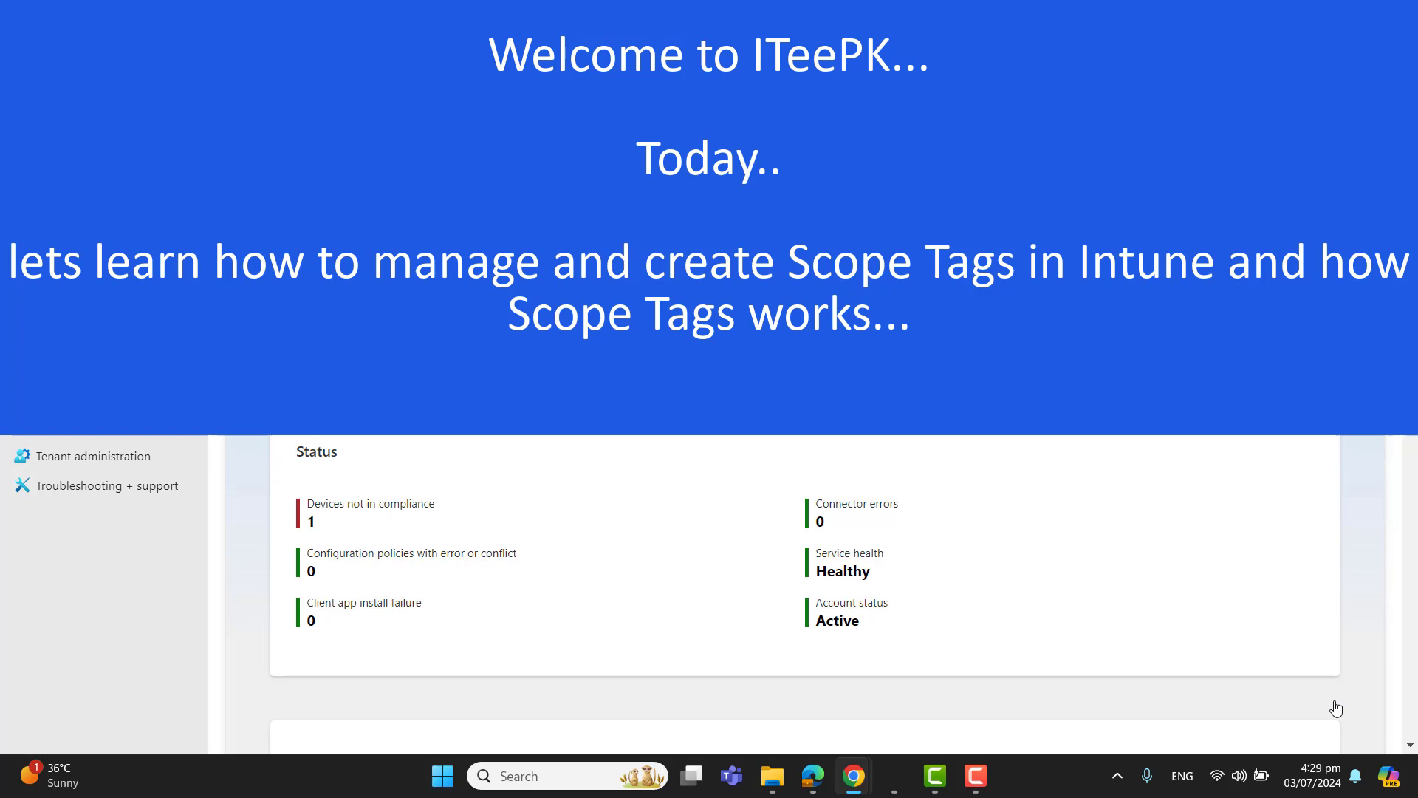
mouse_move(1353, 703)
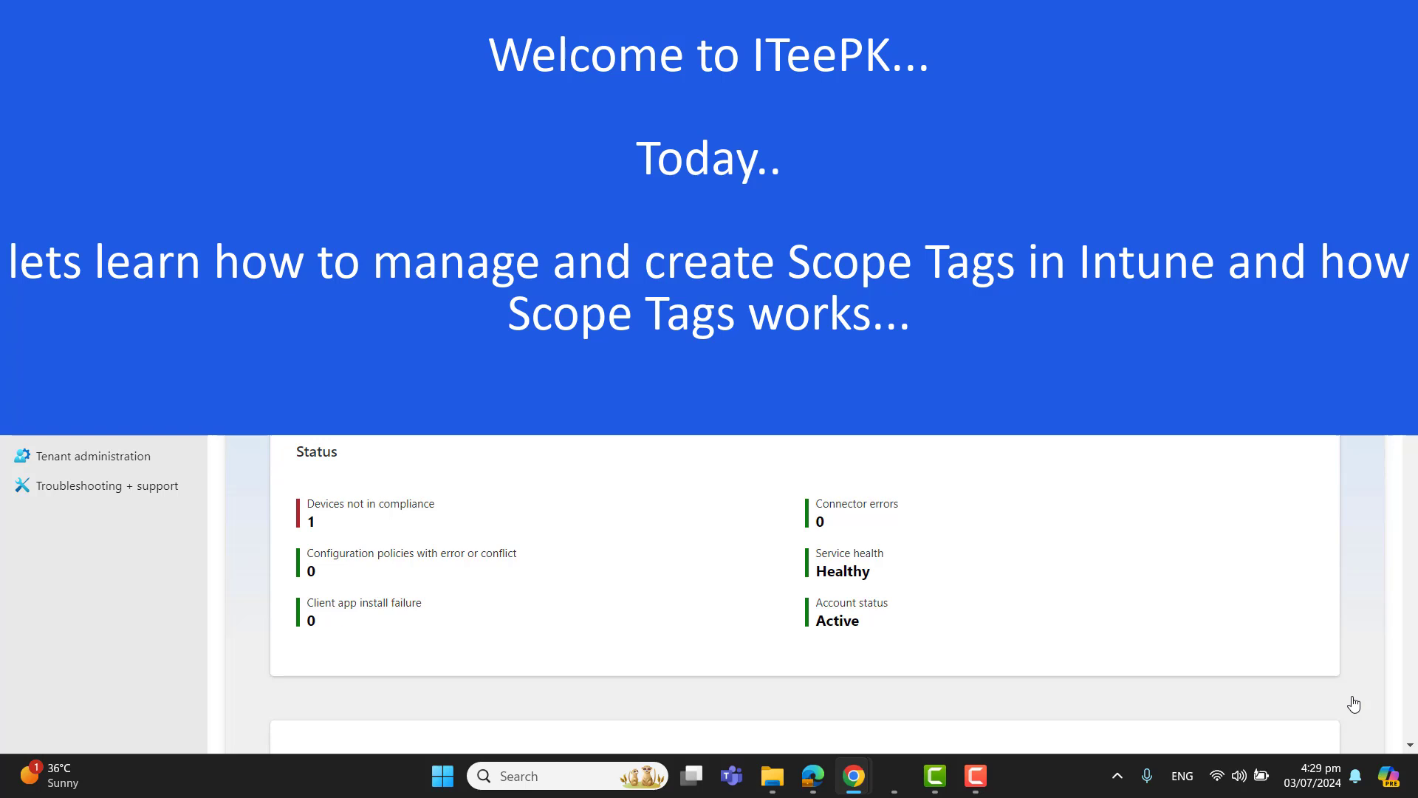
mouse_move(1037, 723)
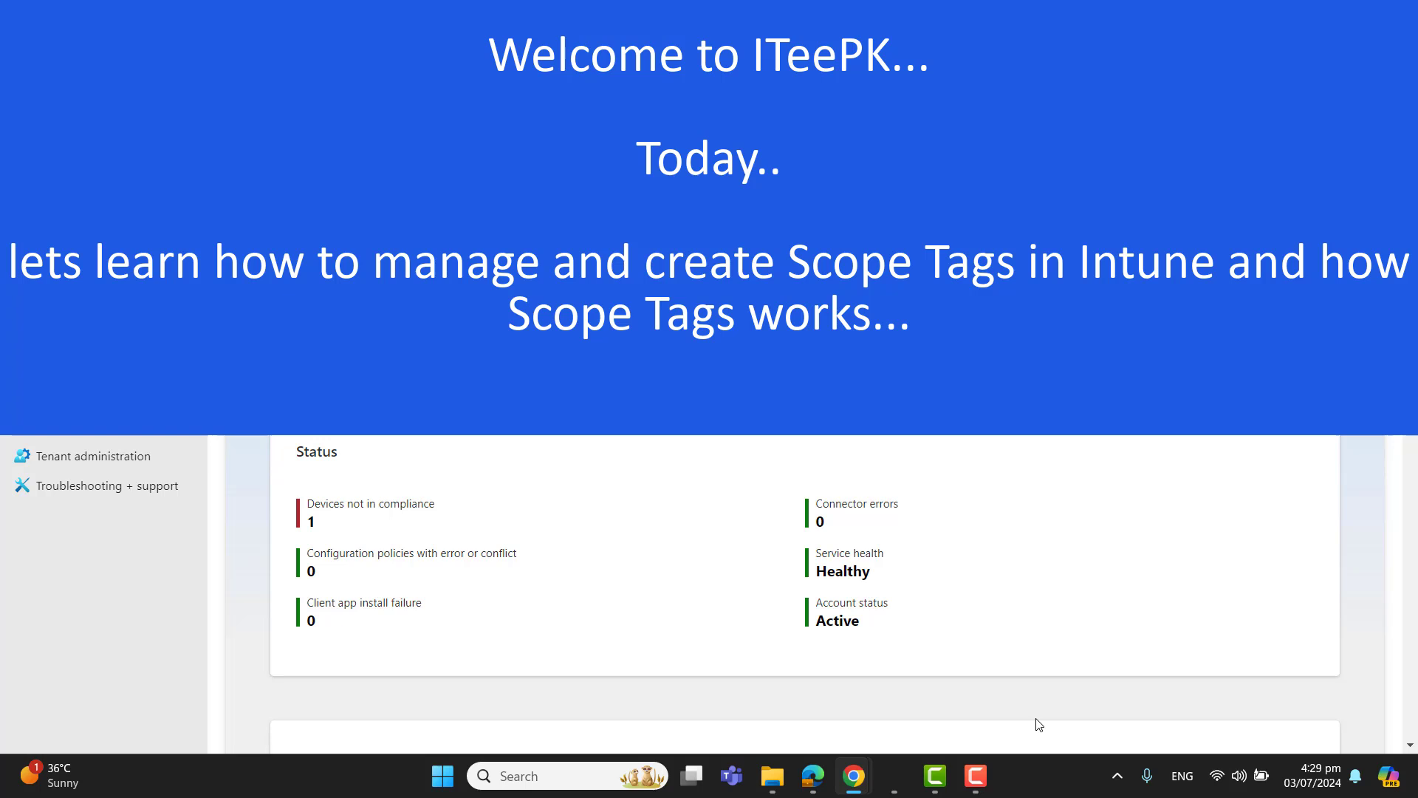
mouse_move(1338, 712)
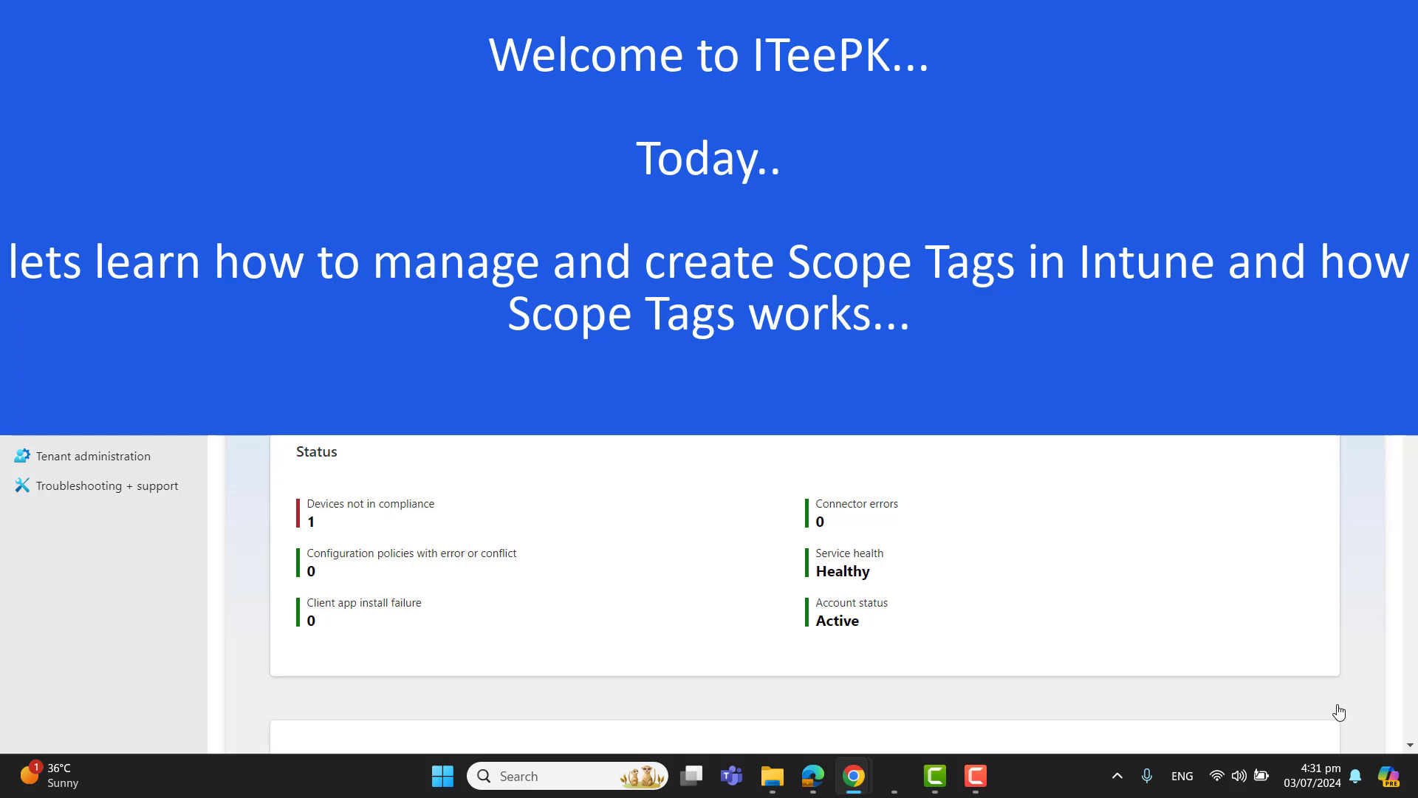
mouse_move(1344, 717)
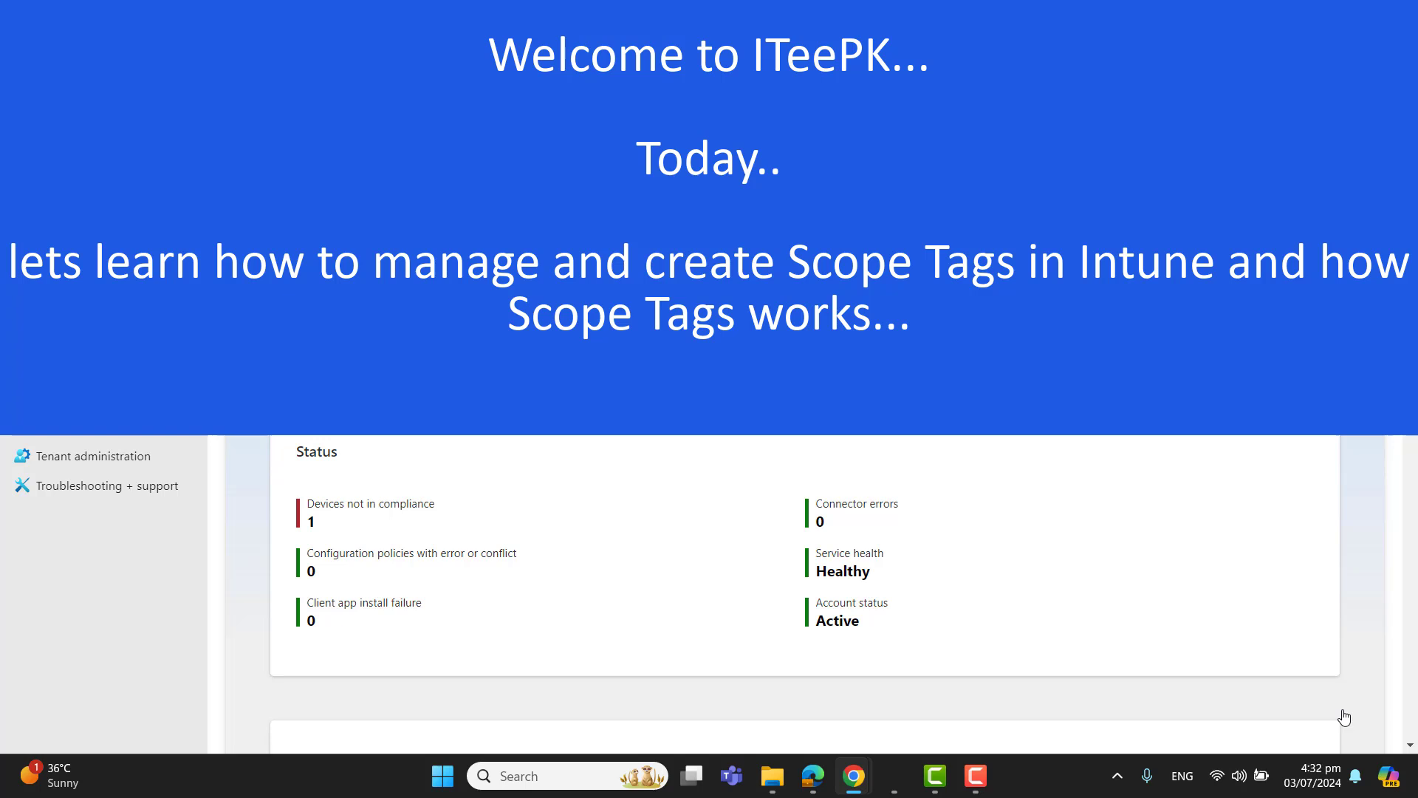
mouse_move(1338, 694)
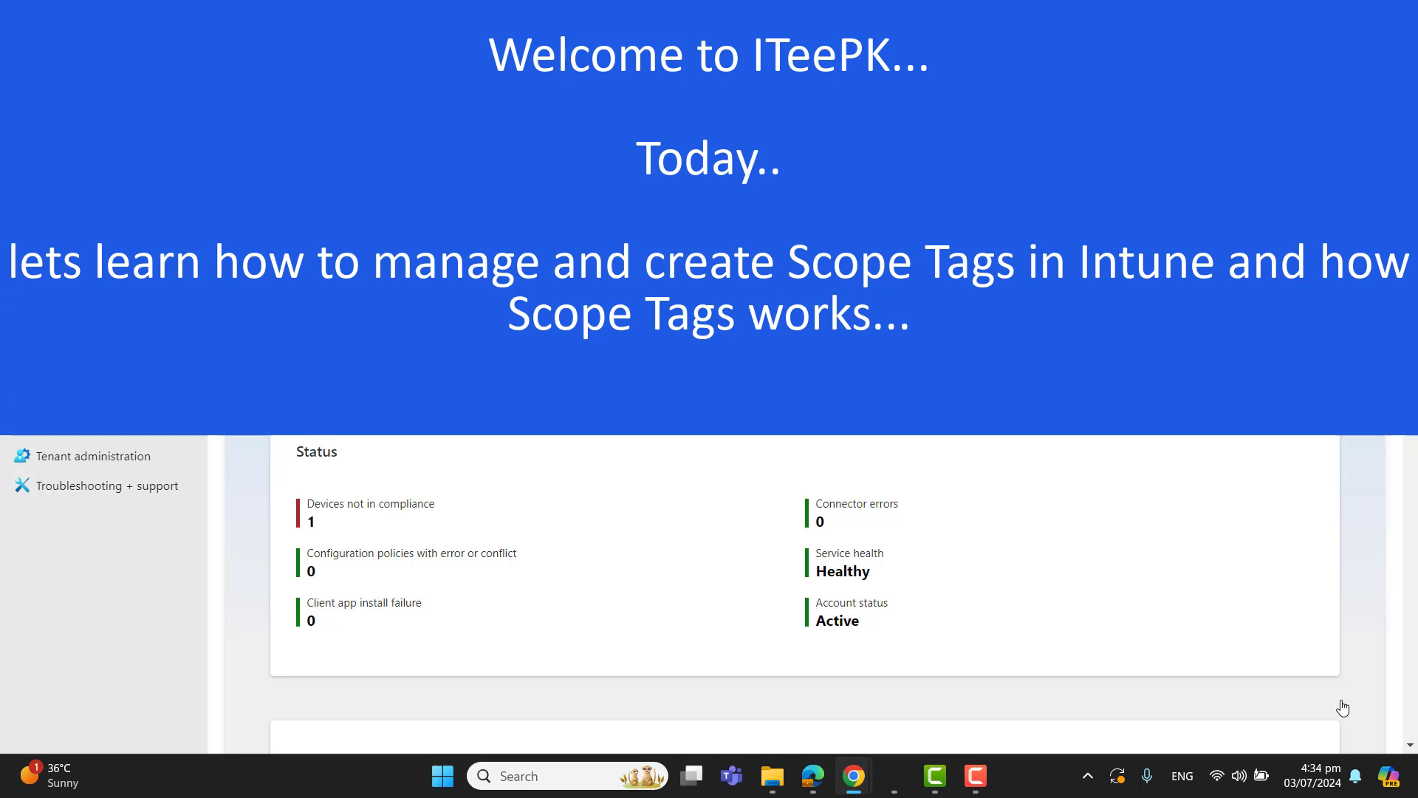
mouse_move(1359, 731)
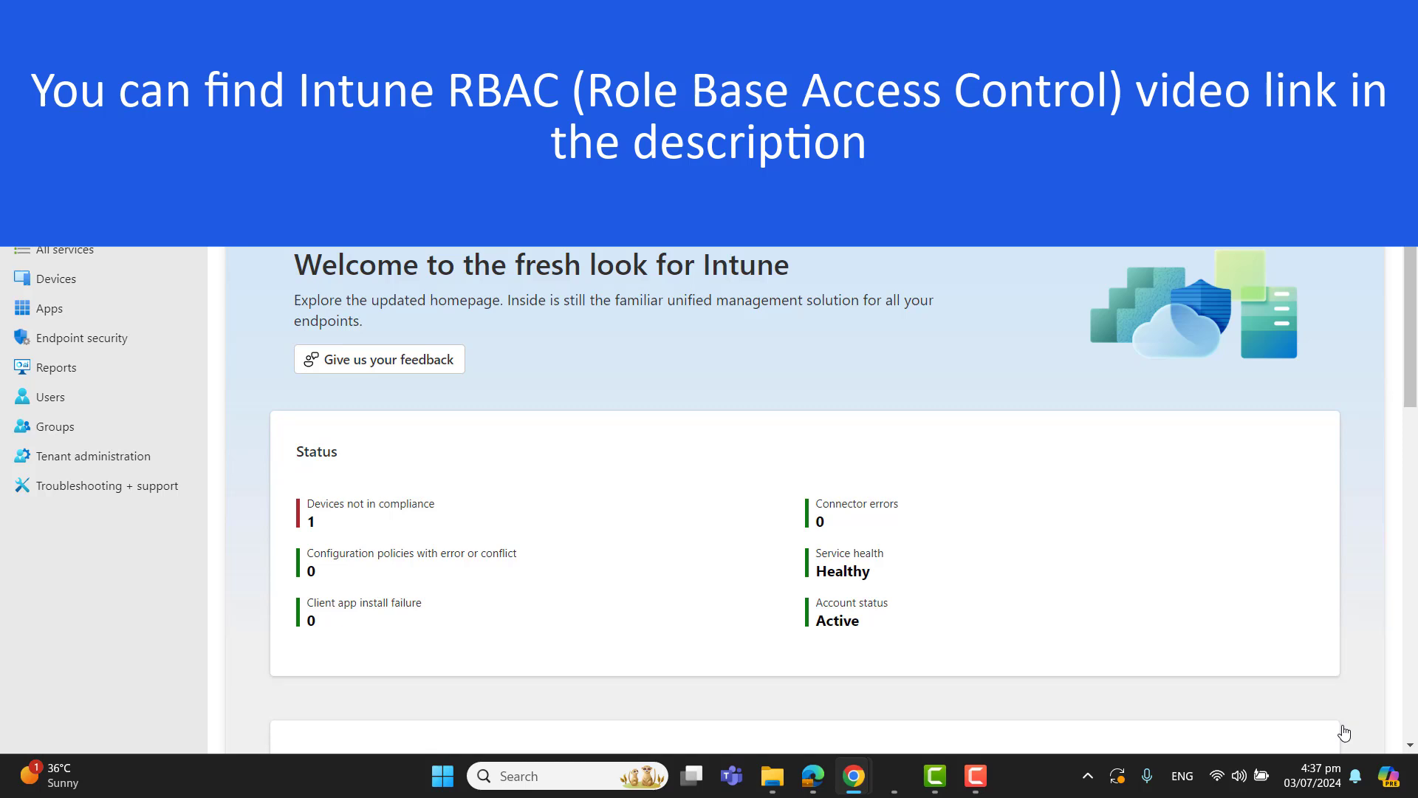
mouse_move(1347, 726)
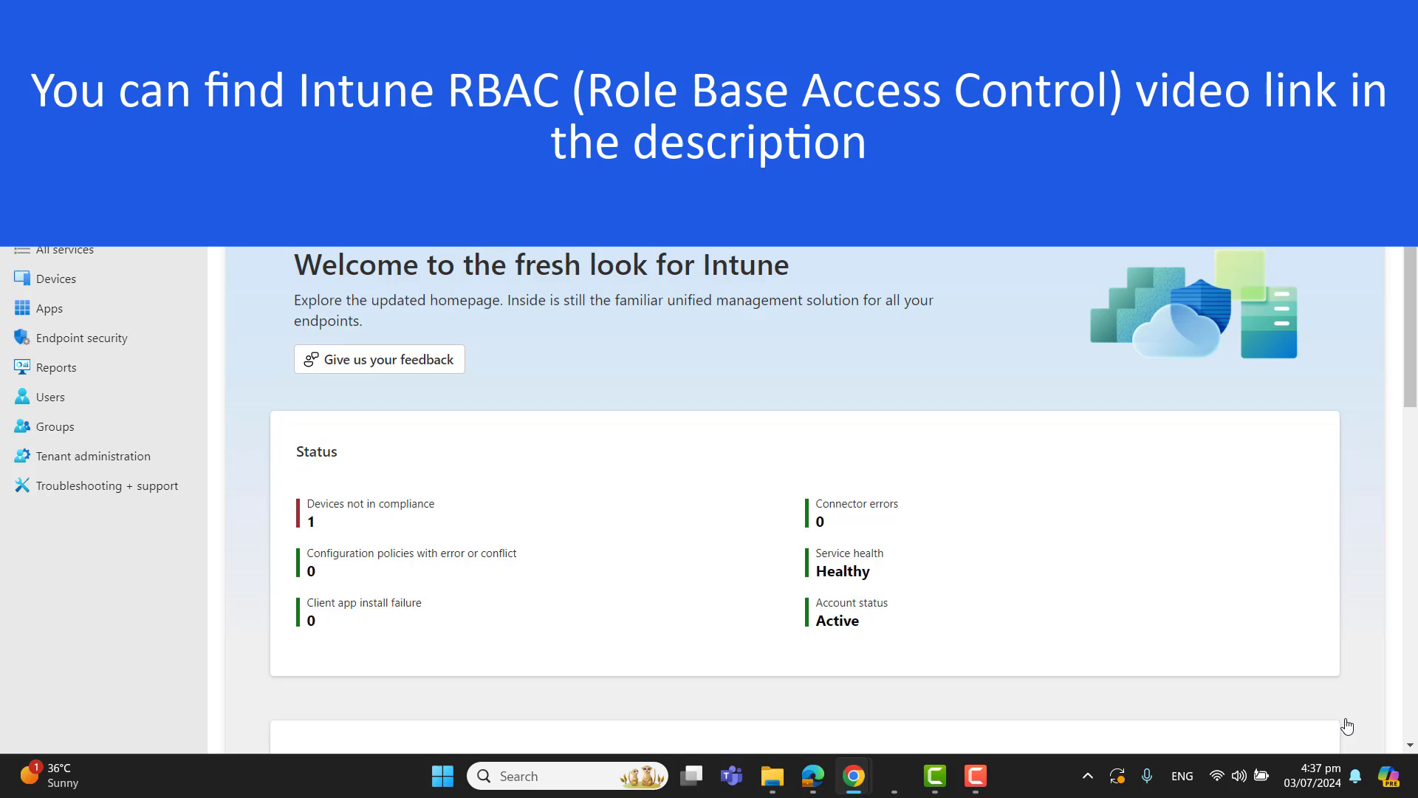
mouse_move(1061, 586)
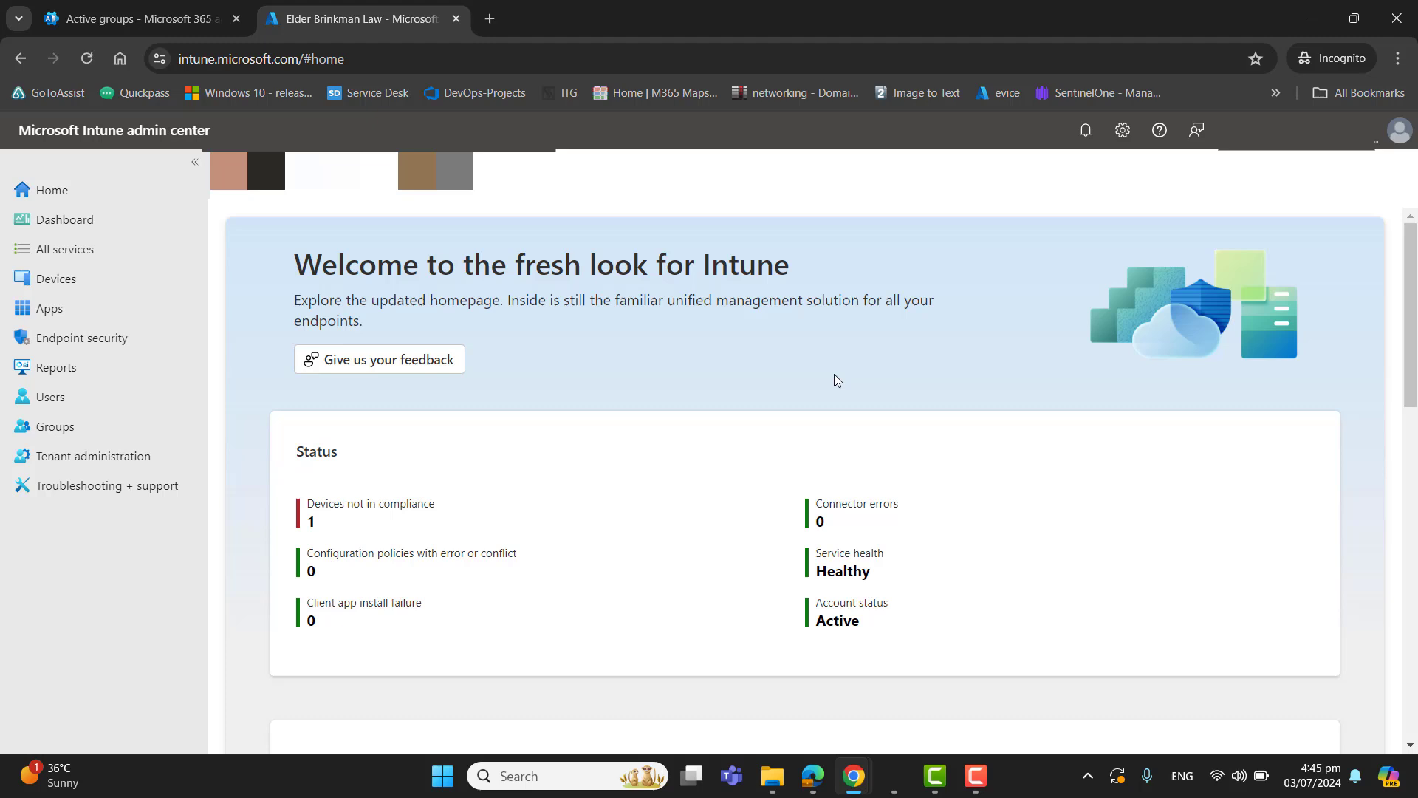
mouse_move(762, 354)
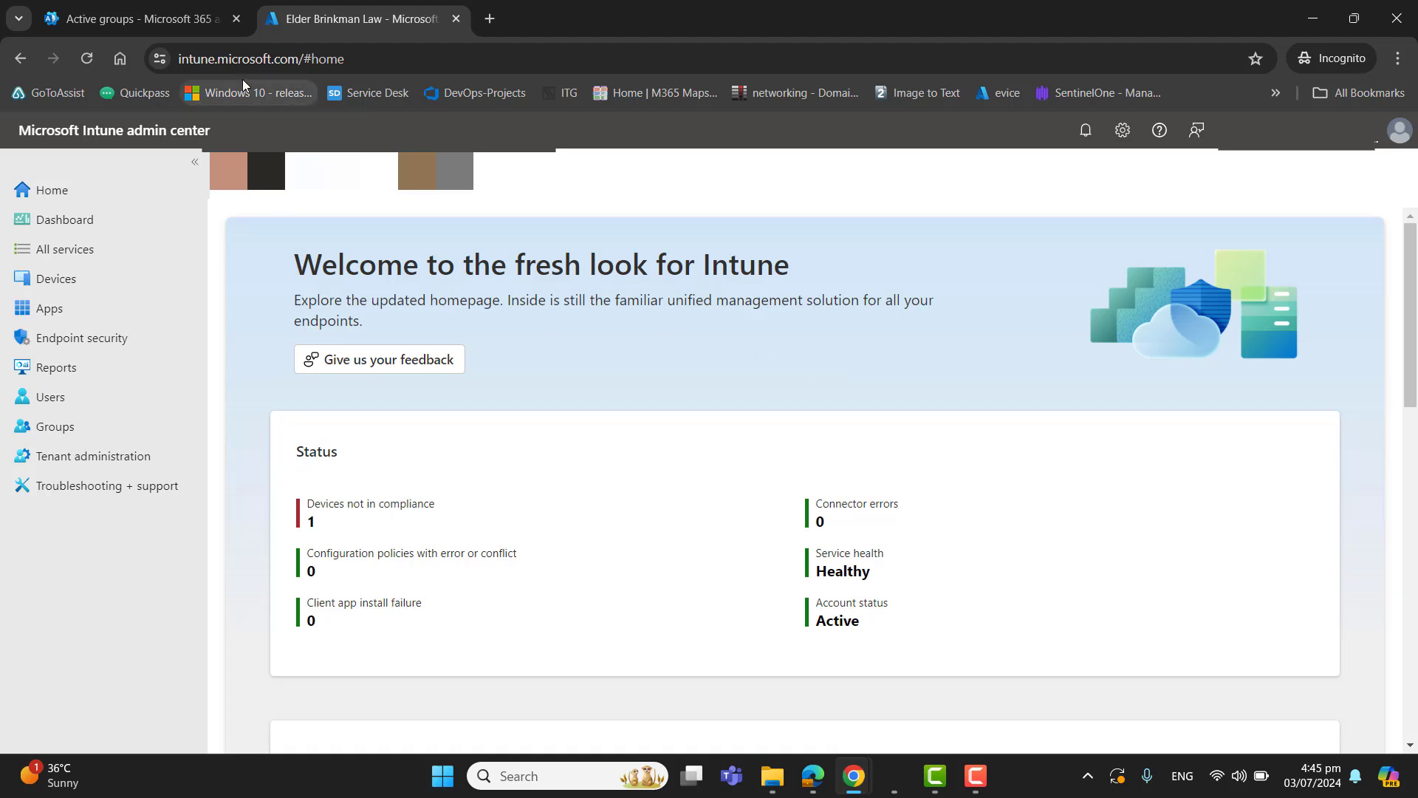
Navigate via Tenant administration > Roles to the Scope tags list showing only Default
click(262, 59)
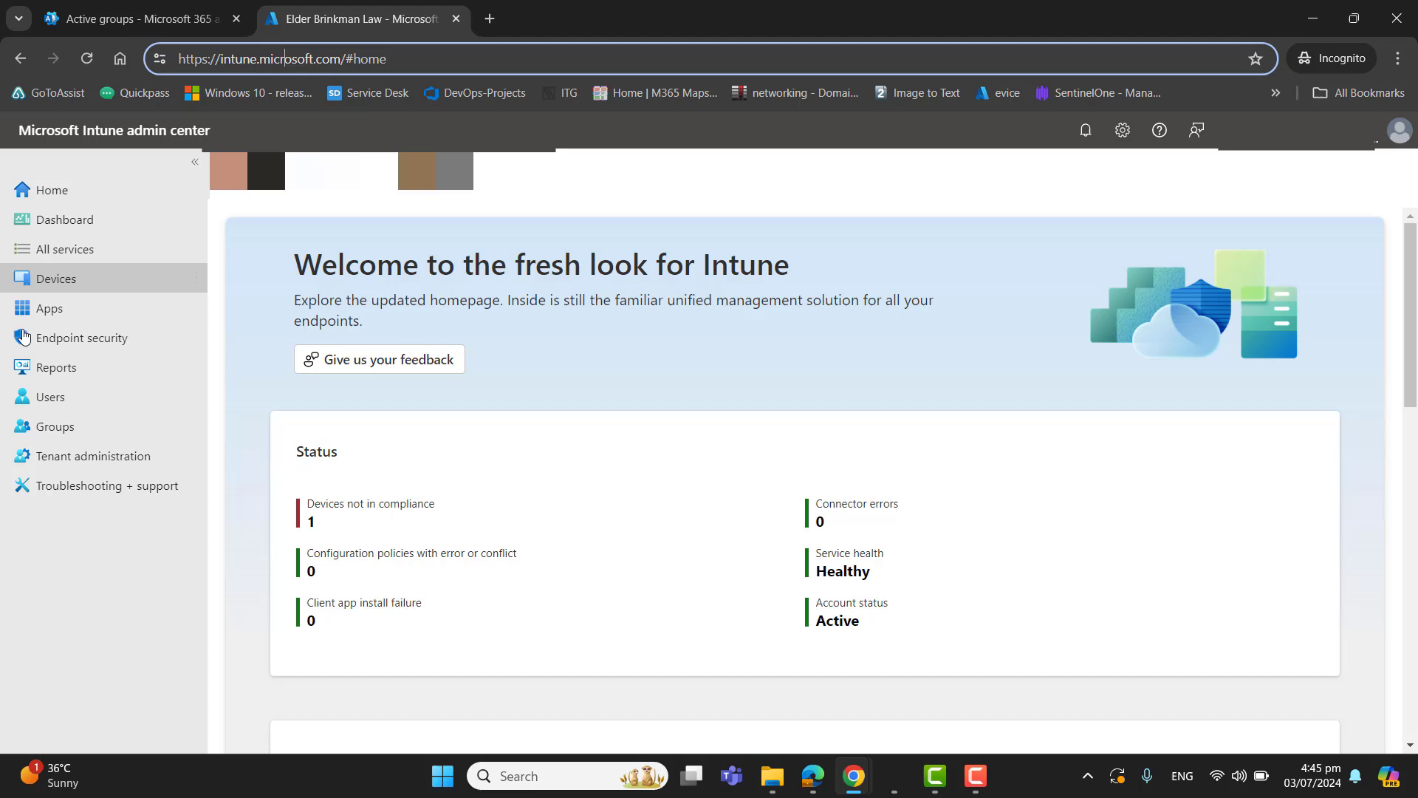
click(91, 455)
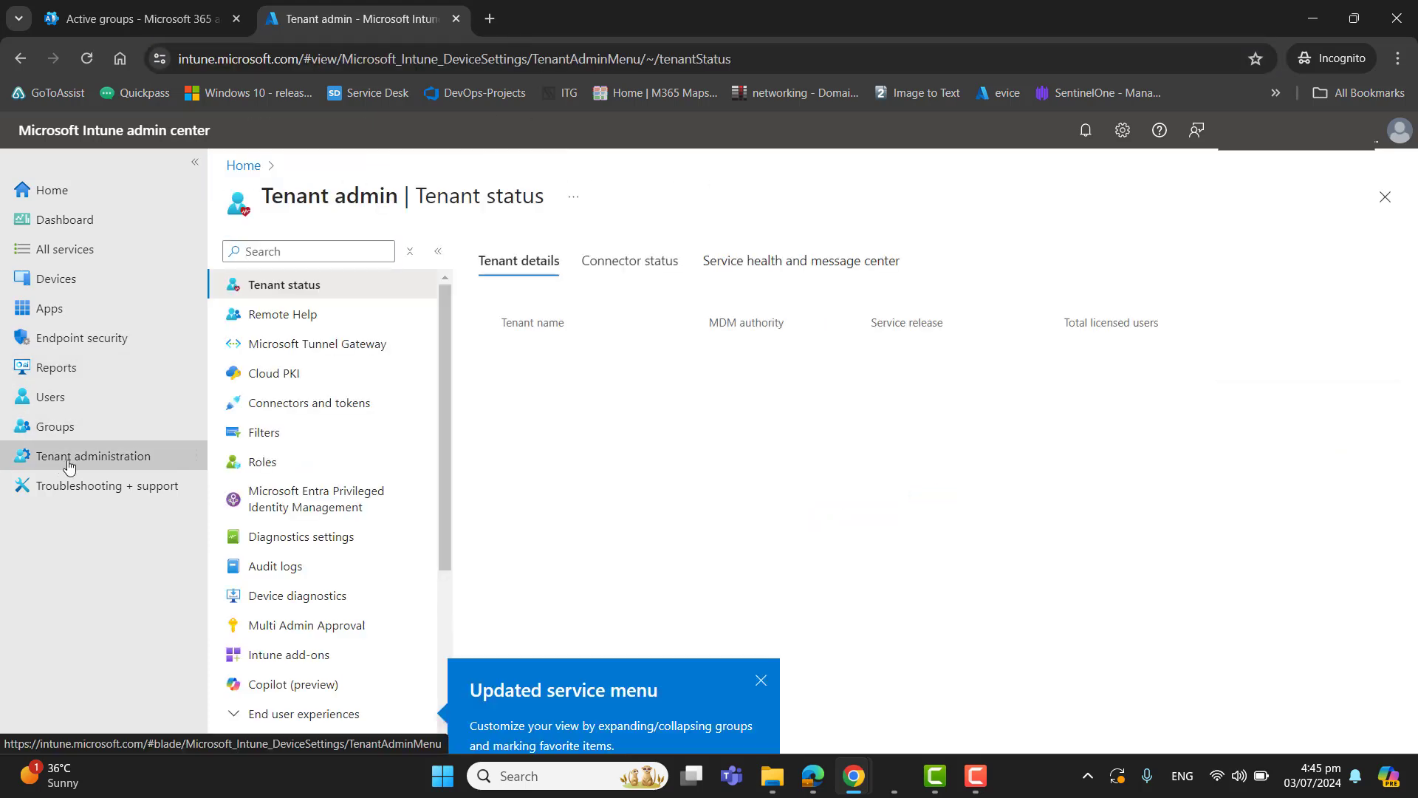
click(263, 461)
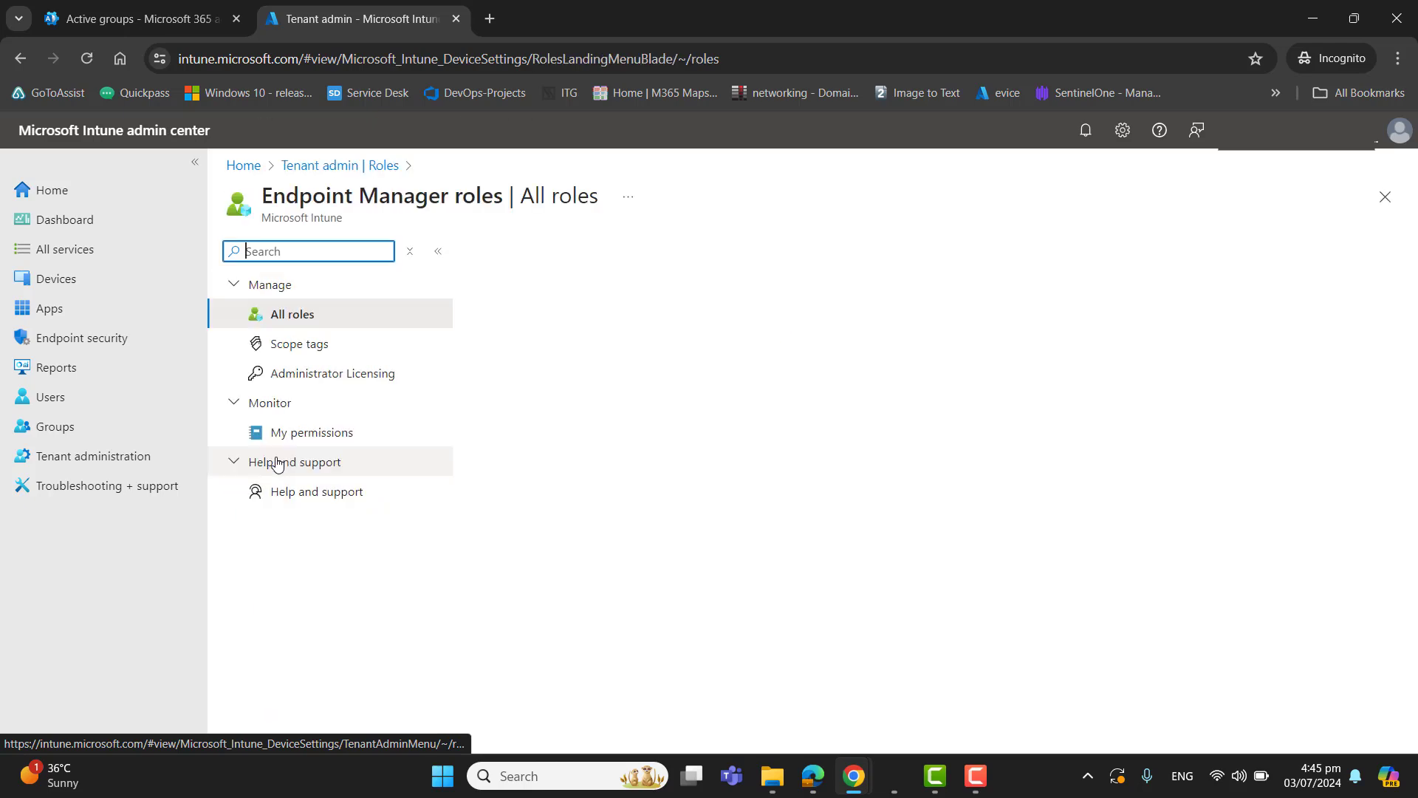
click(291, 313)
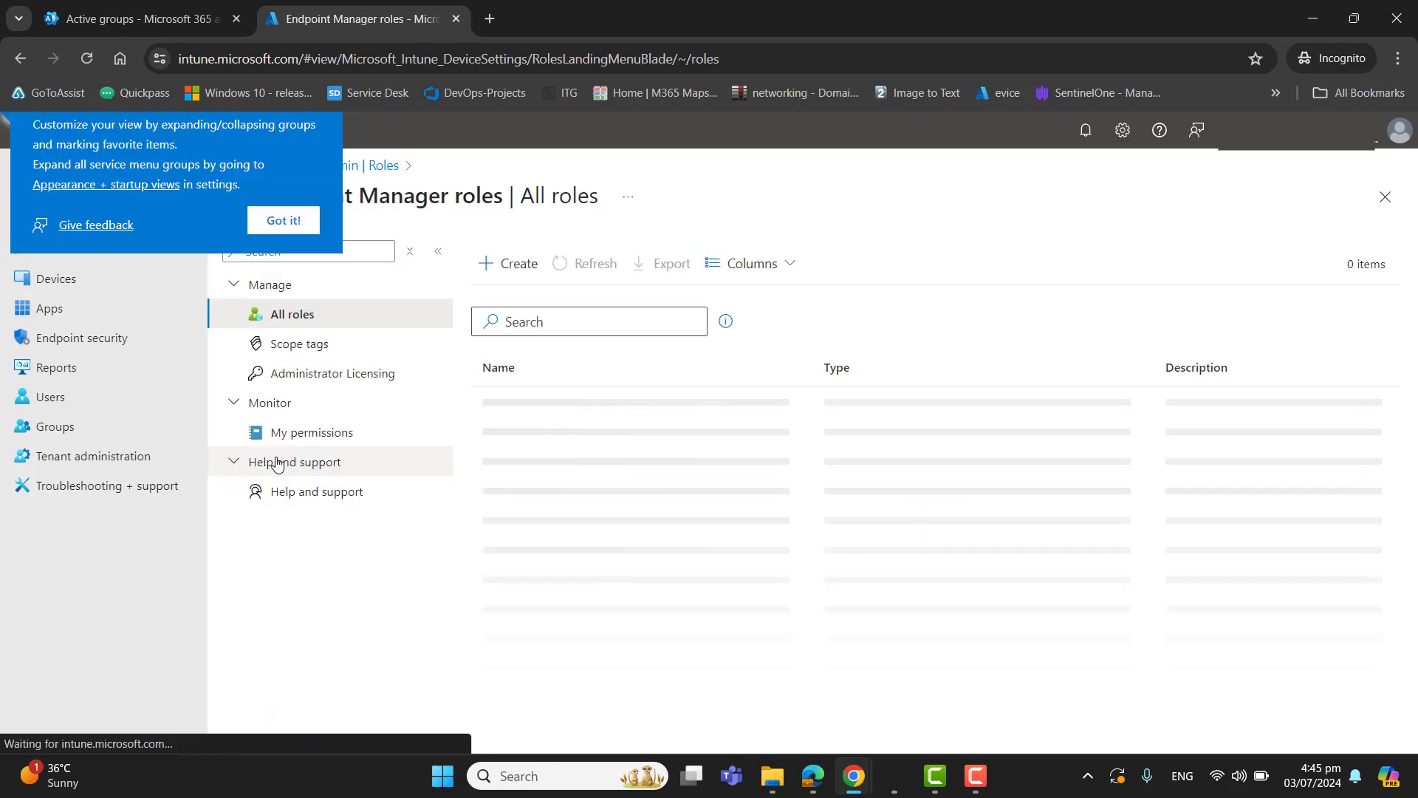
click(298, 343)
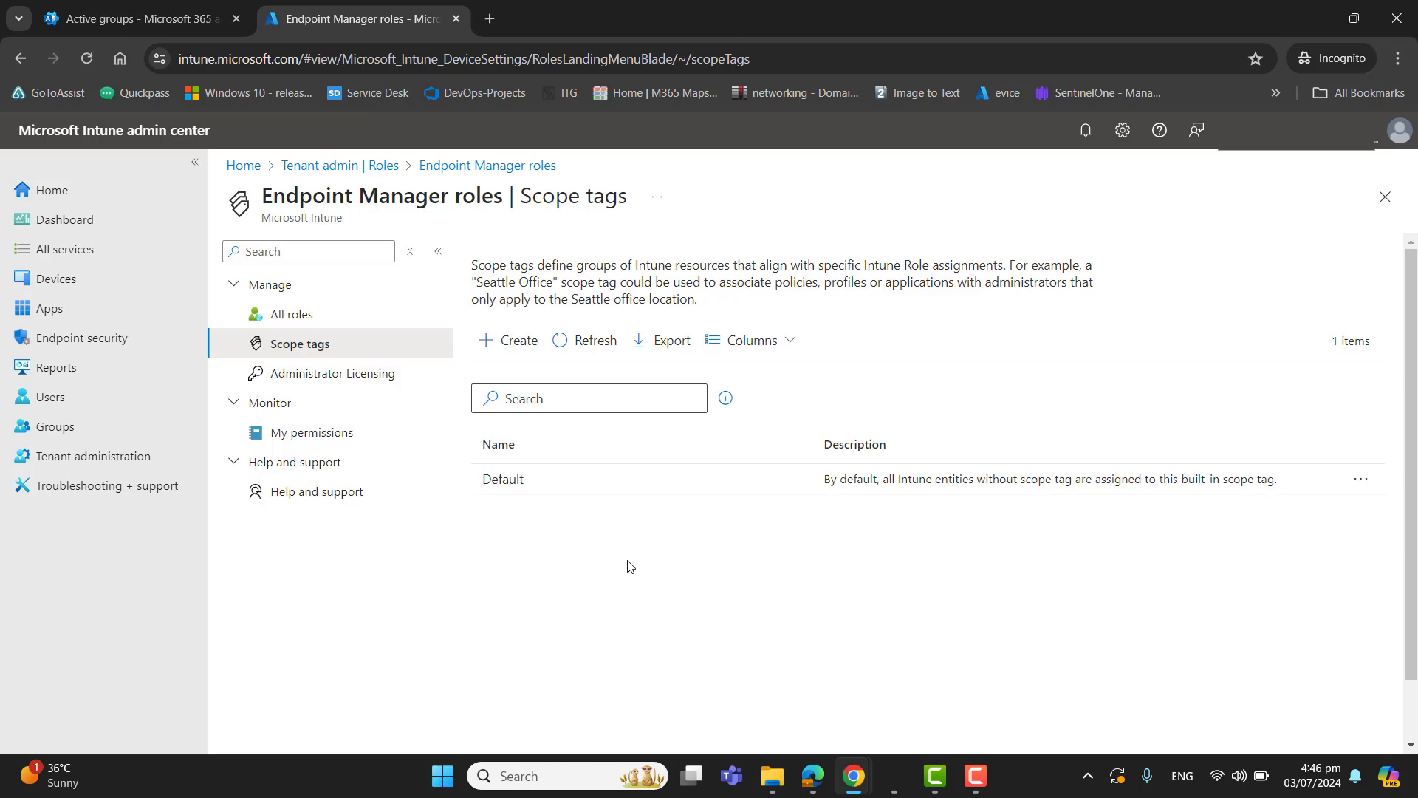
mouse_move(502, 478)
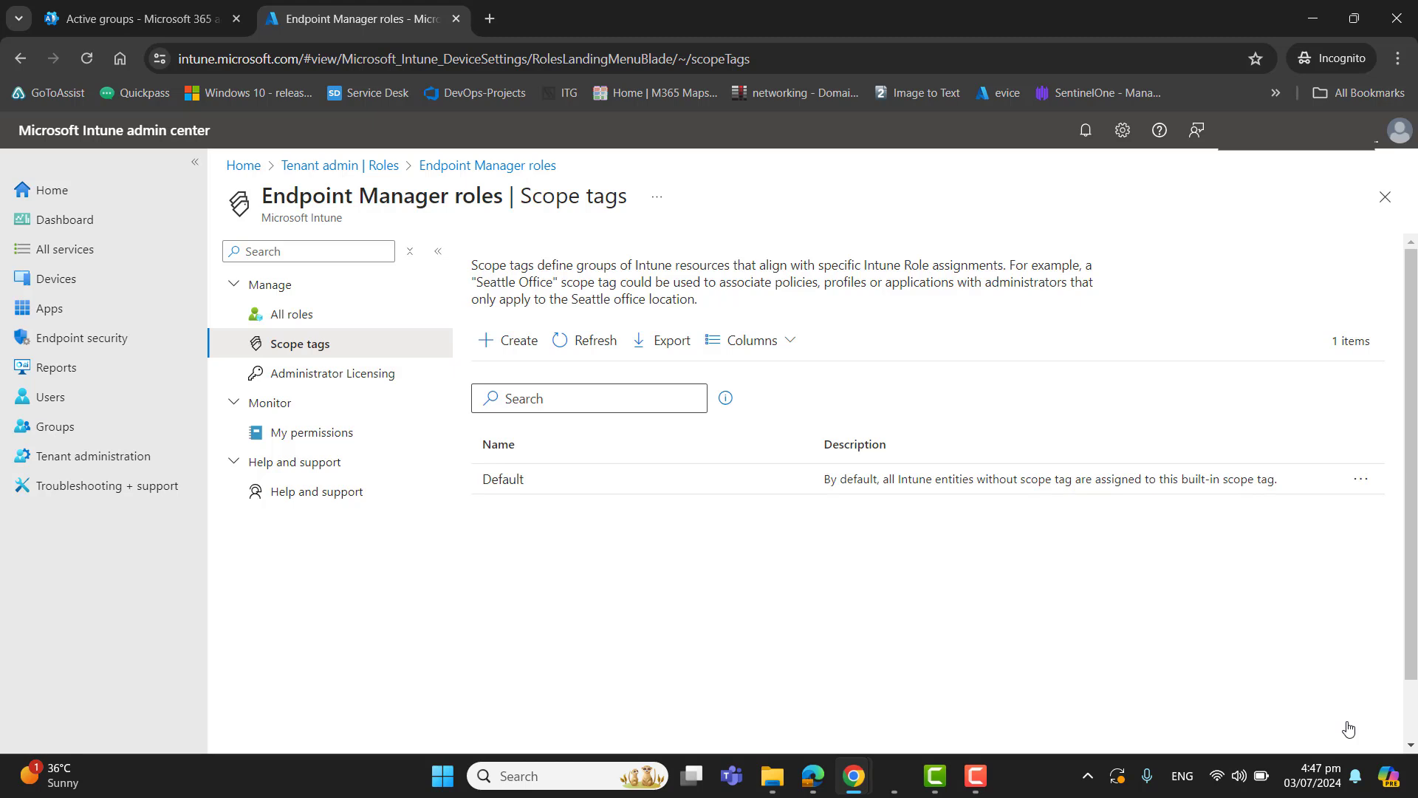
Create a scope tag named Front Office described as covering all front office devices, then proceed to assignments
click(517, 339)
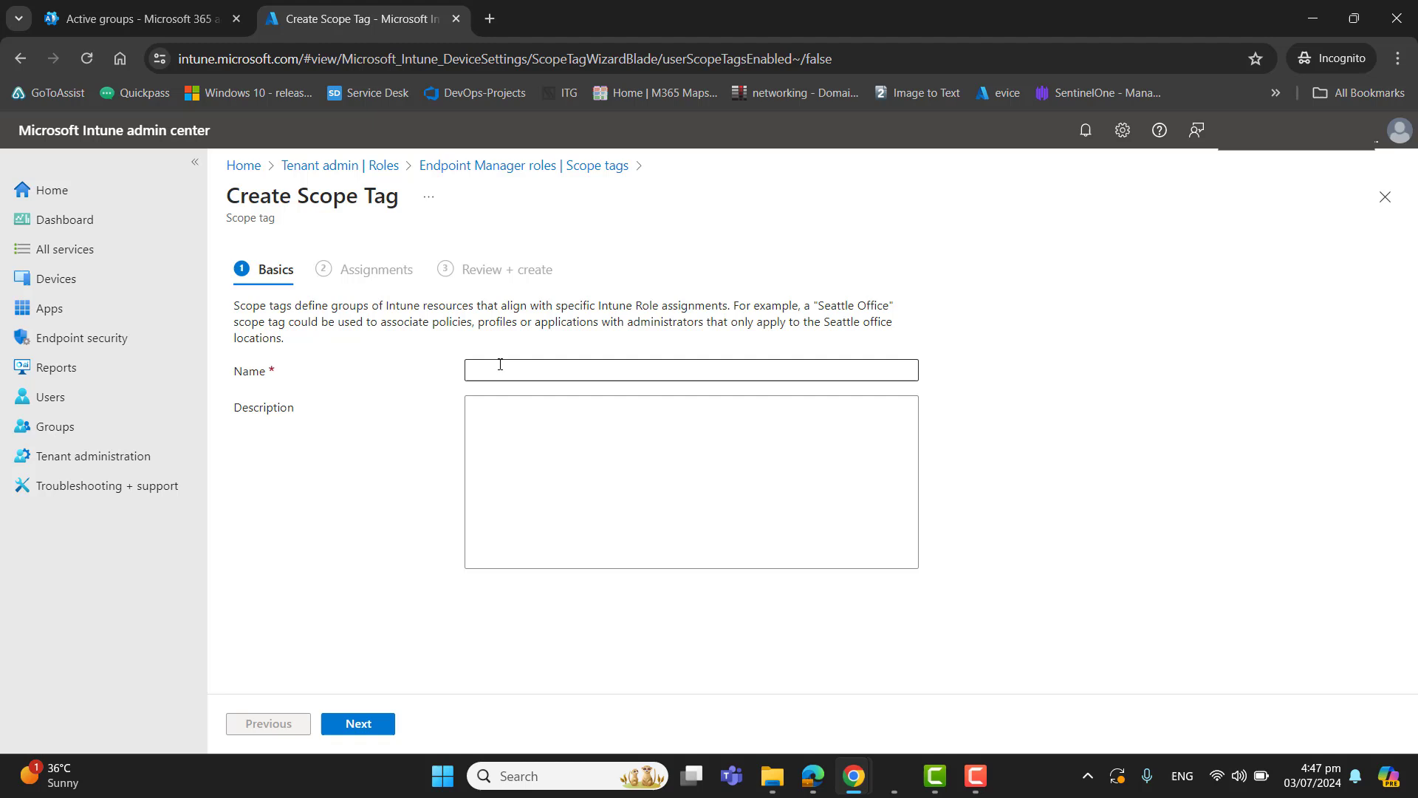
text(Front Office)
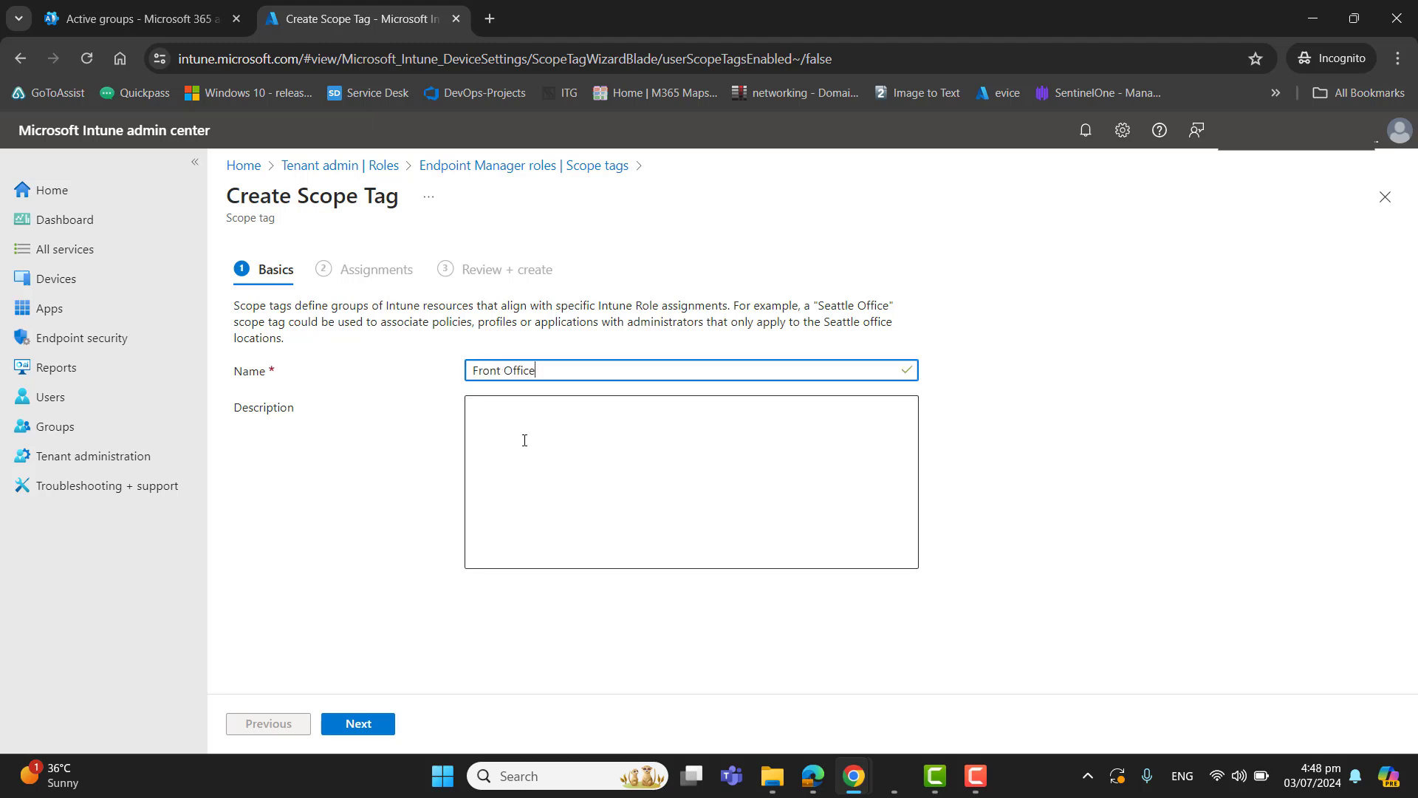
mouse_move(538, 412)
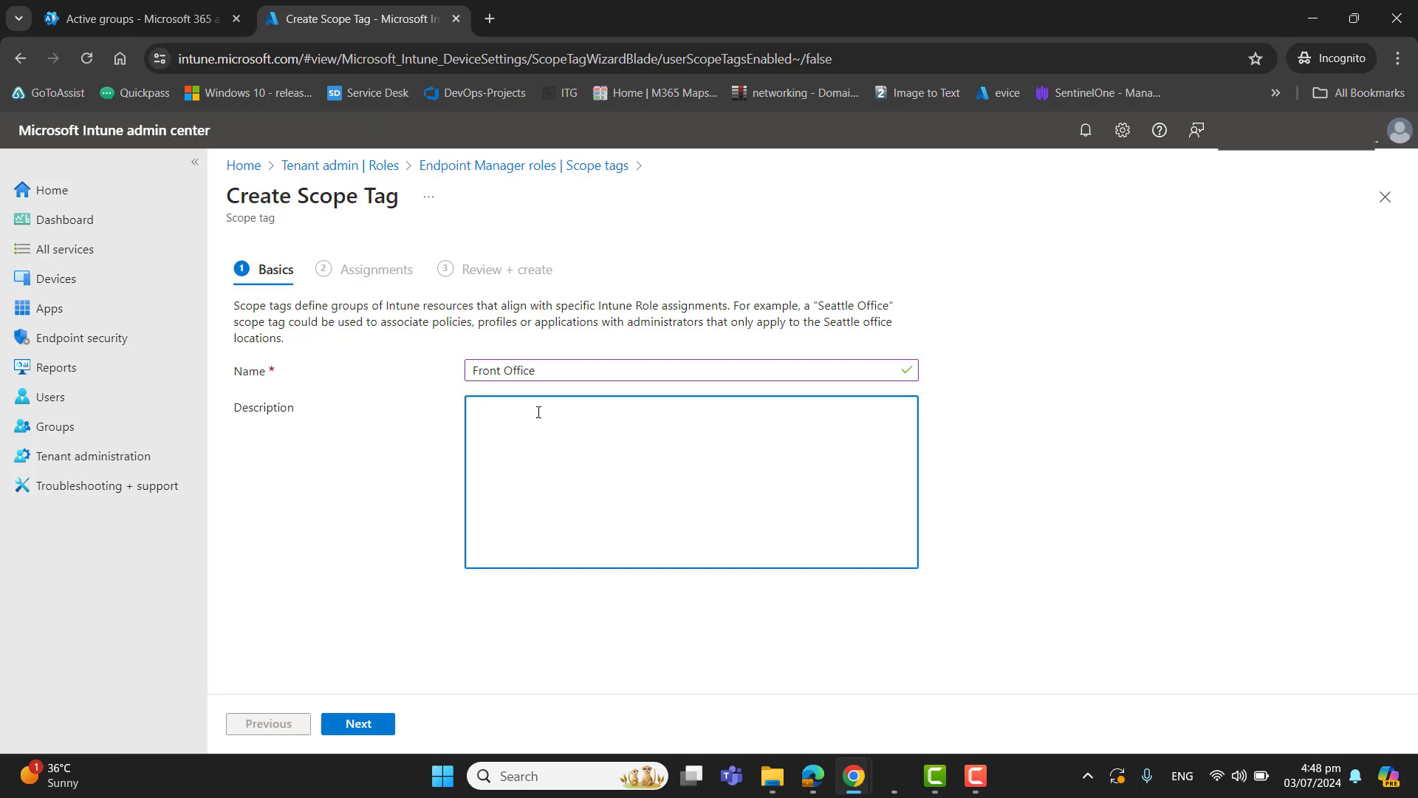
text(All the dei)
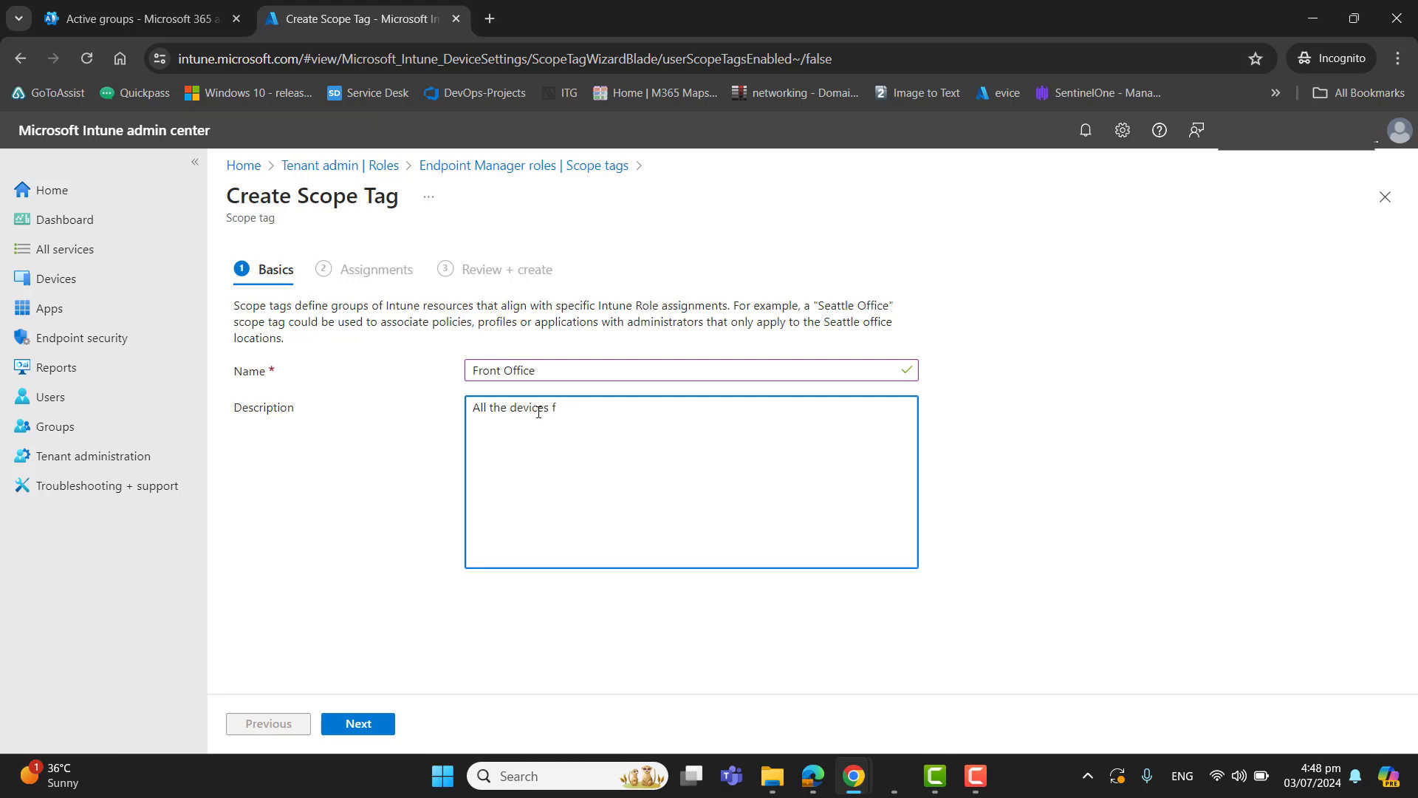
text(rom for)
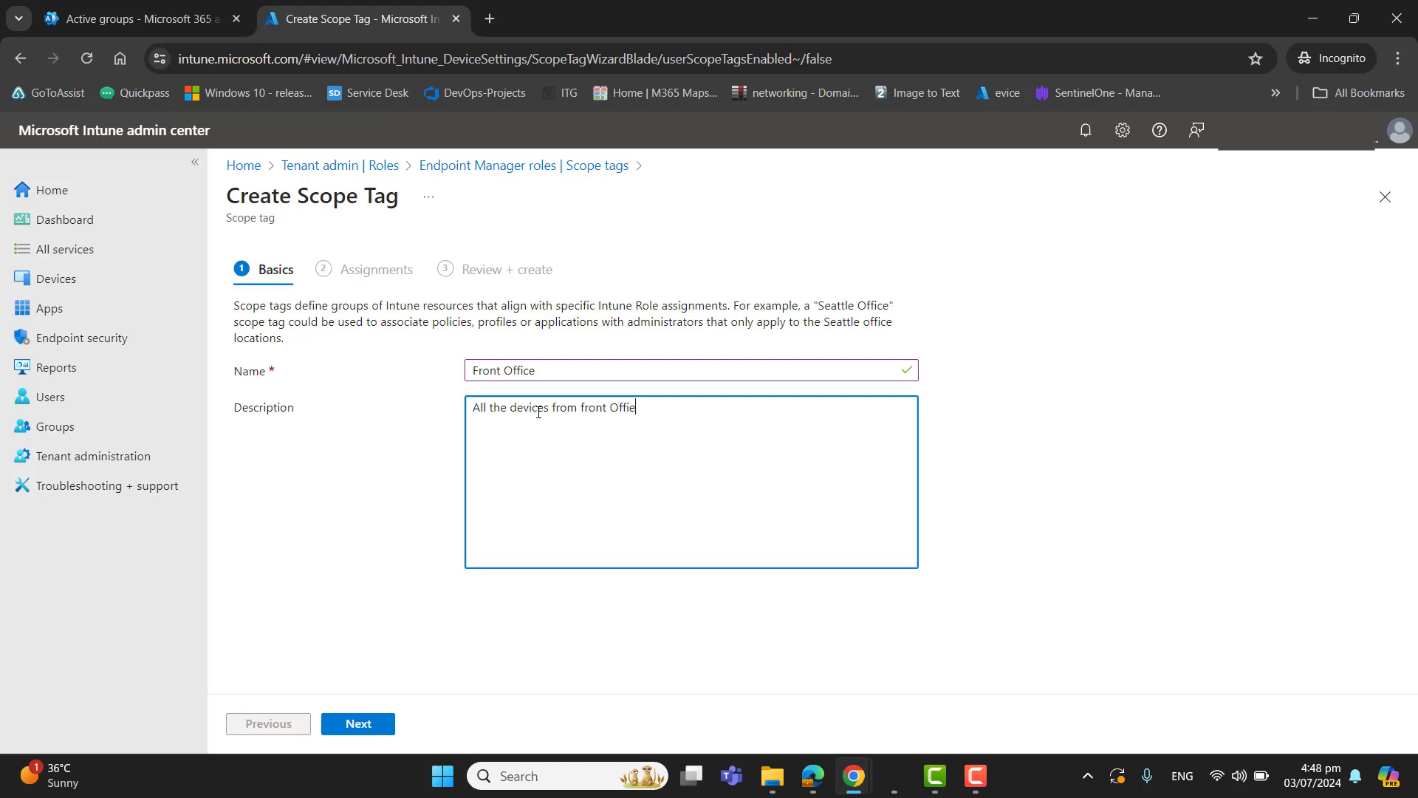
text(ce will be assigned this Scope Tag.)
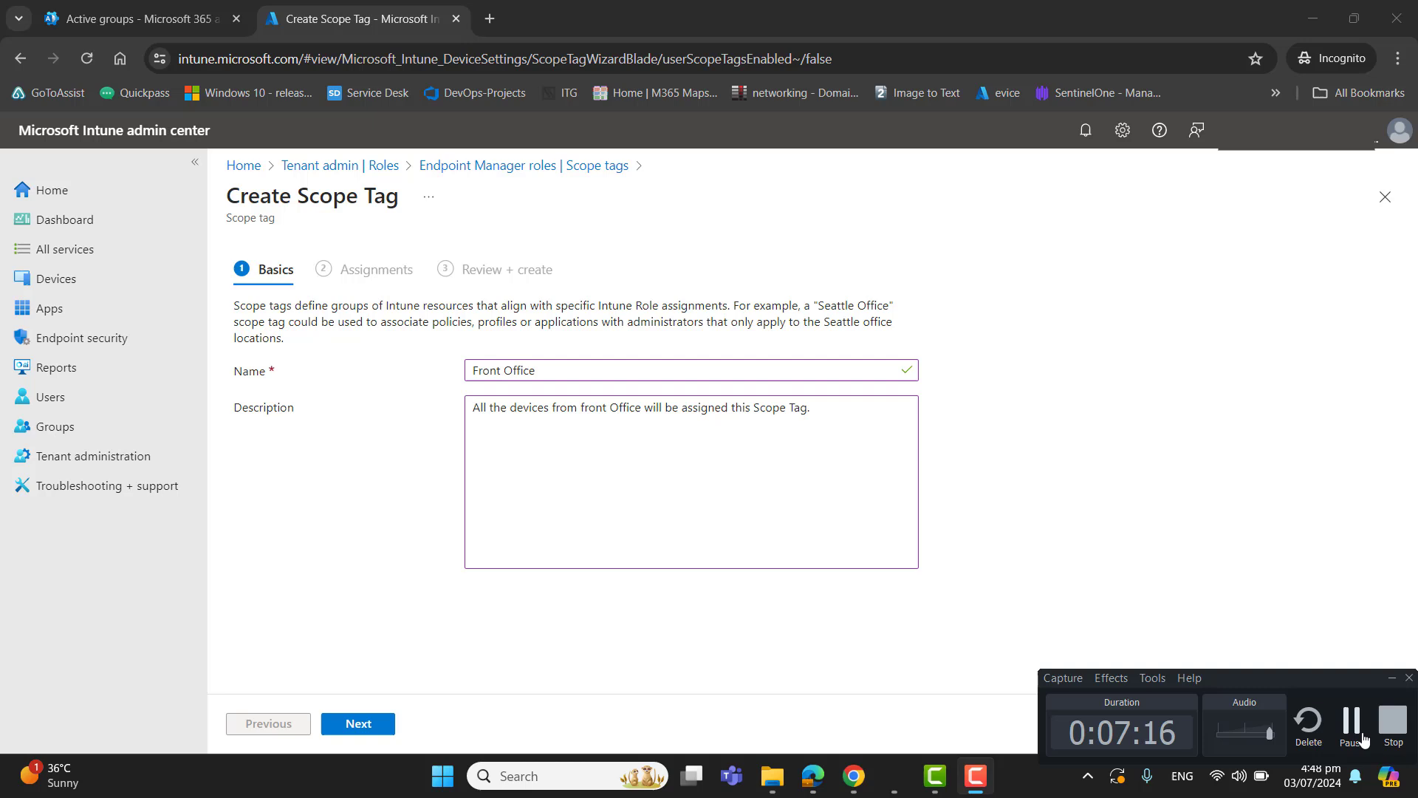
click(358, 724)
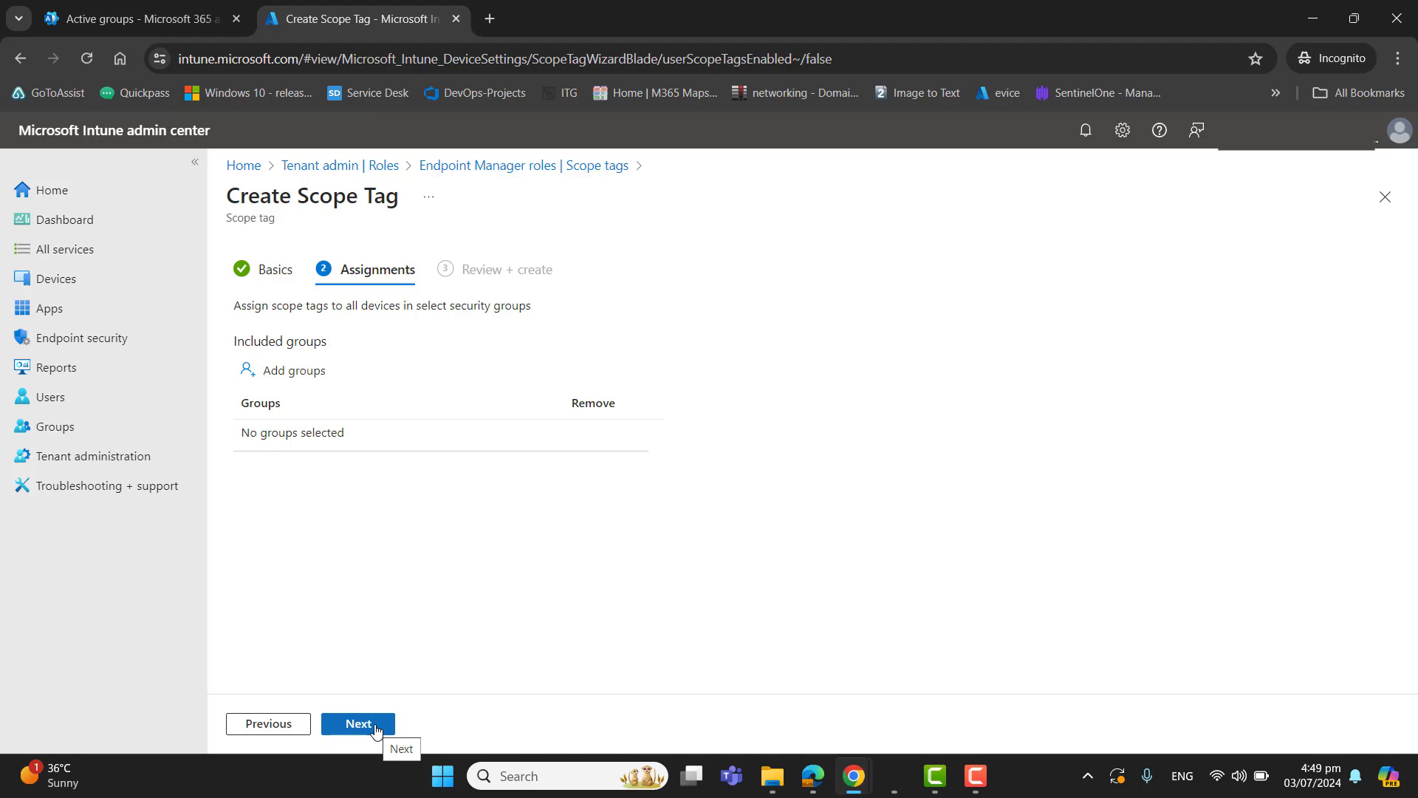
Assign the Front Office Devices group to the new scope tag and reach the review step
click(975, 776)
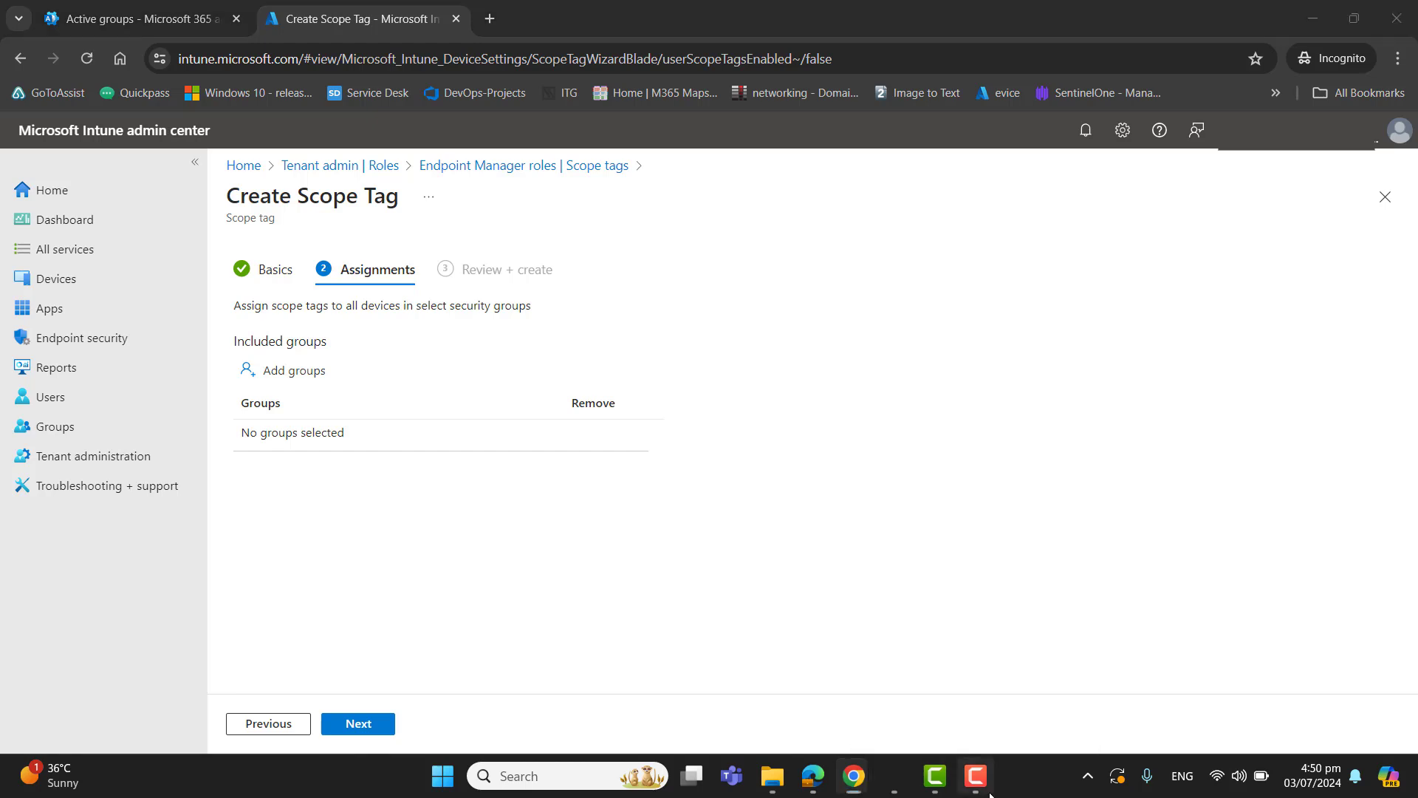
mouse_move(437, 476)
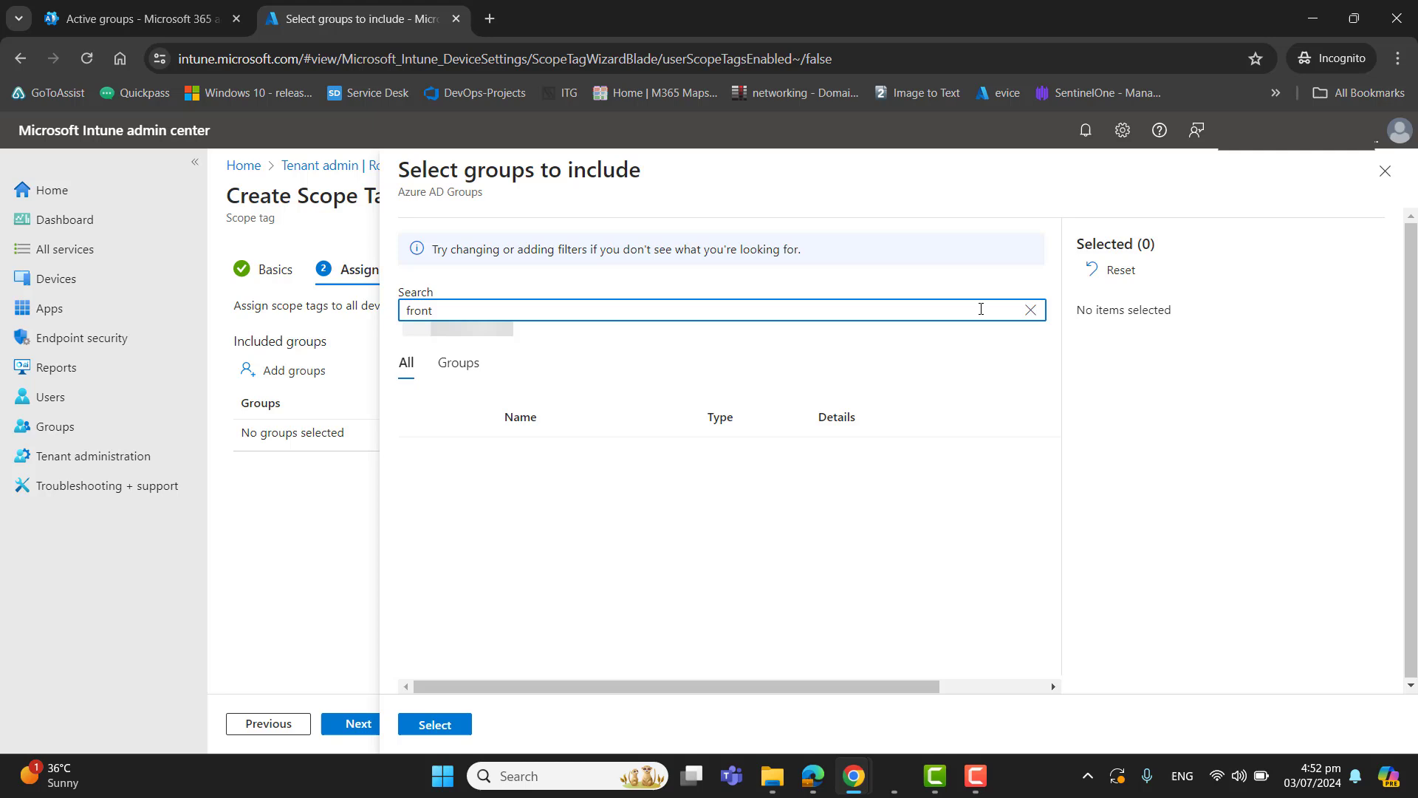
text(office)
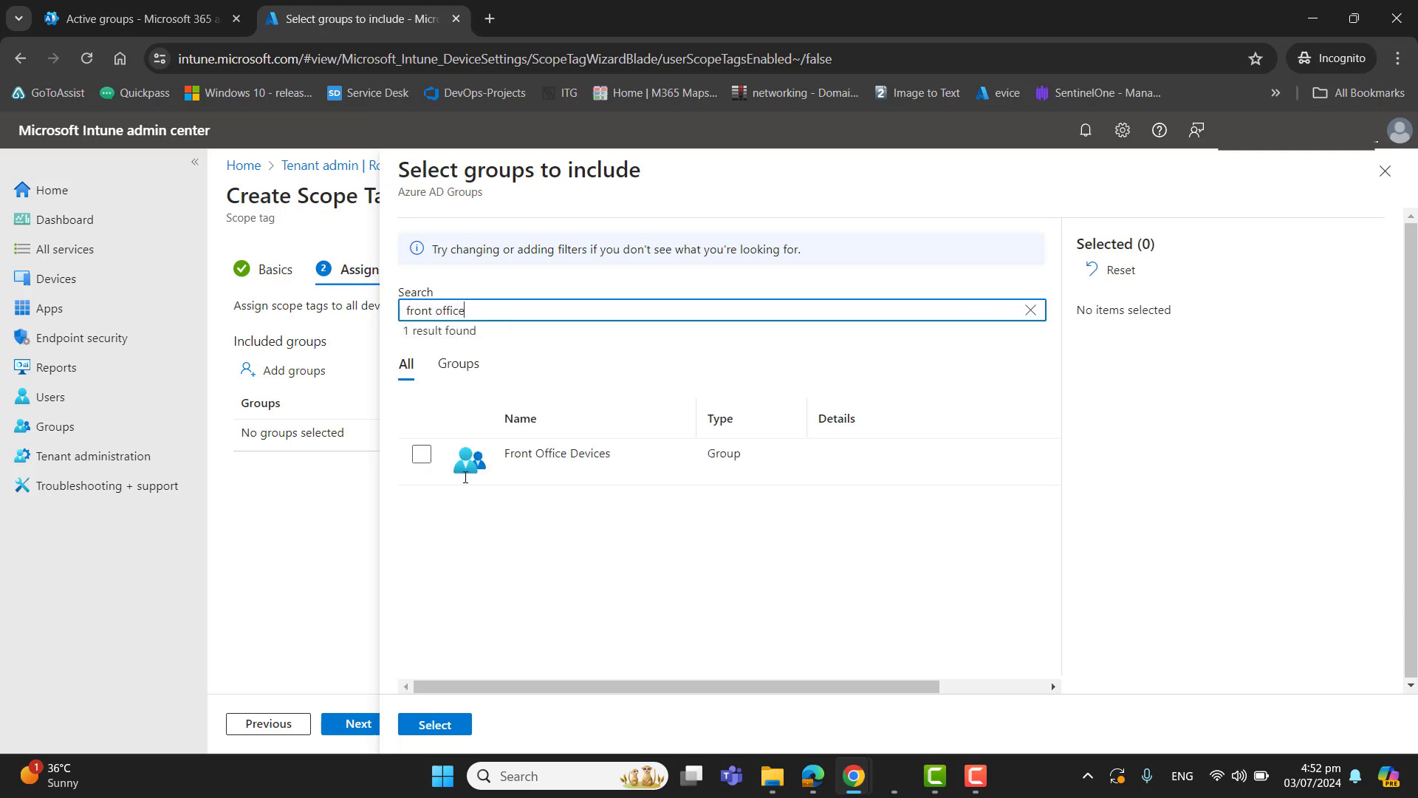
click(421, 454)
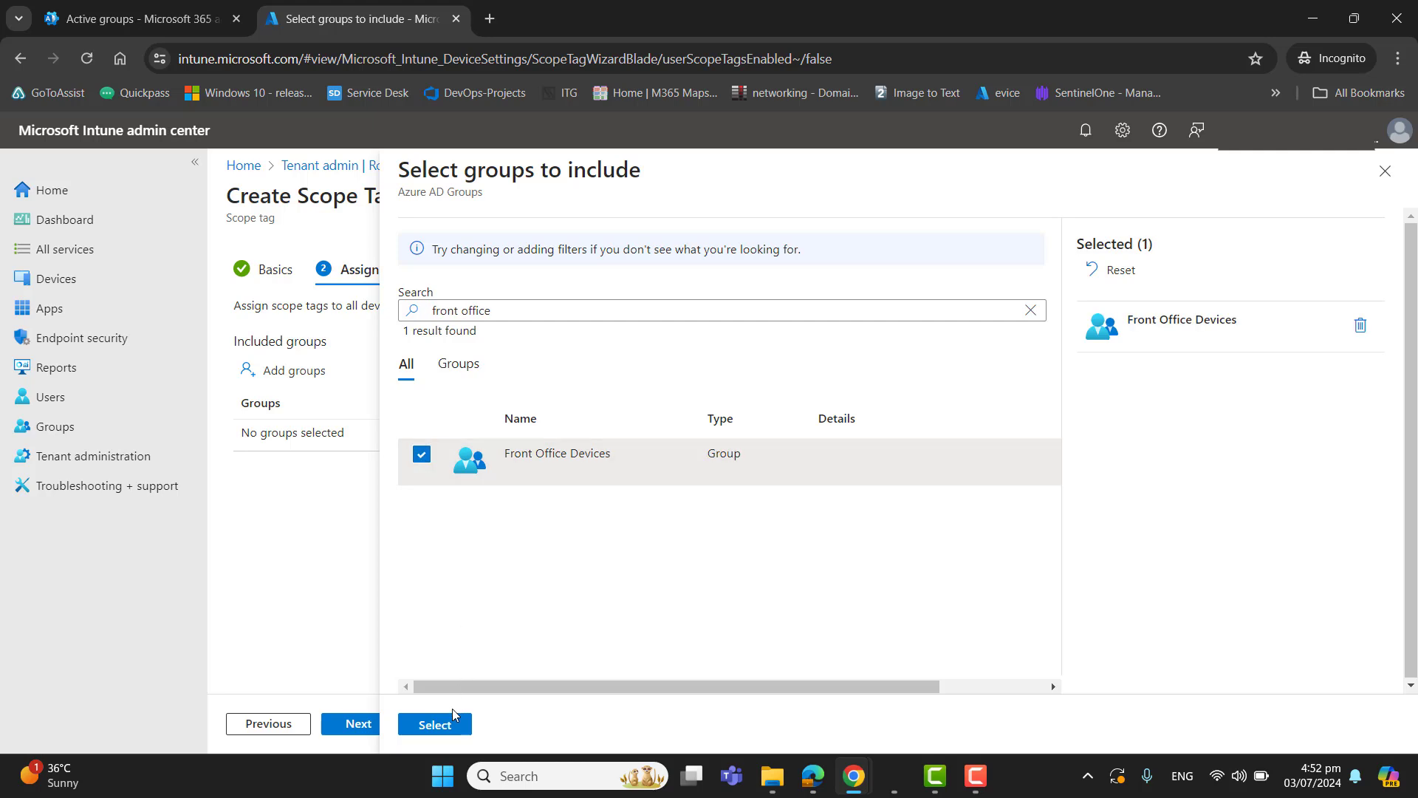
click(434, 723)
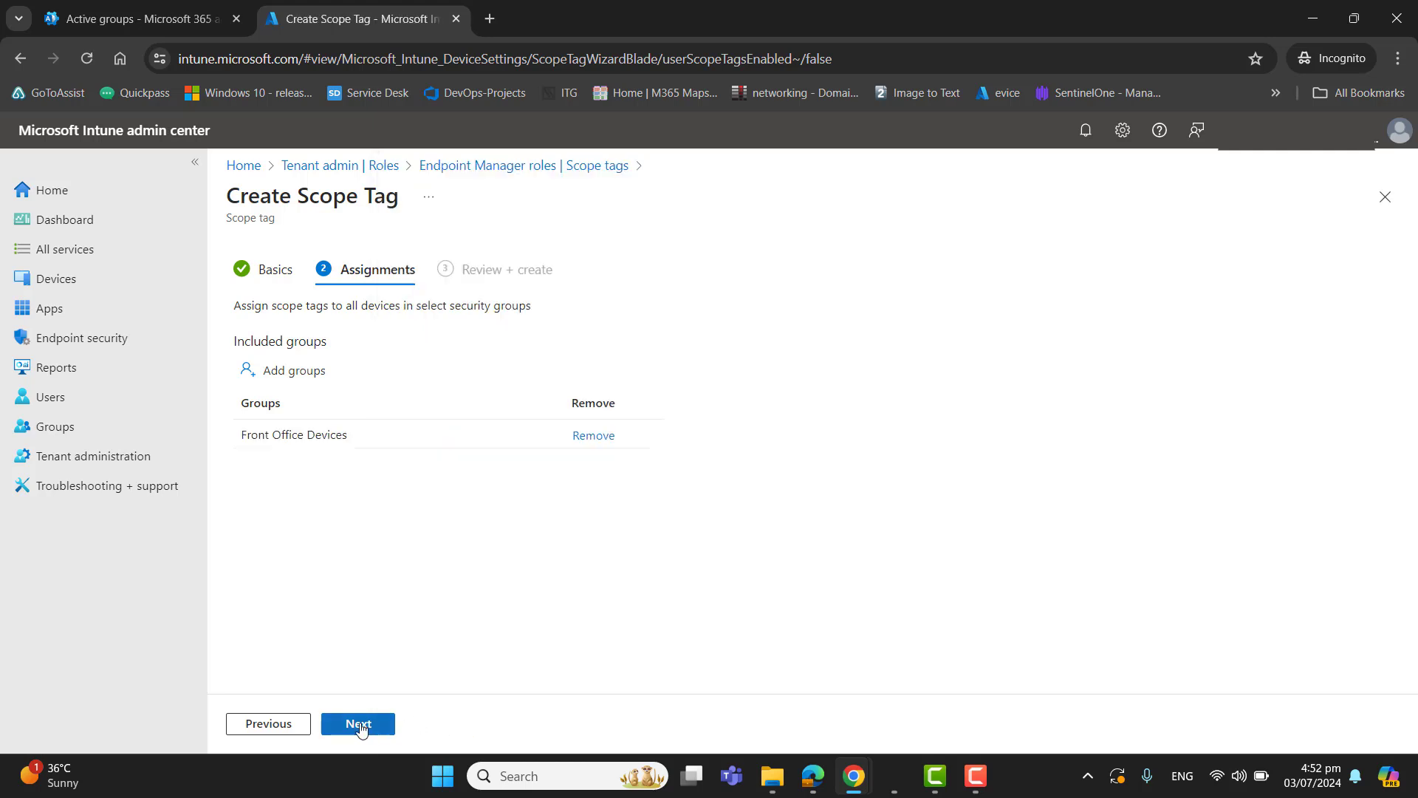
click(357, 724)
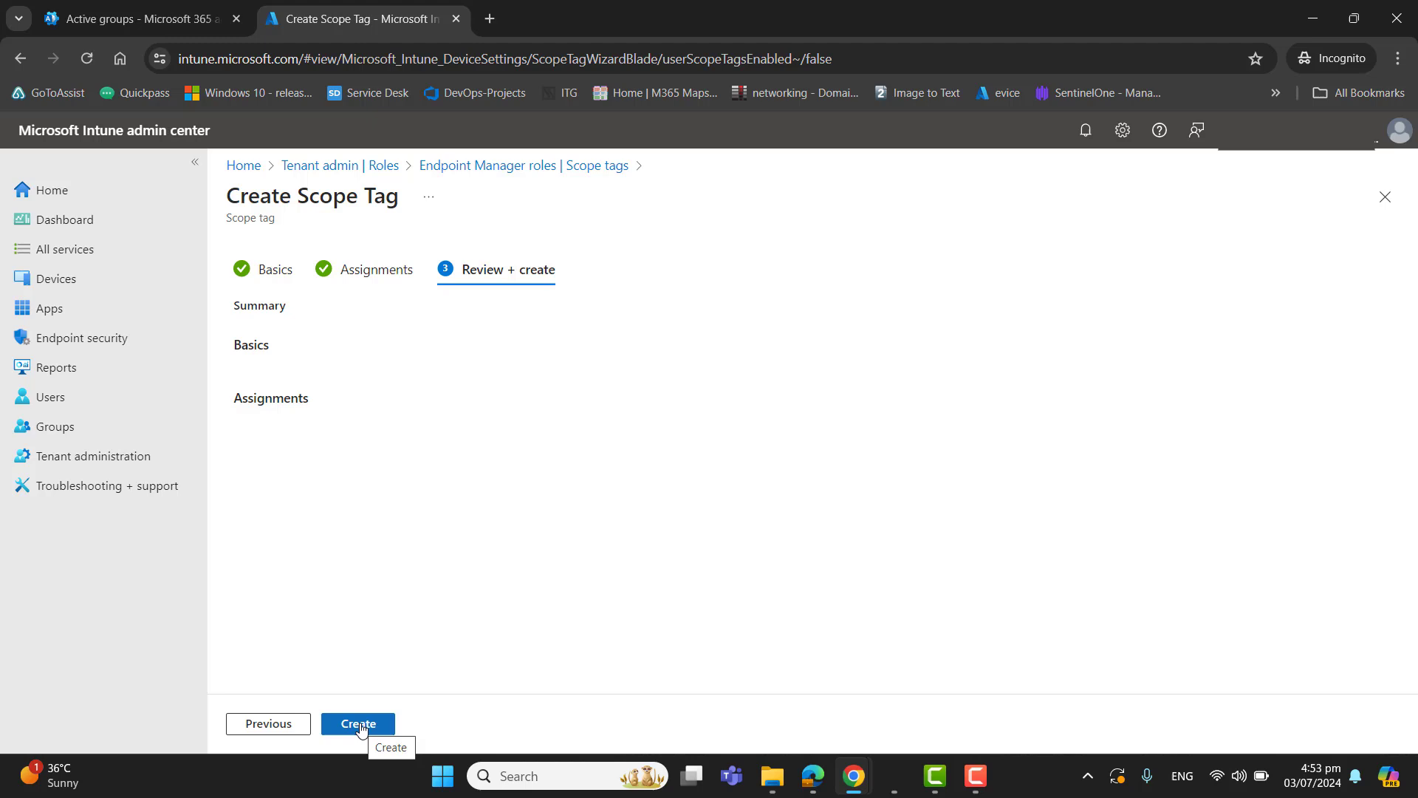
mouse_move(297, 420)
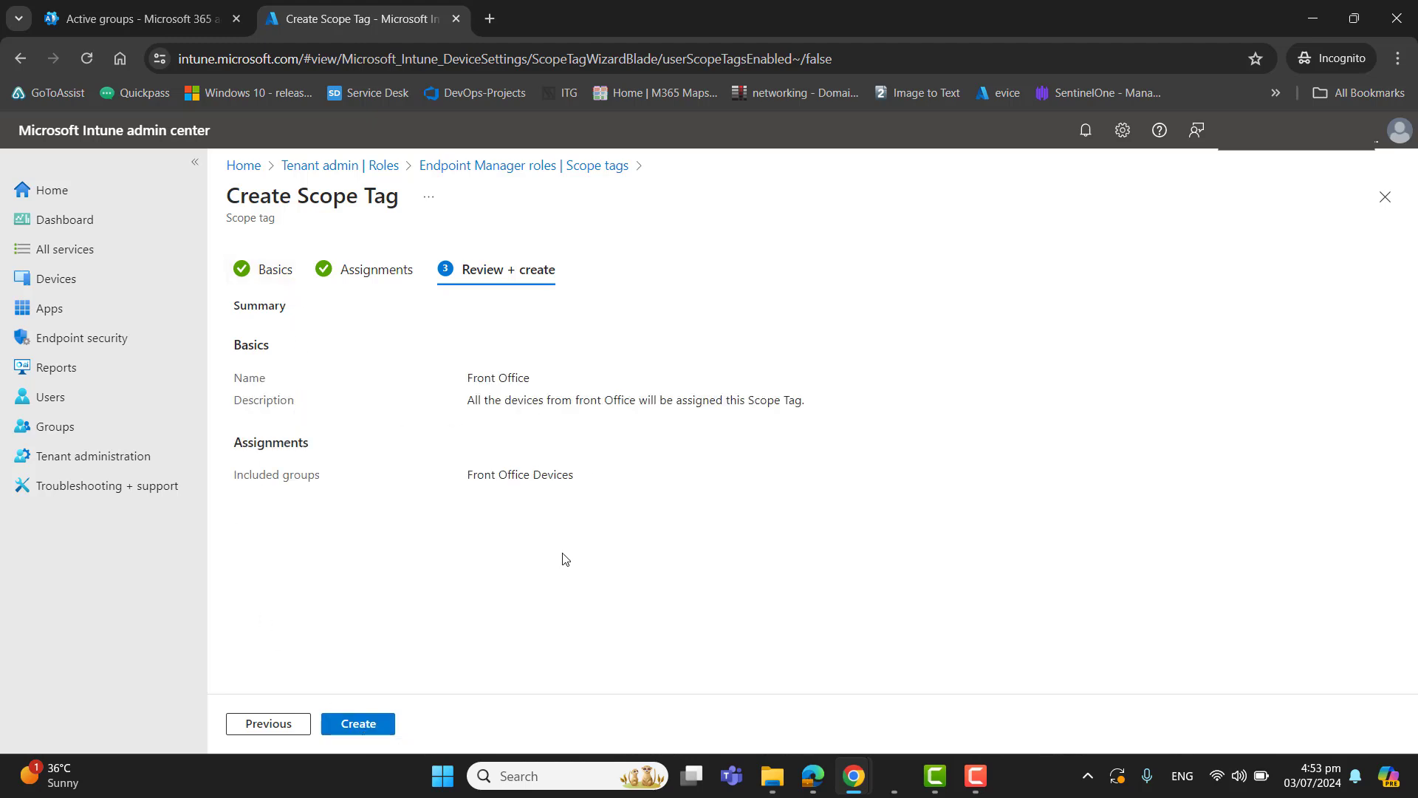
mouse_move(536, 384)
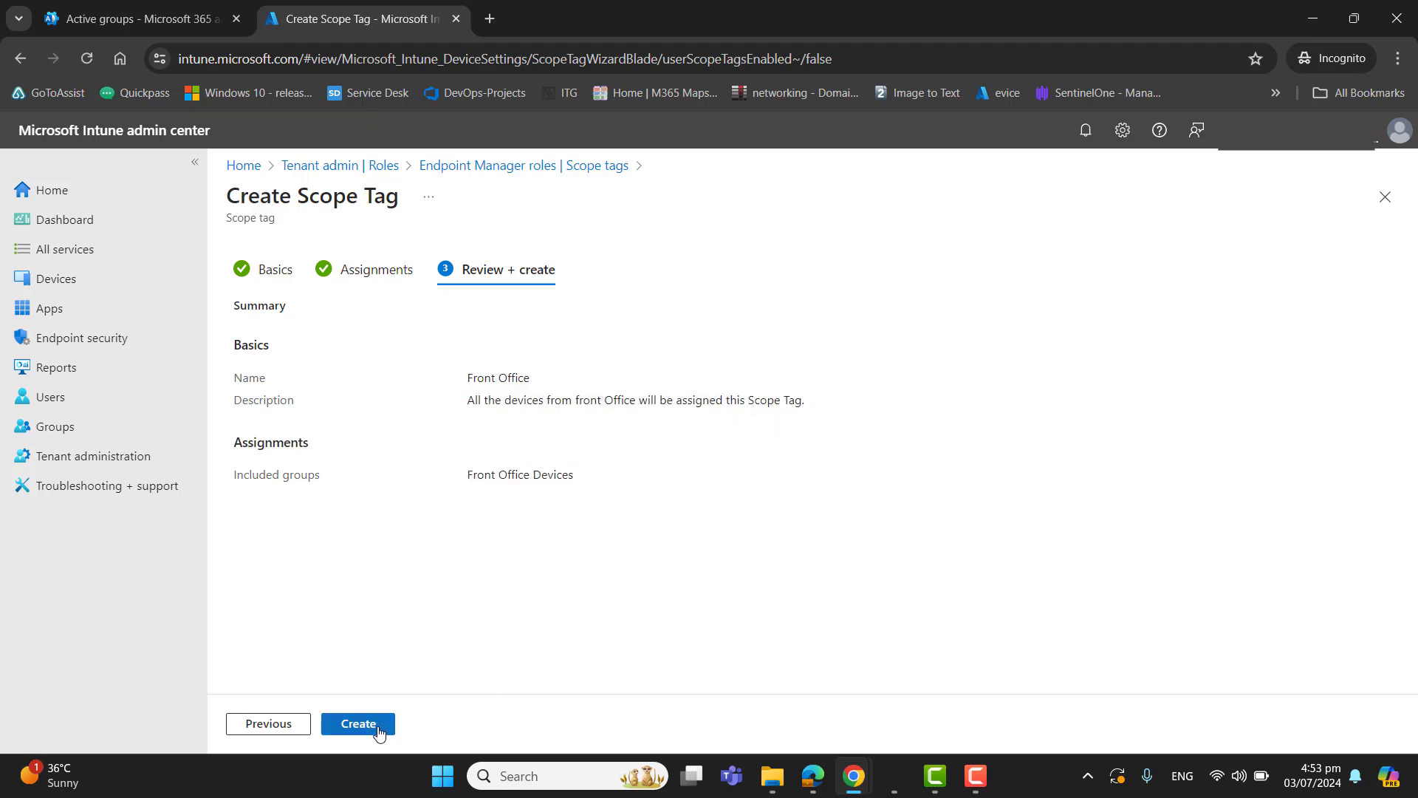
Create the Front Office scope tag so it appears alongside Default
click(357, 724)
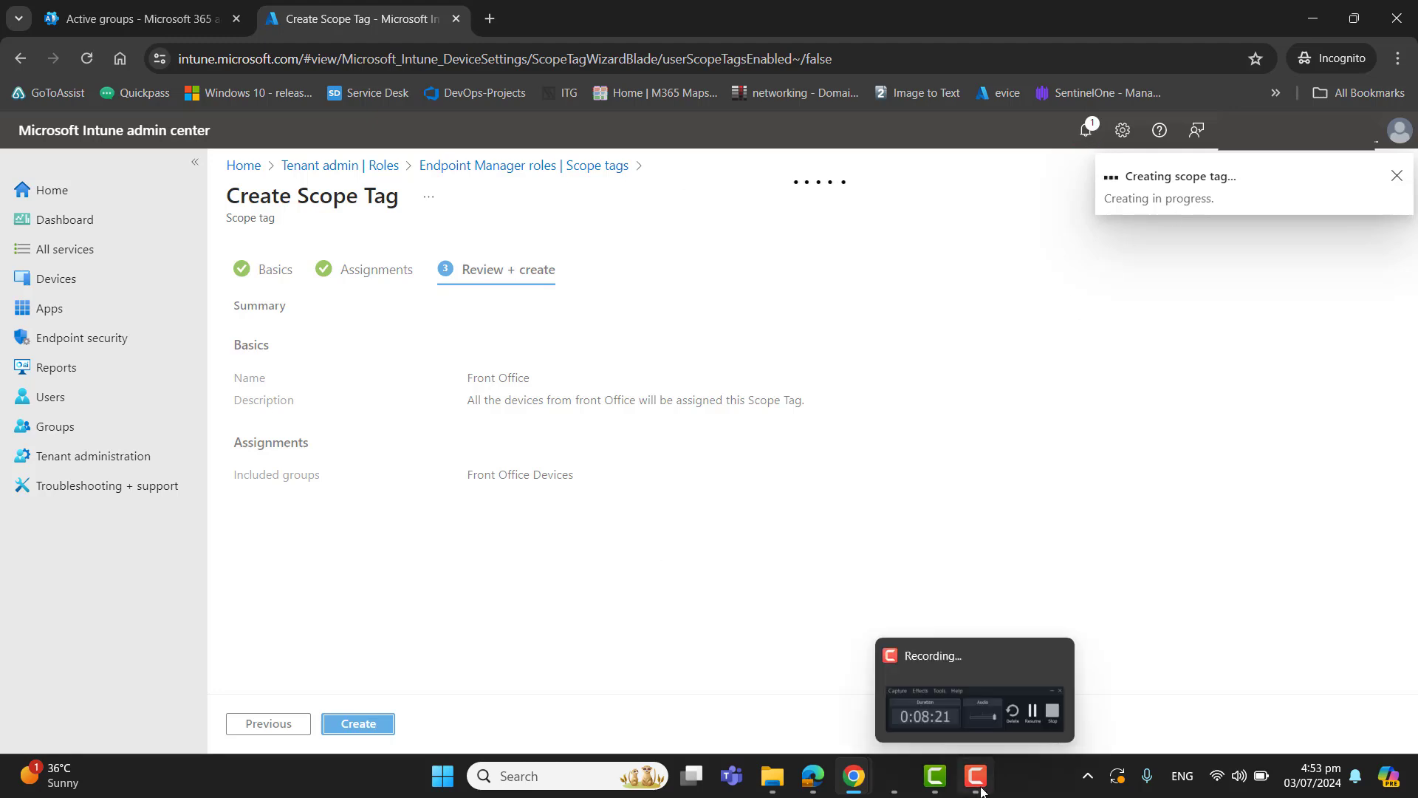
click(357, 724)
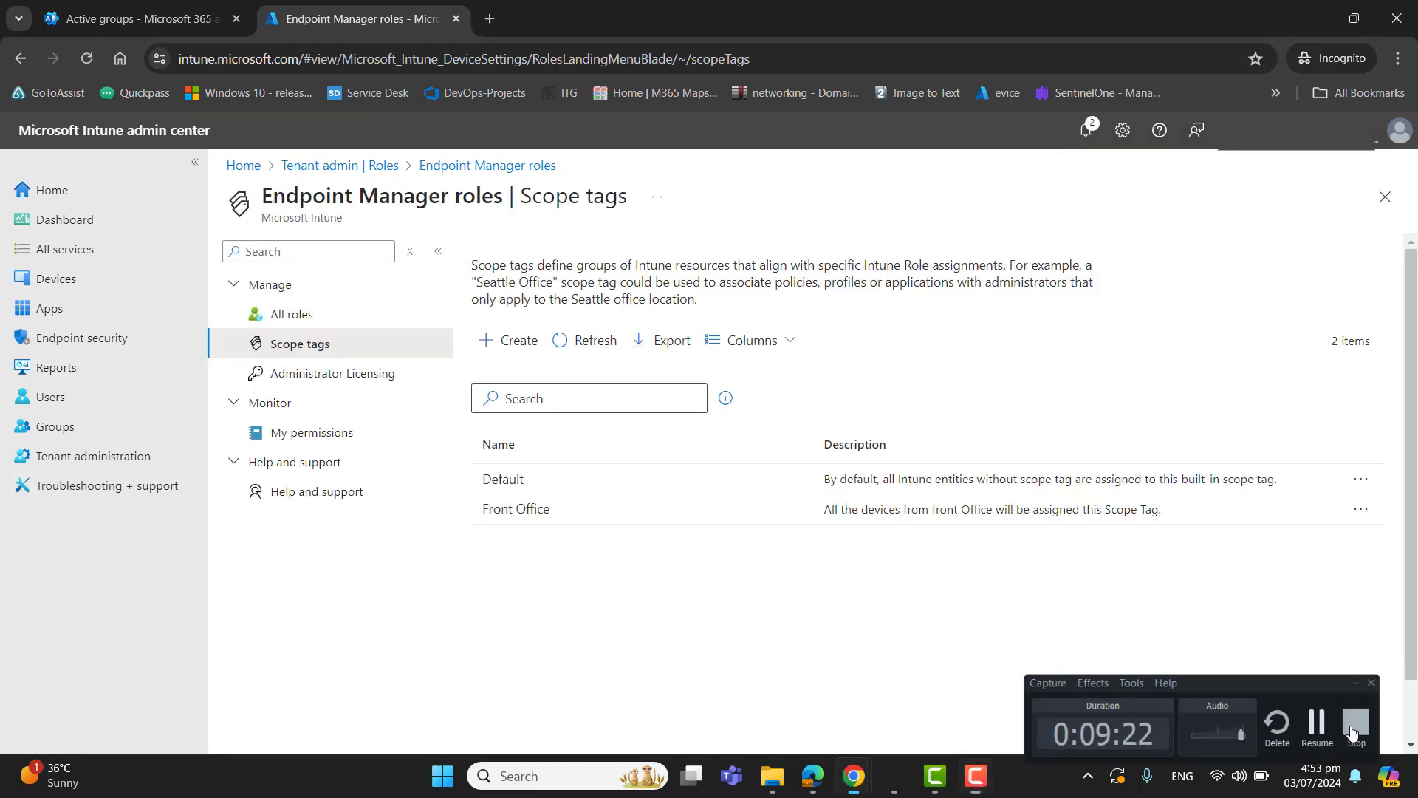
click(1357, 726)
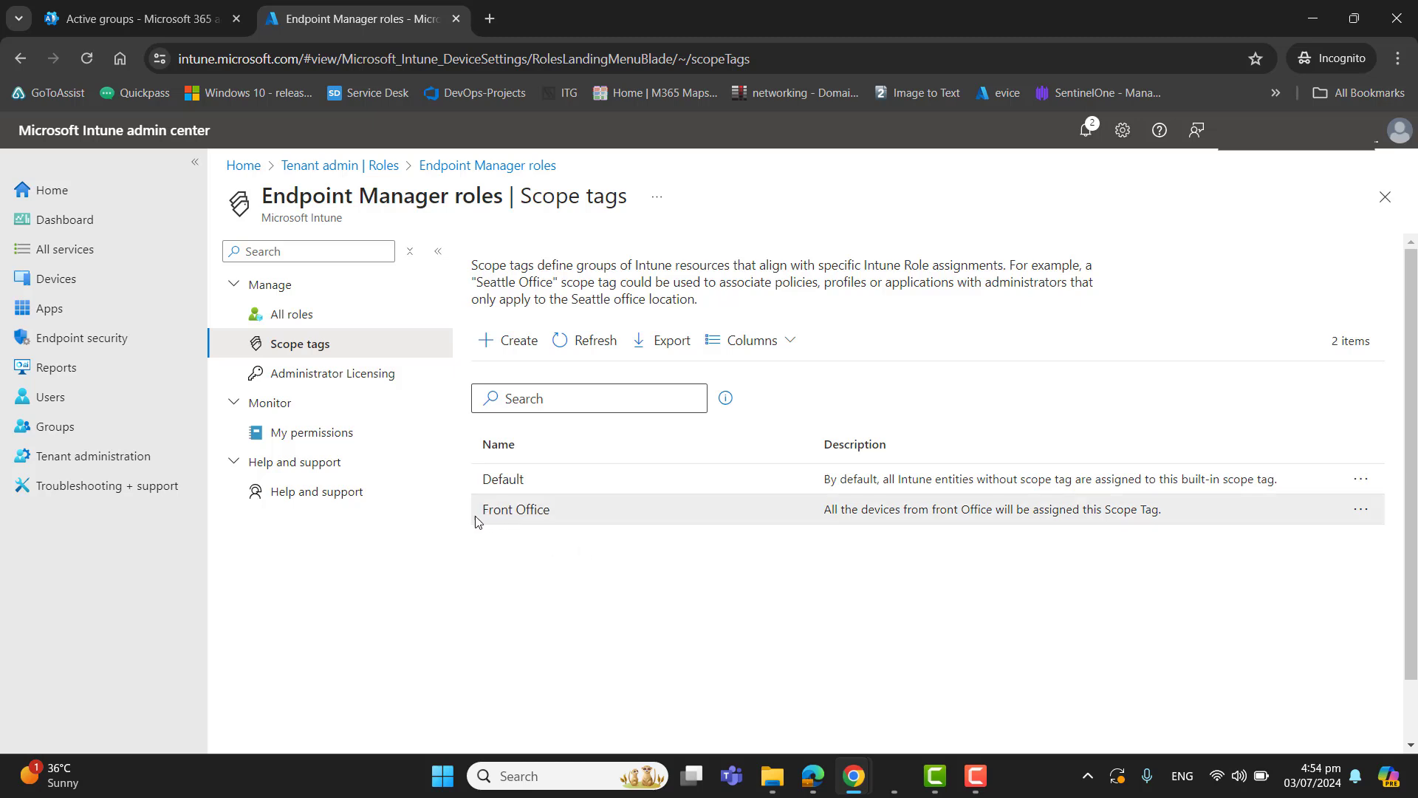
click(975, 775)
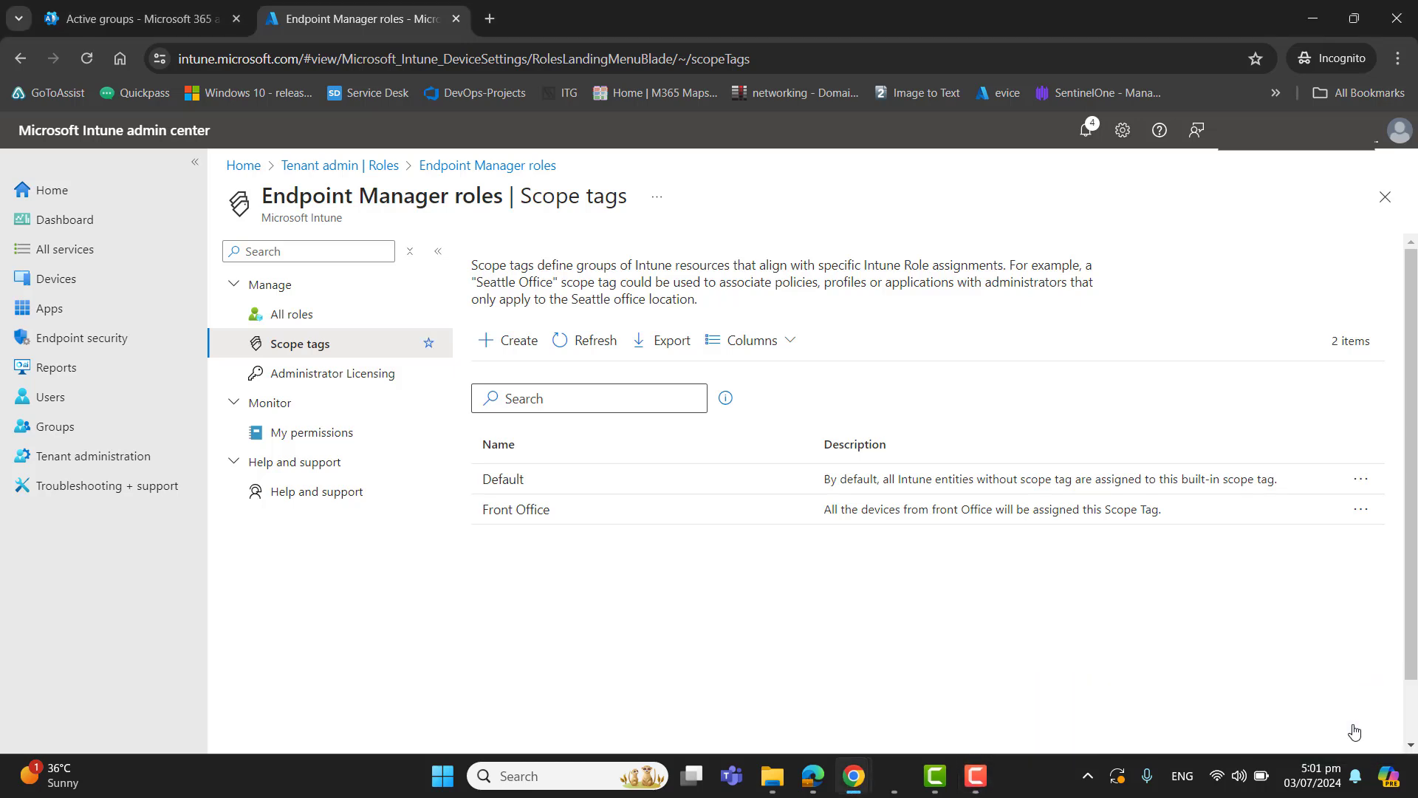
mouse_move(561, 564)
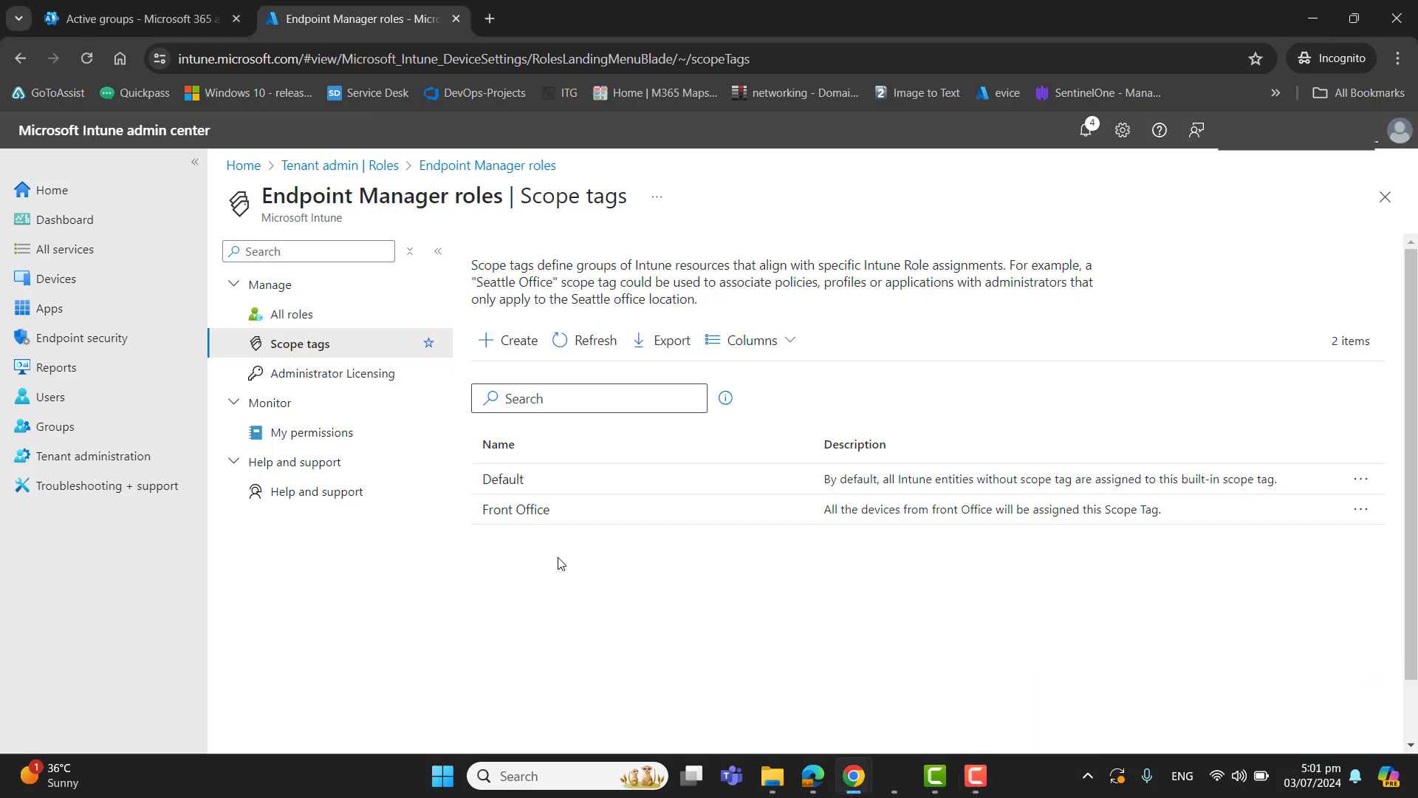
mouse_move(593, 604)
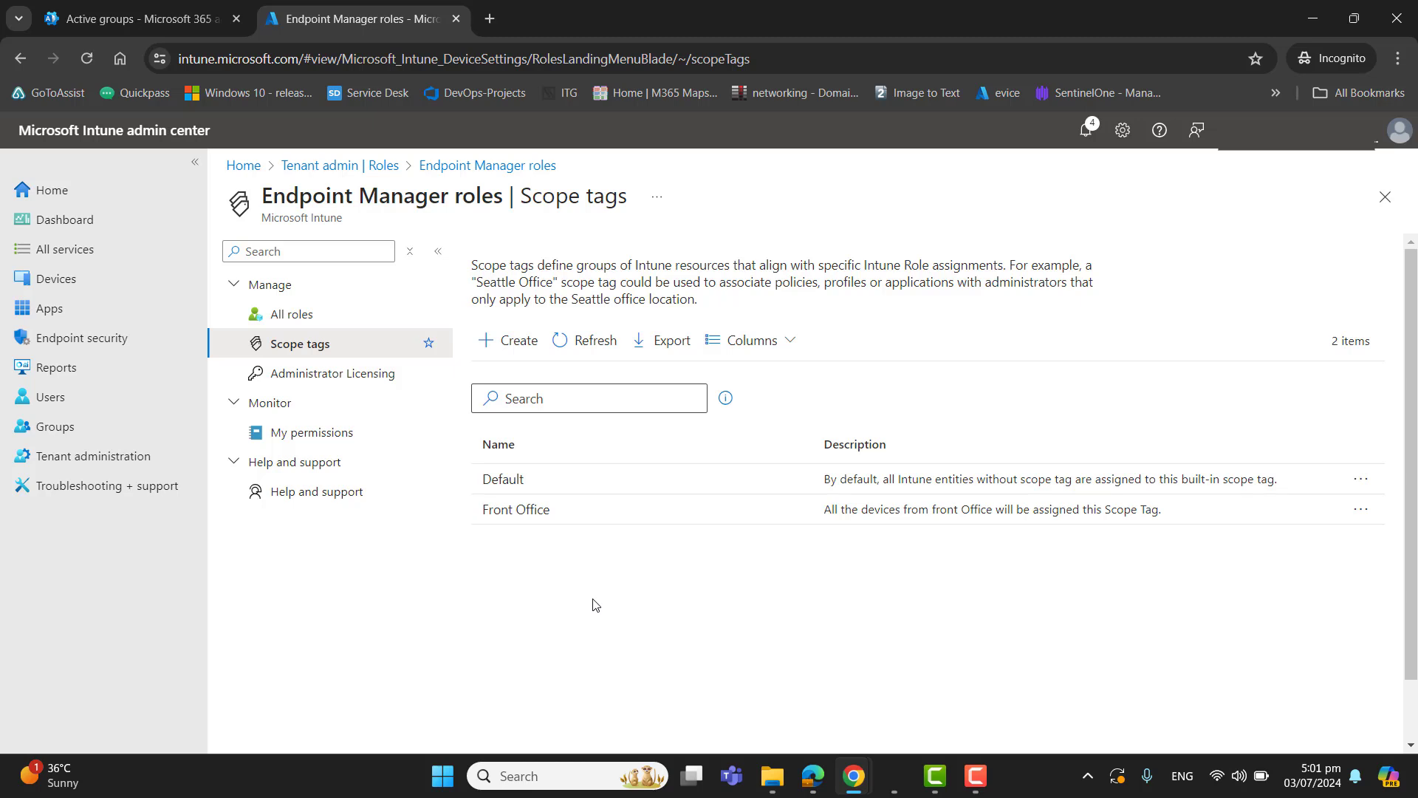
mouse_move(56, 368)
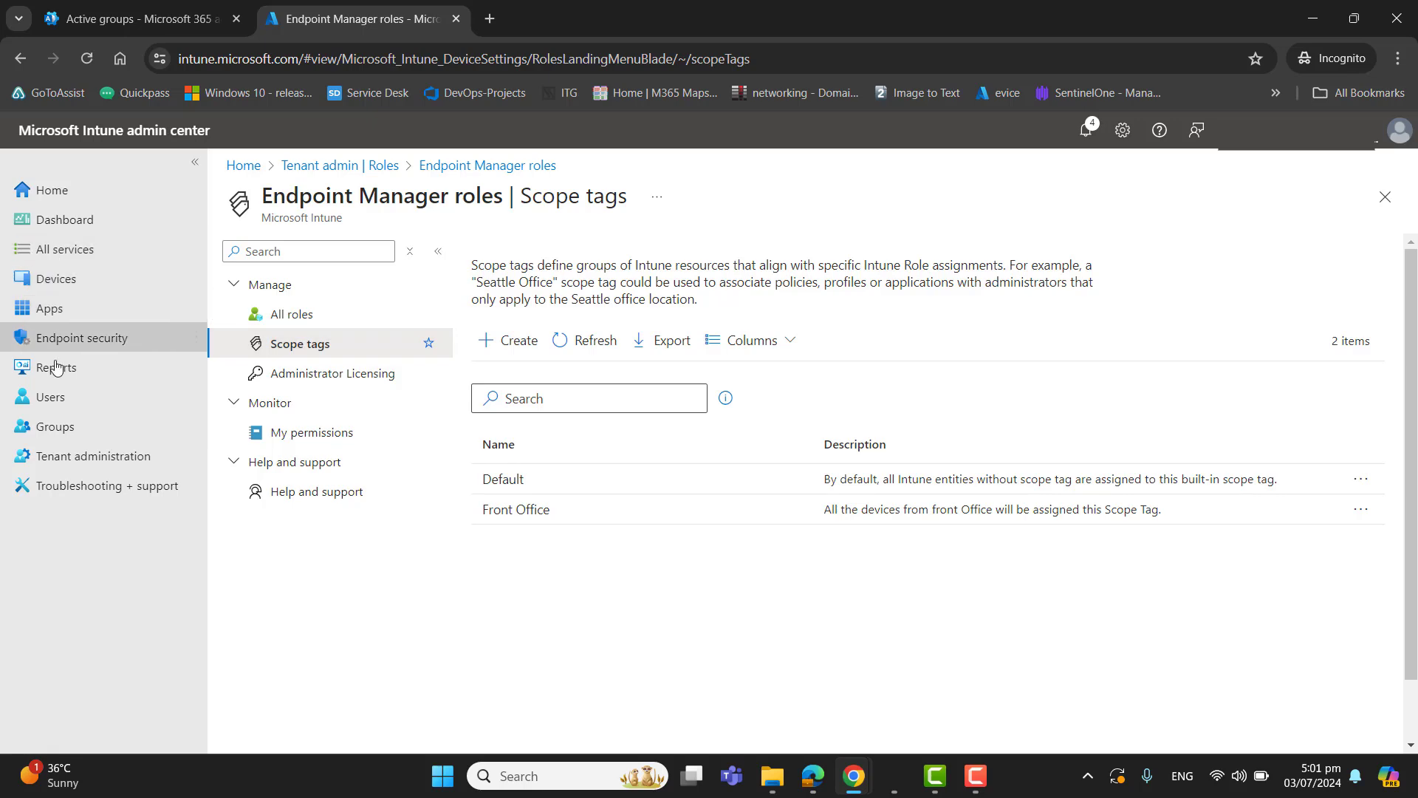
click(55, 426)
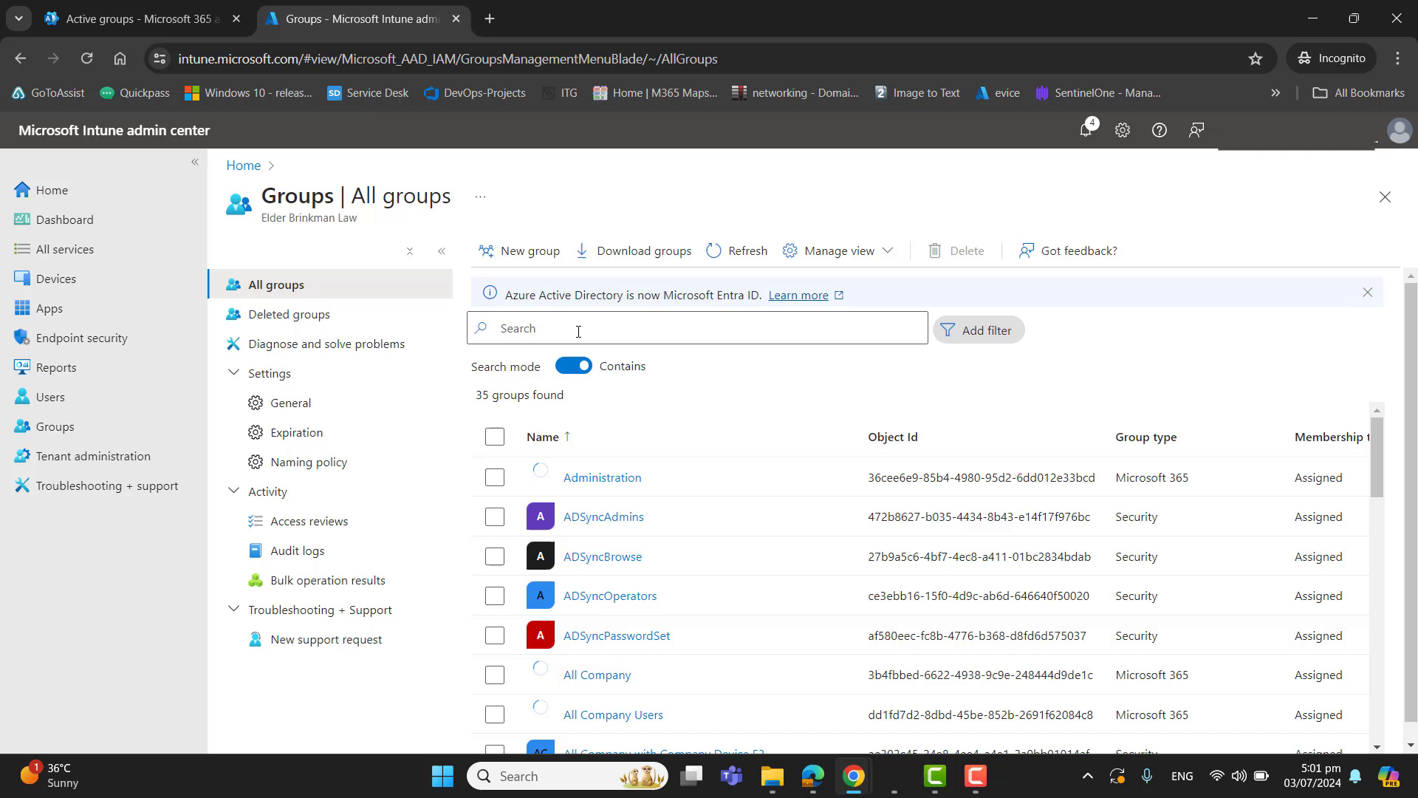
View the Front Office Devices group's members (DESKTOP-4I9SBFA), then go to the Devices overview
text(front)
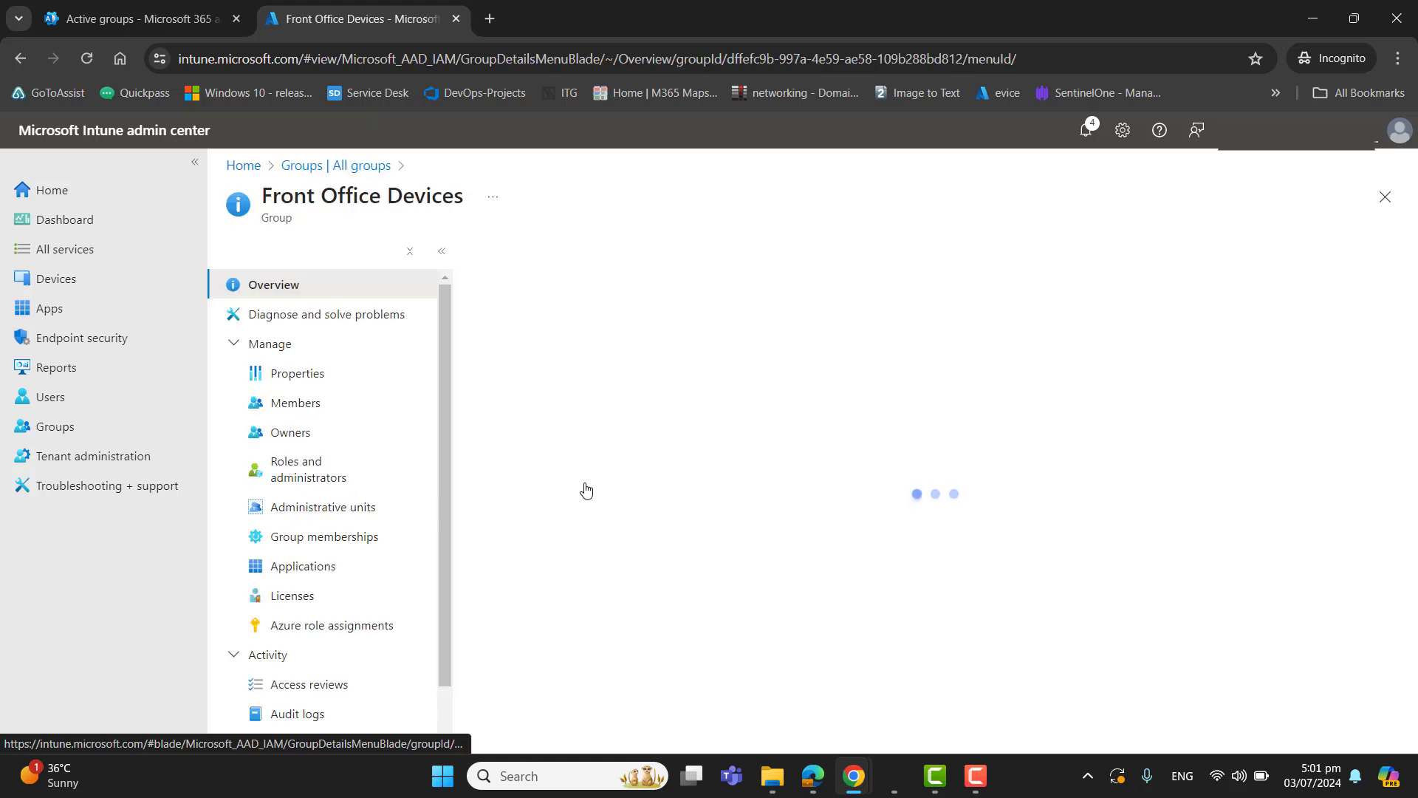
click(295, 402)
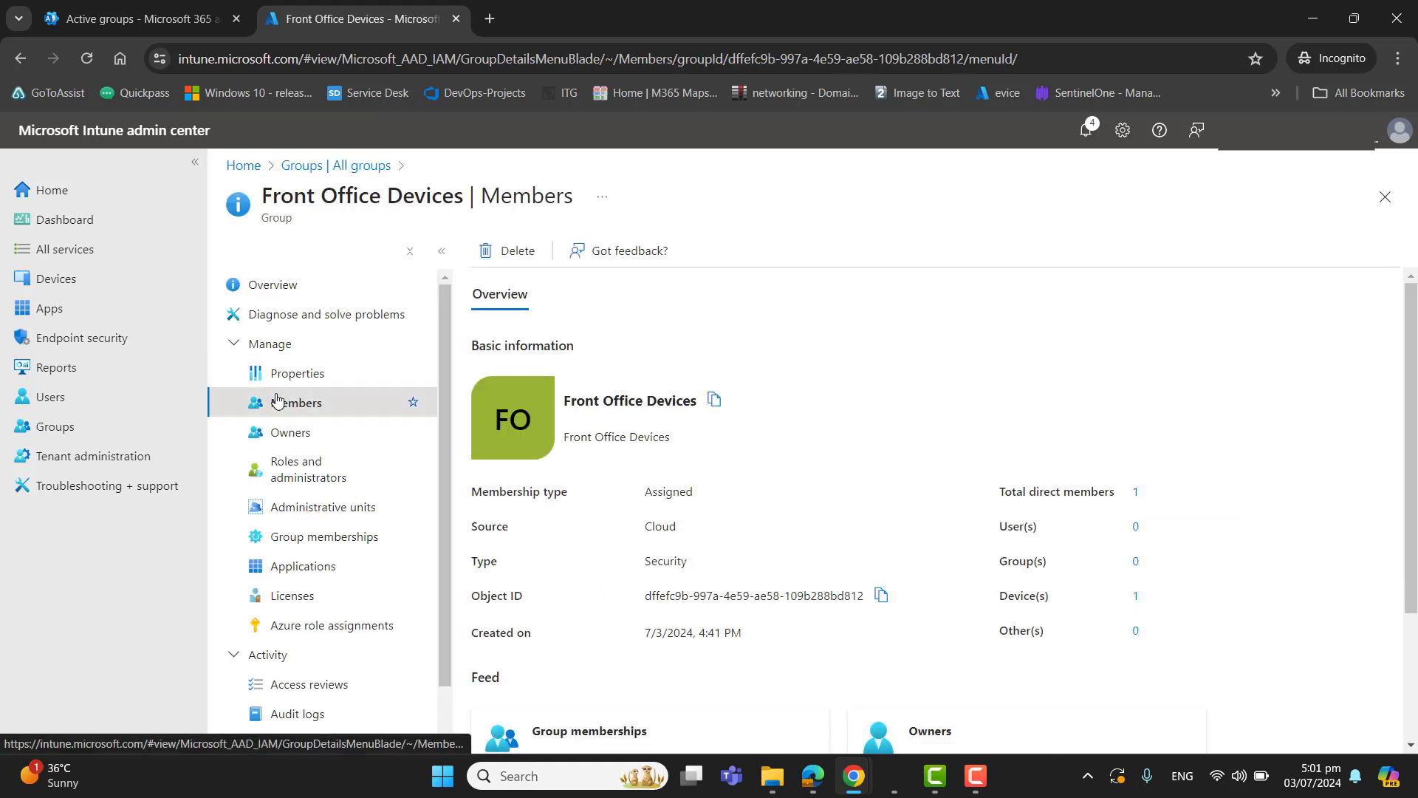
click(295, 402)
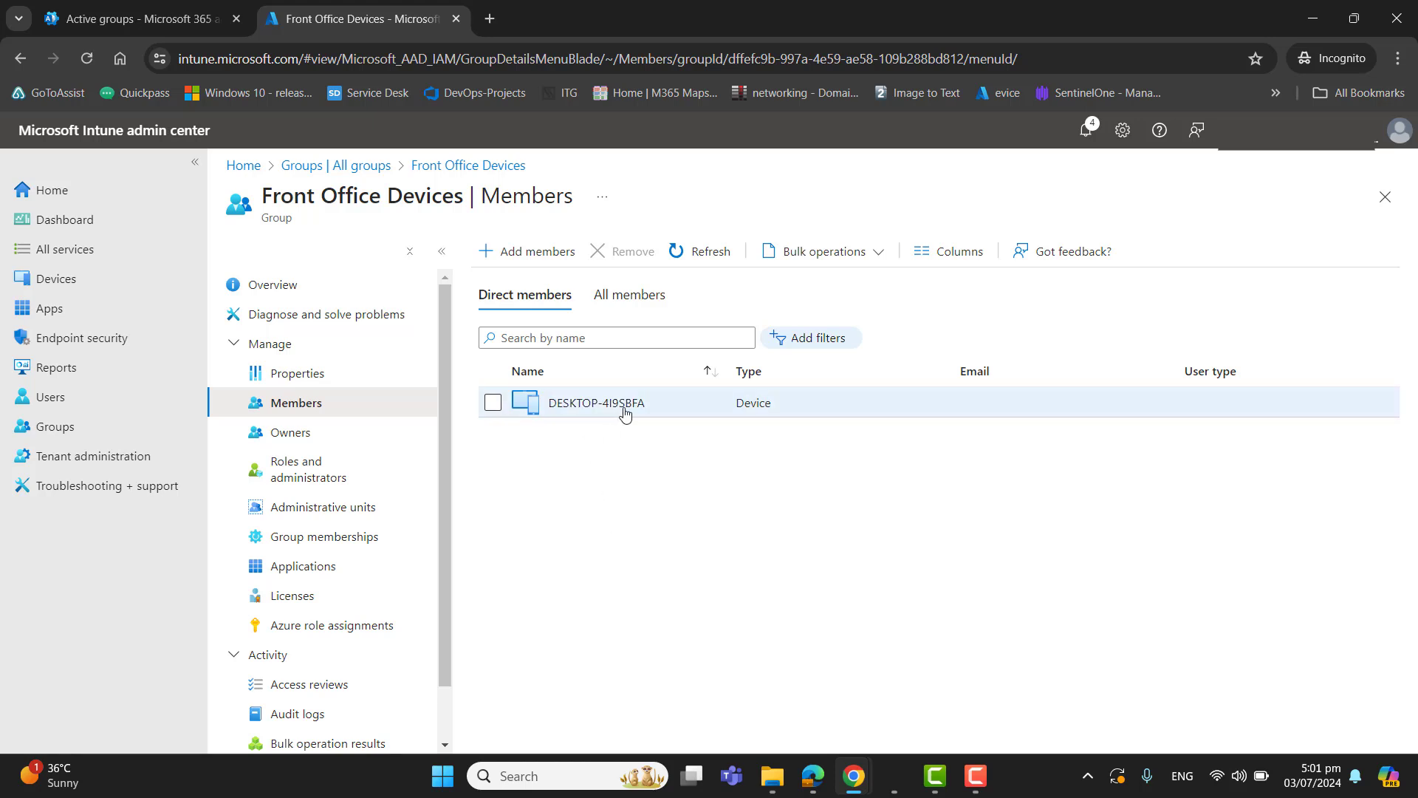
mouse_move(597, 411)
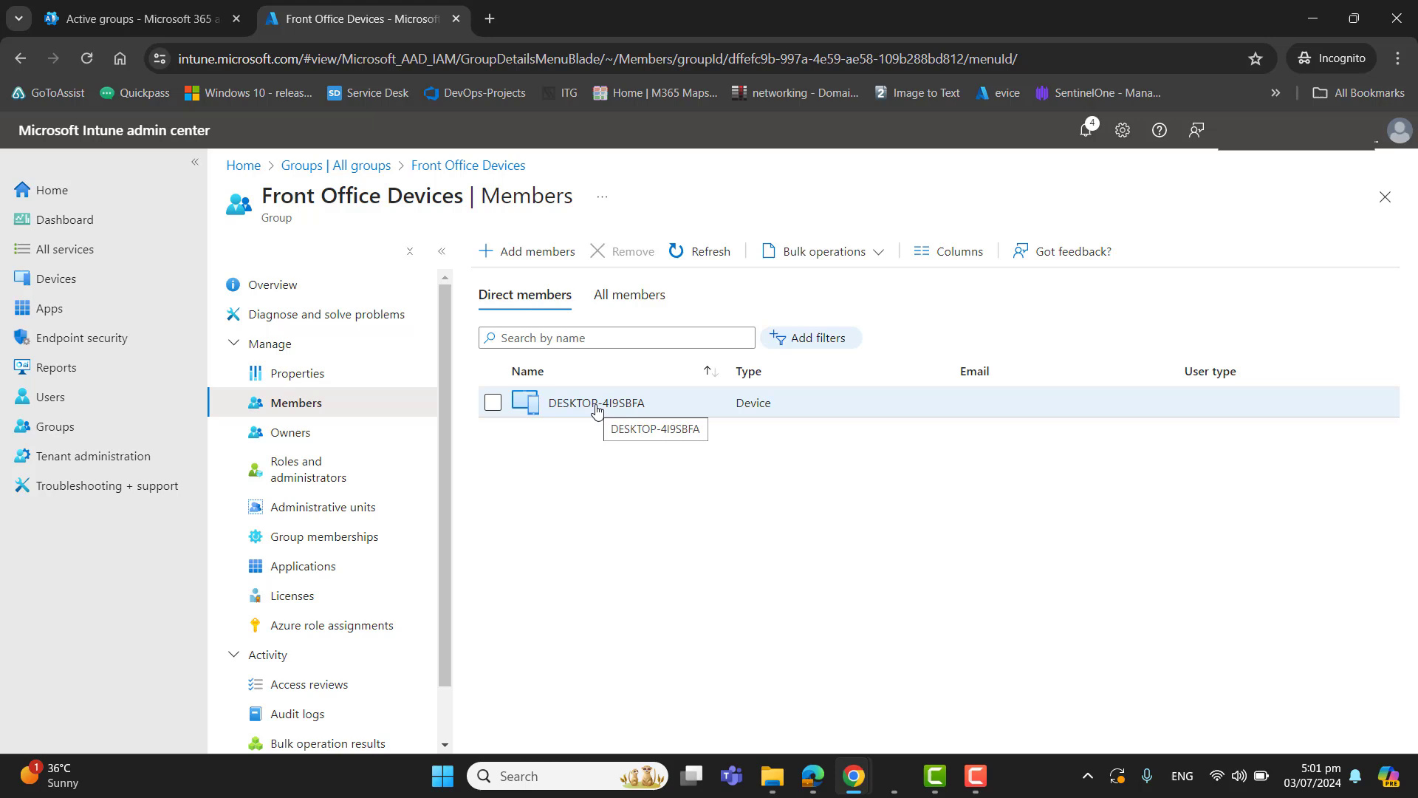
click(56, 277)
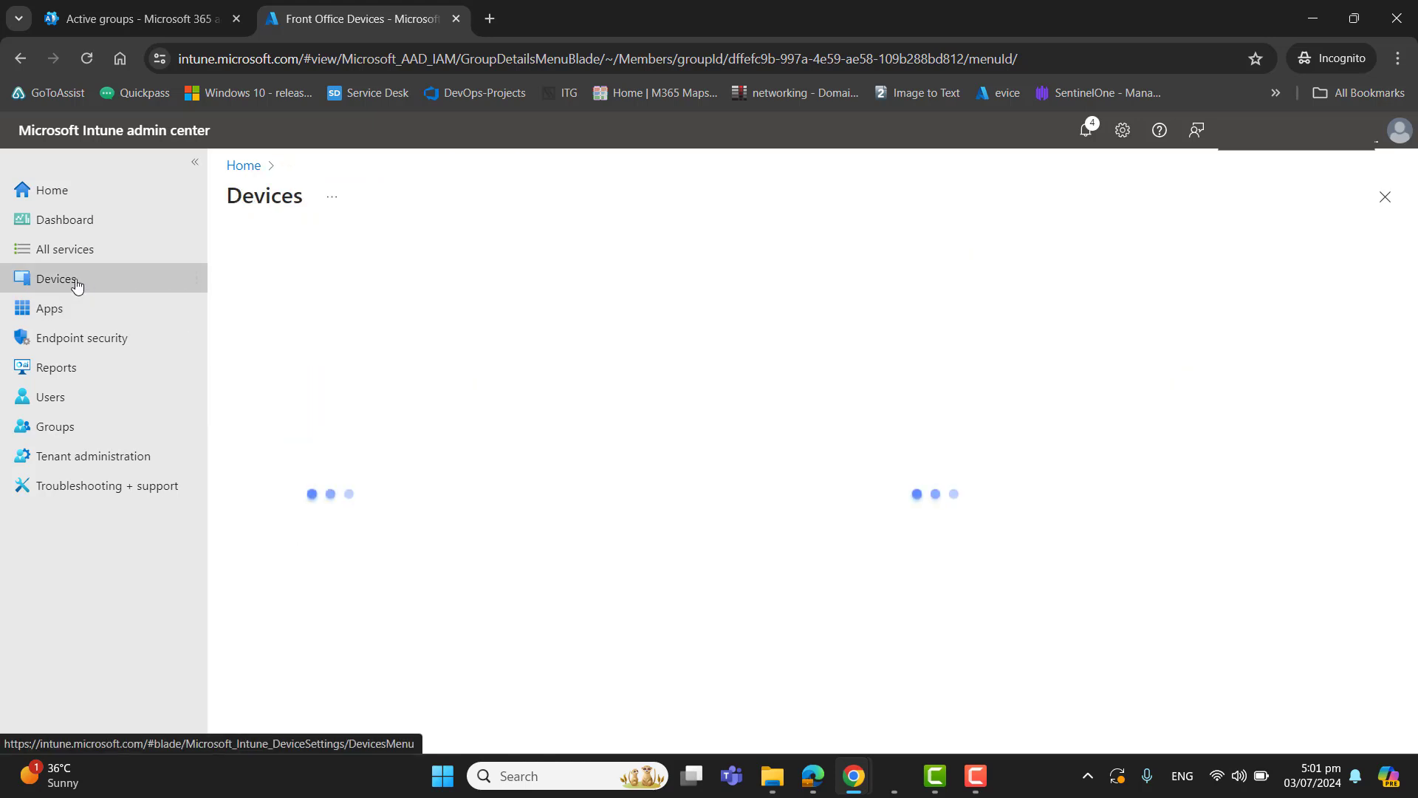
click(57, 278)
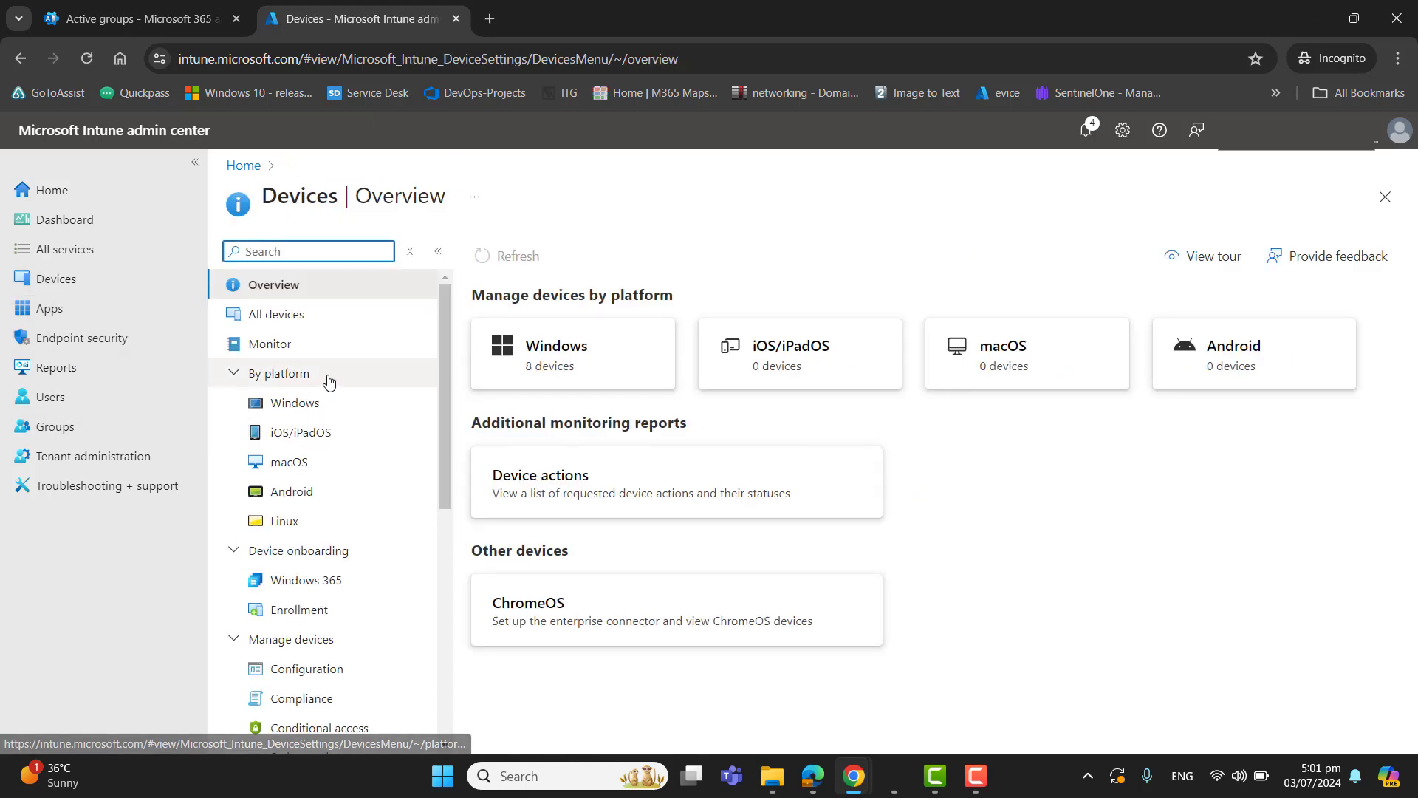
Search all devices for DESKTOP-4I9SBFA and open its details page
click(276, 313)
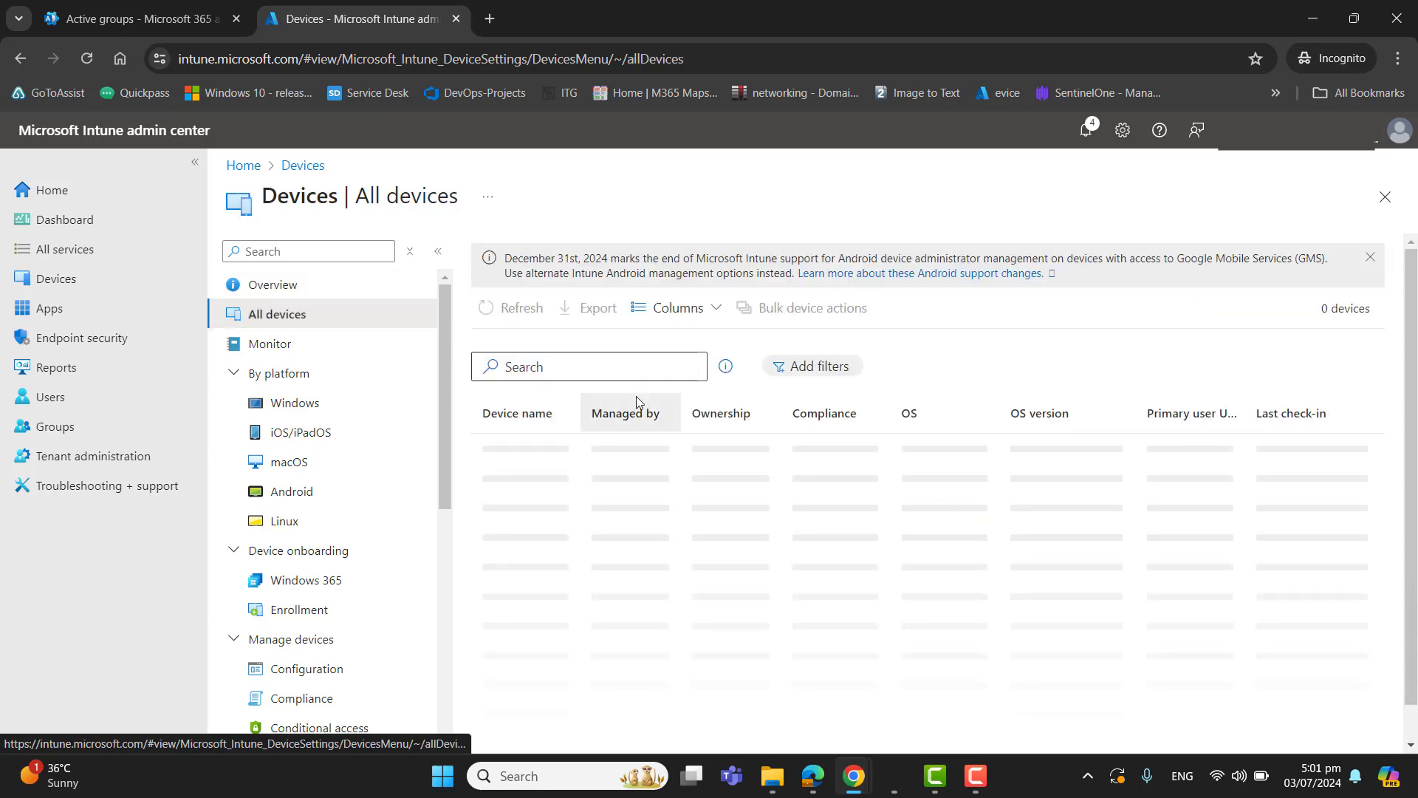
text(DESKTOP-4I9SBFA)
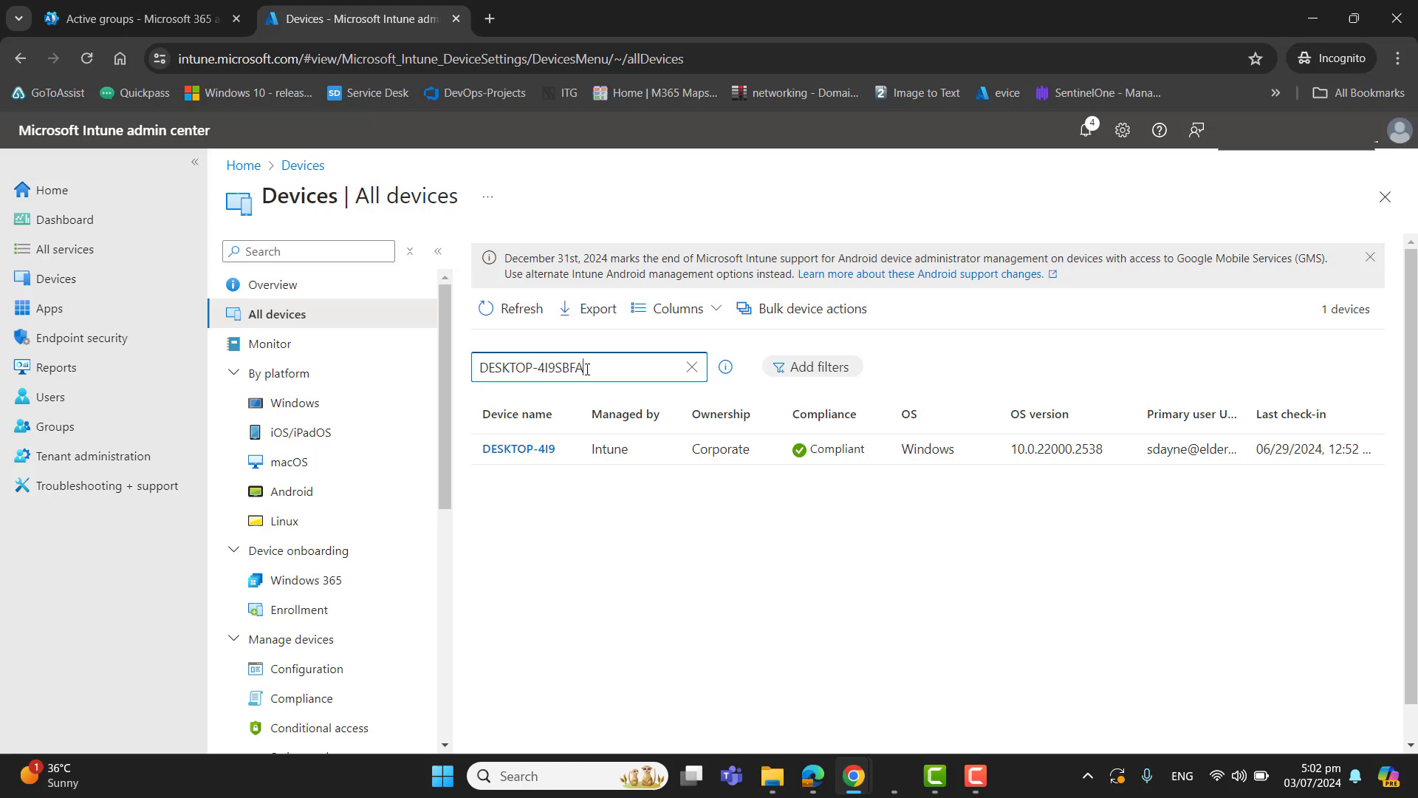
click(517, 449)
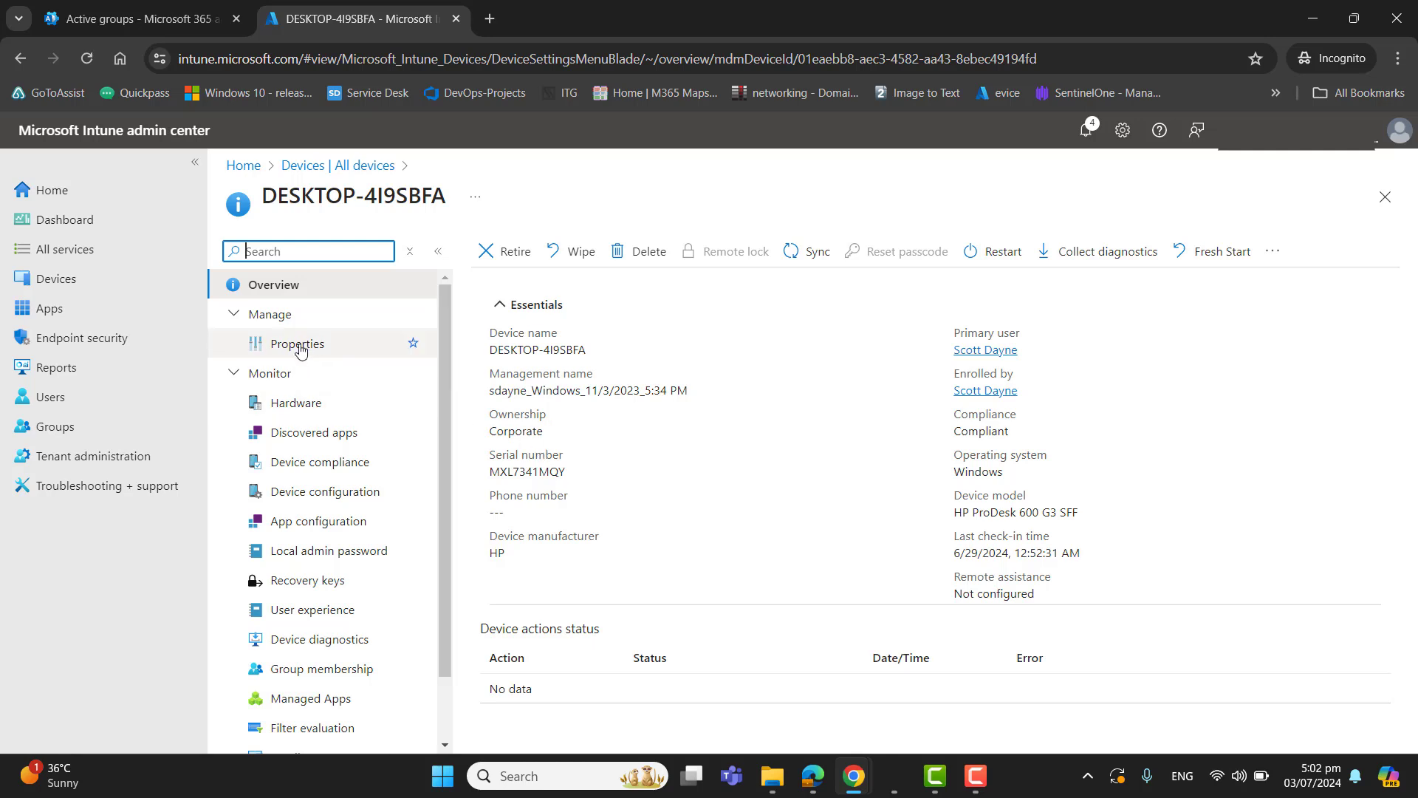
click(297, 344)
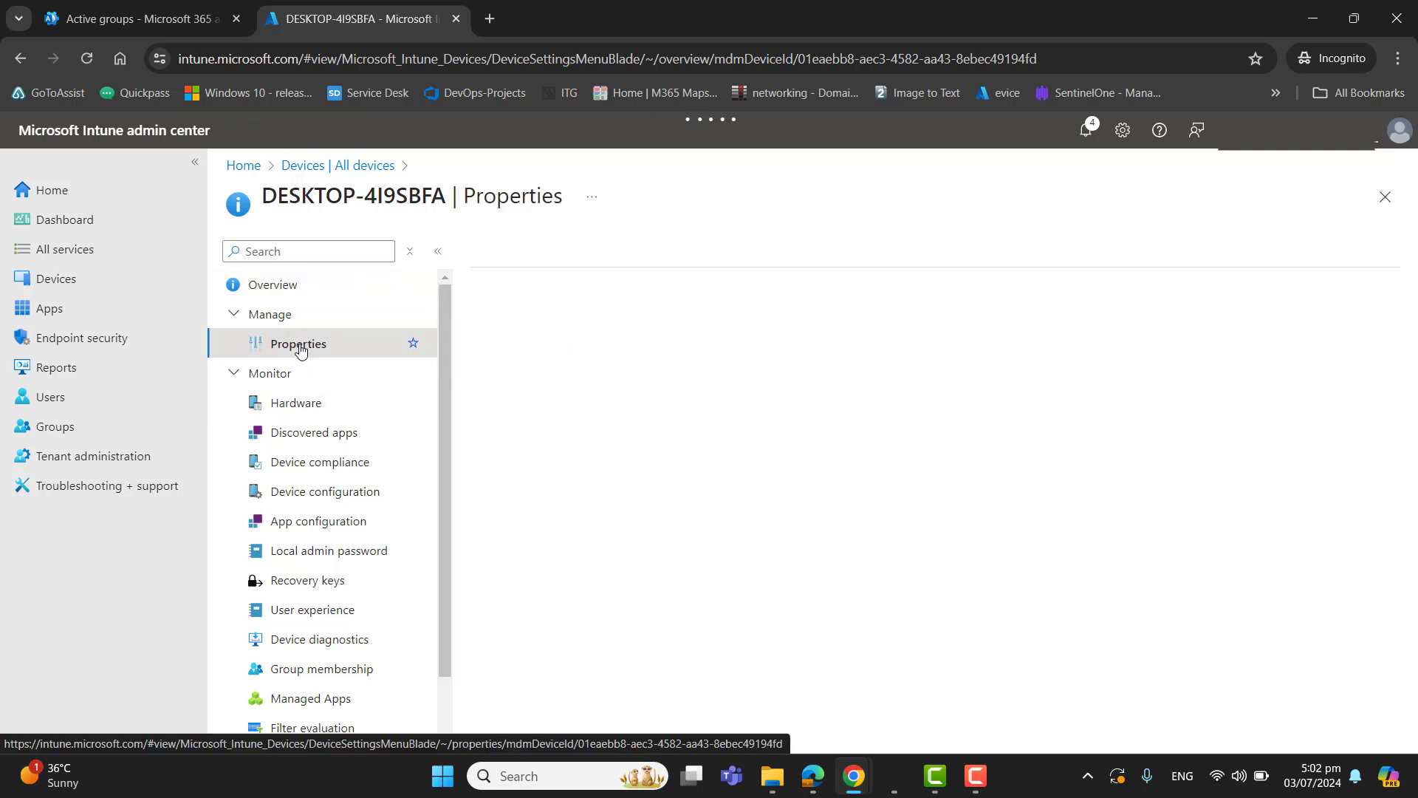
click(299, 343)
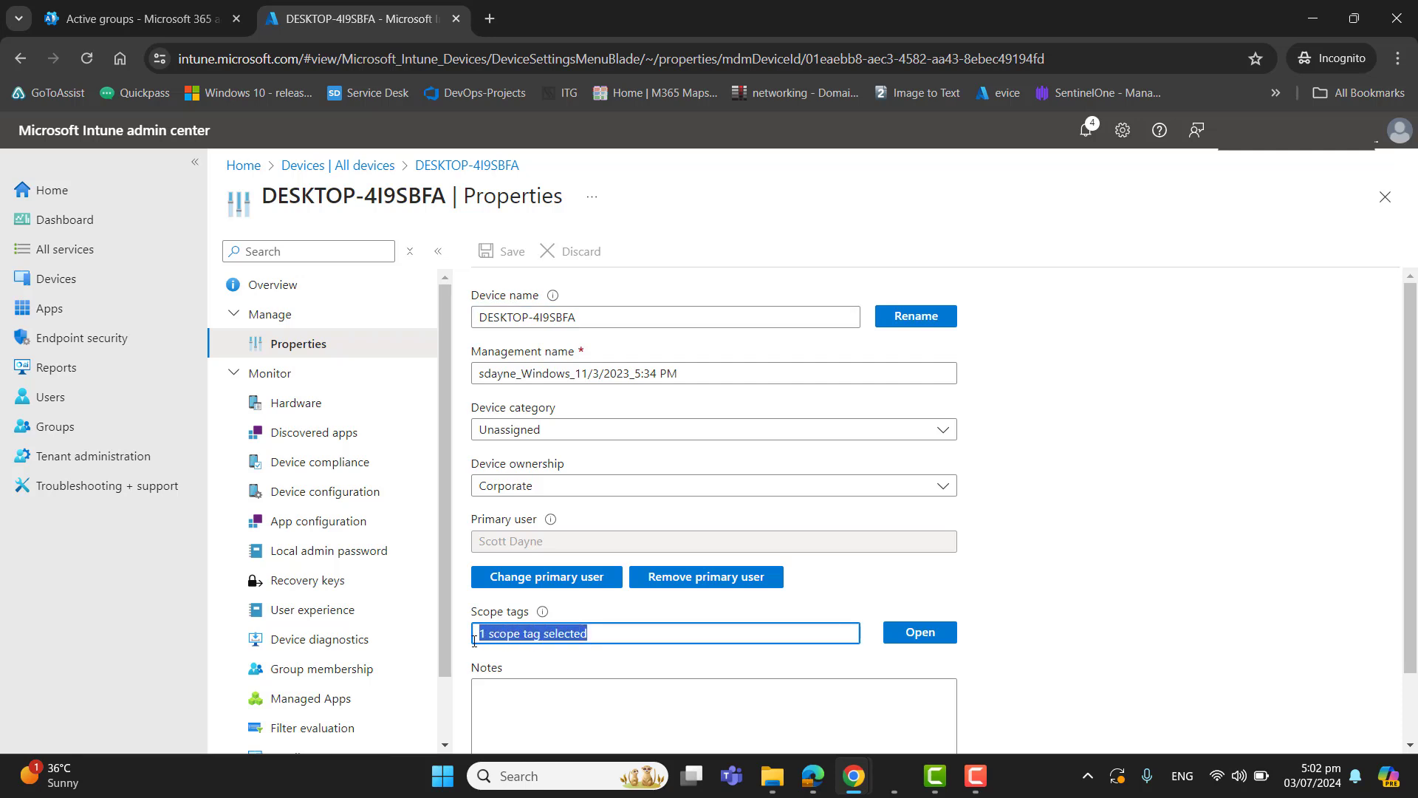
mouse_move(930, 656)
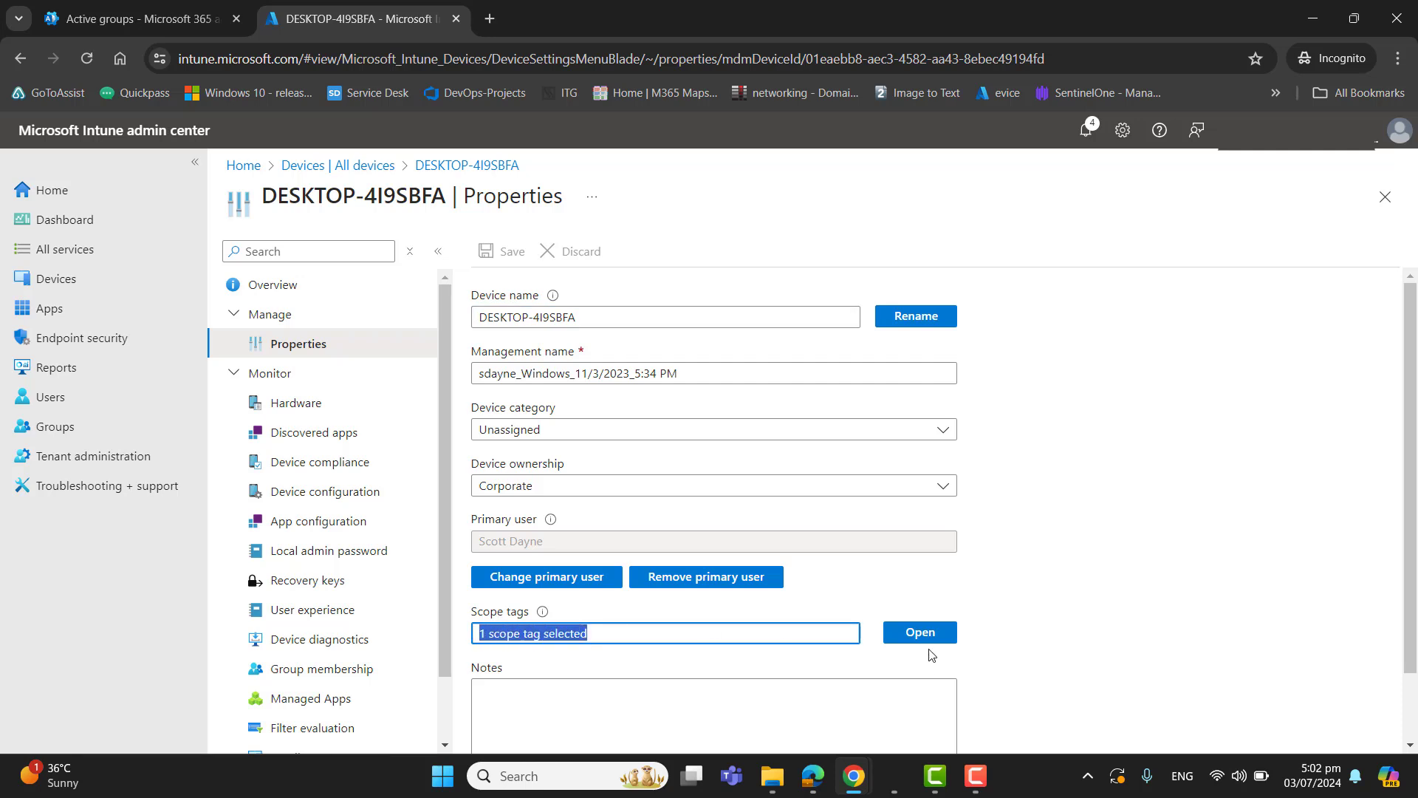
click(918, 632)
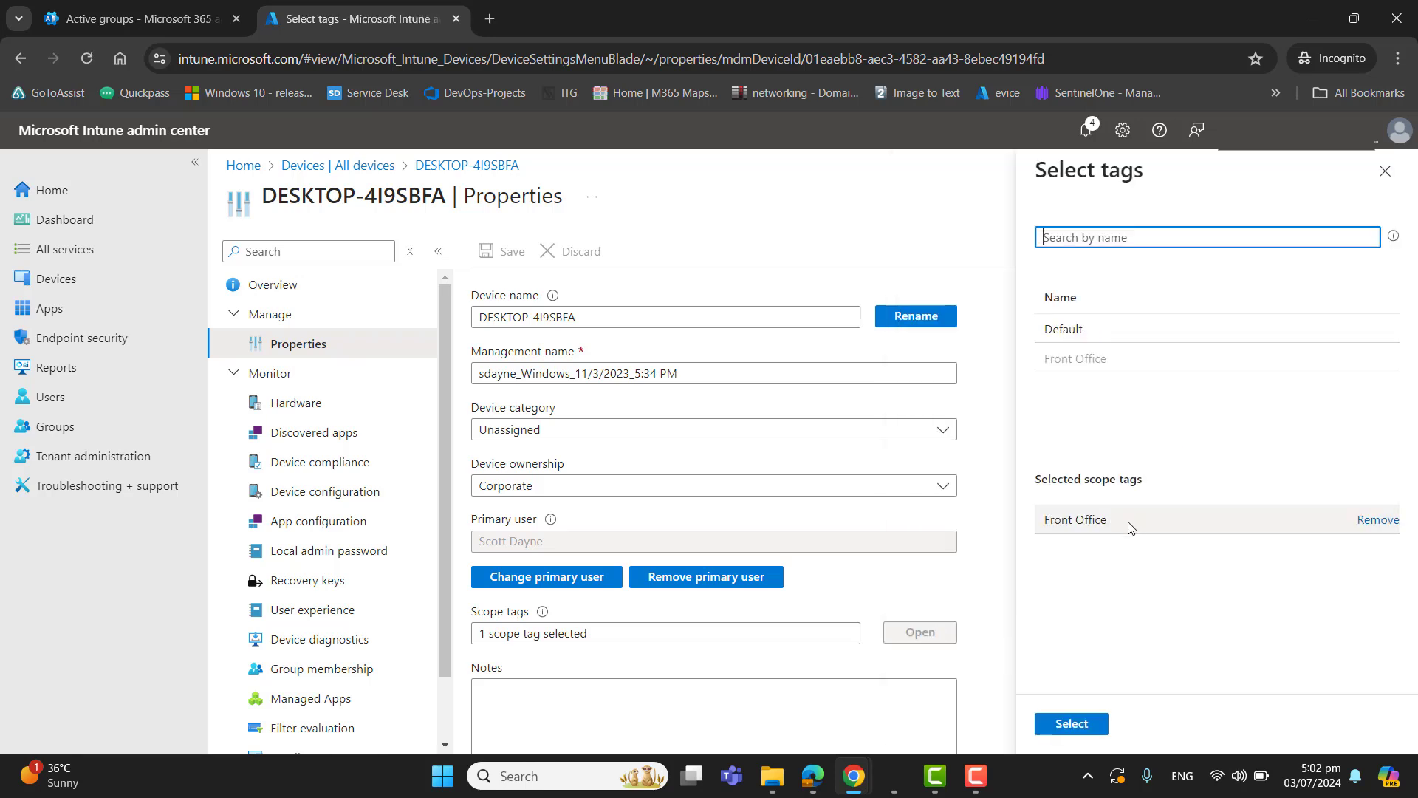
double_click(1075, 520)
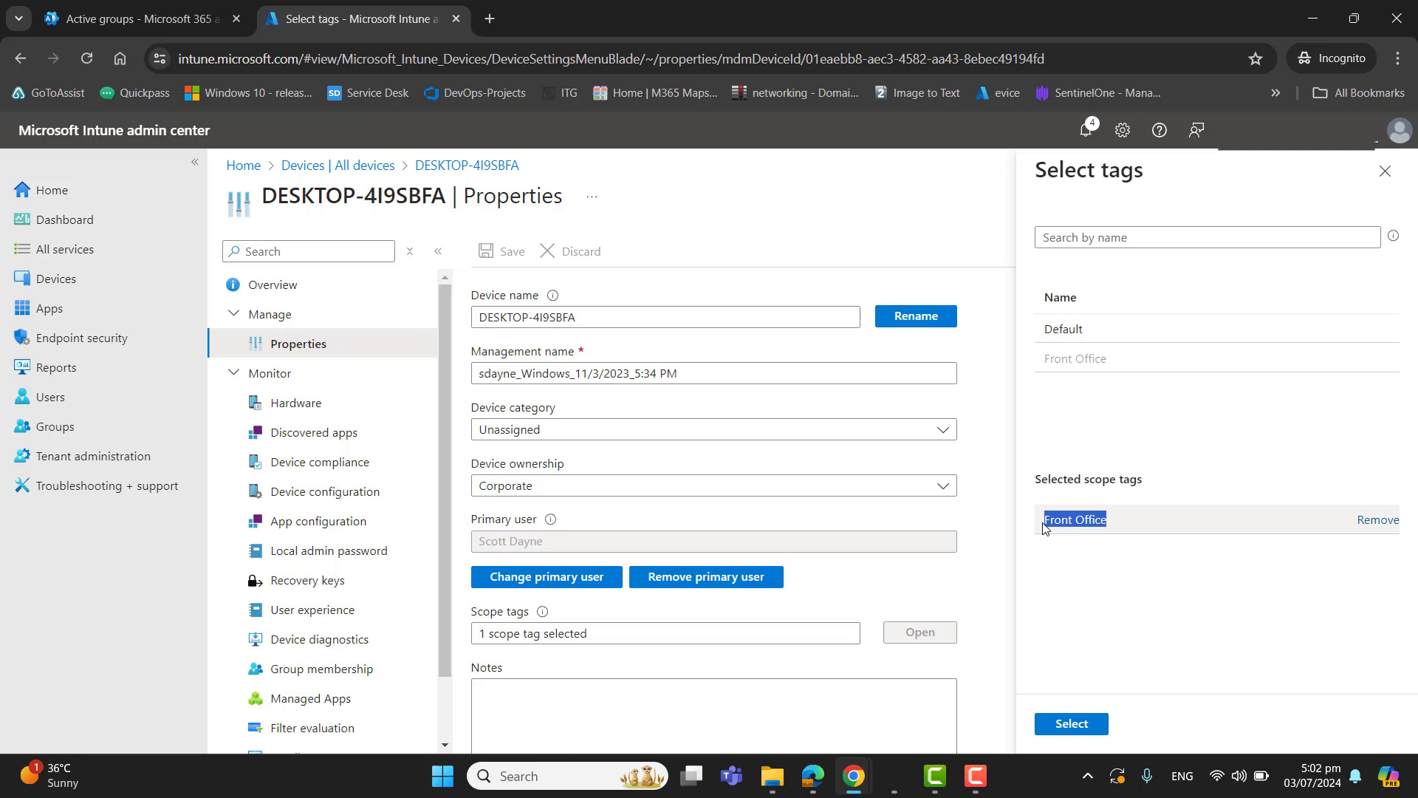
click(975, 774)
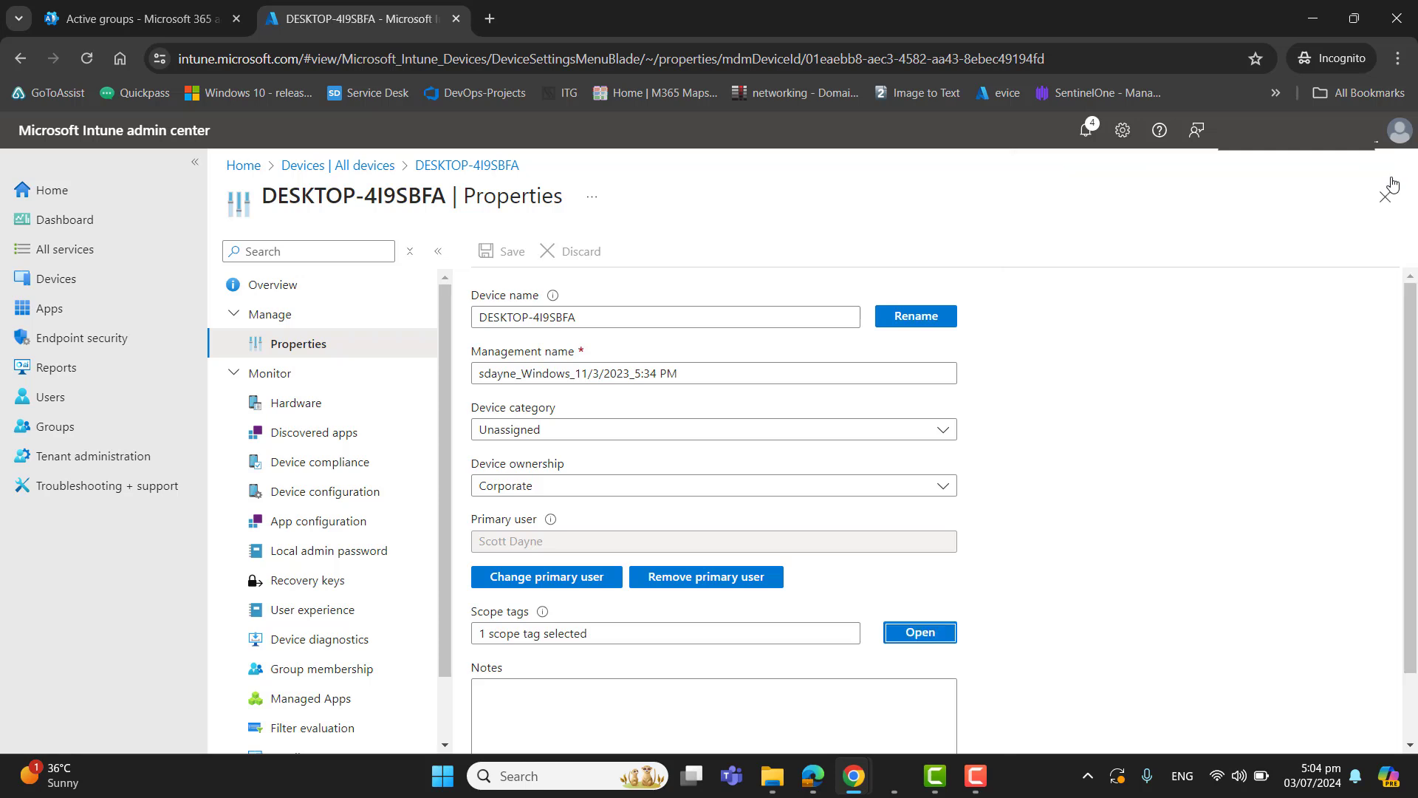
mouse_move(753, 262)
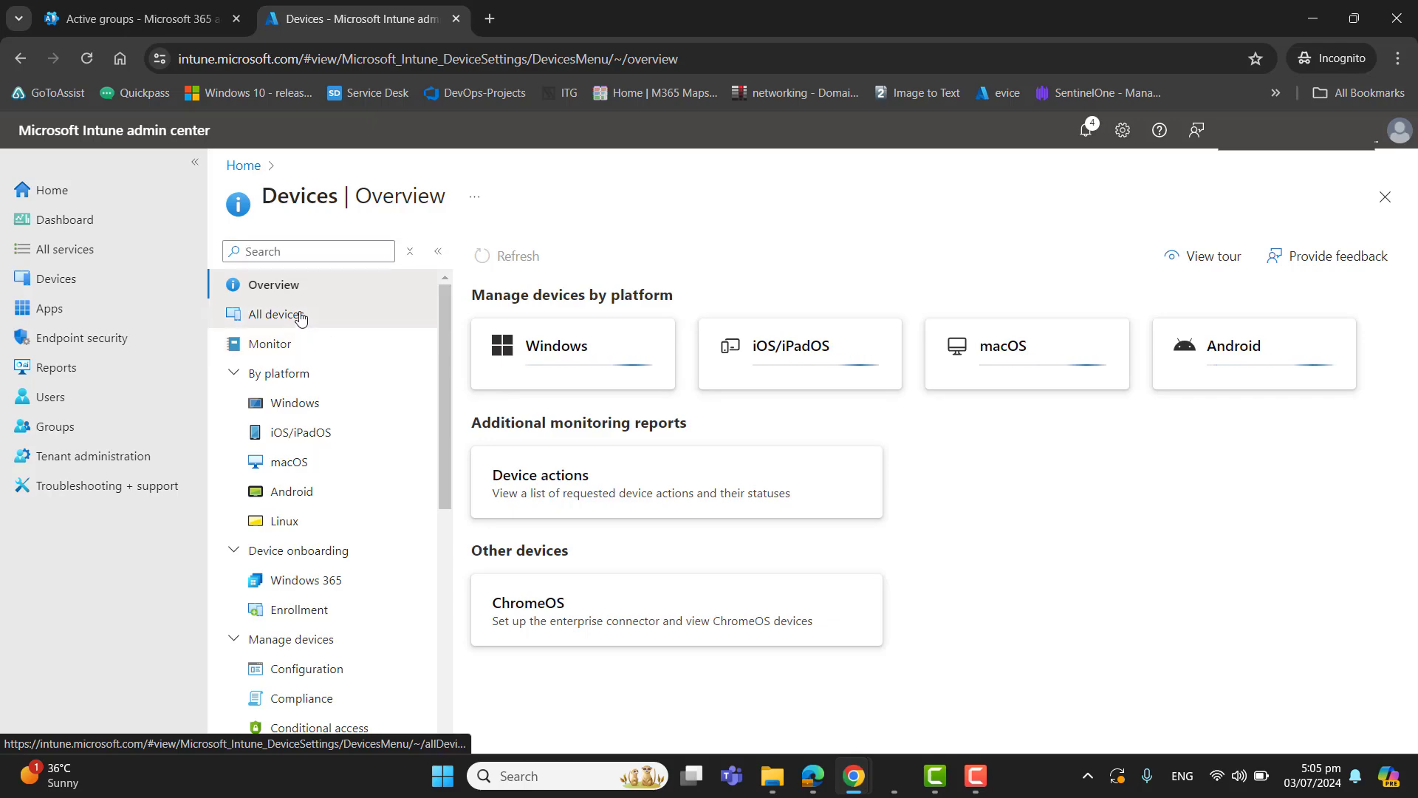
Open DESKTOP-787LD7L from the all devices list
click(276, 313)
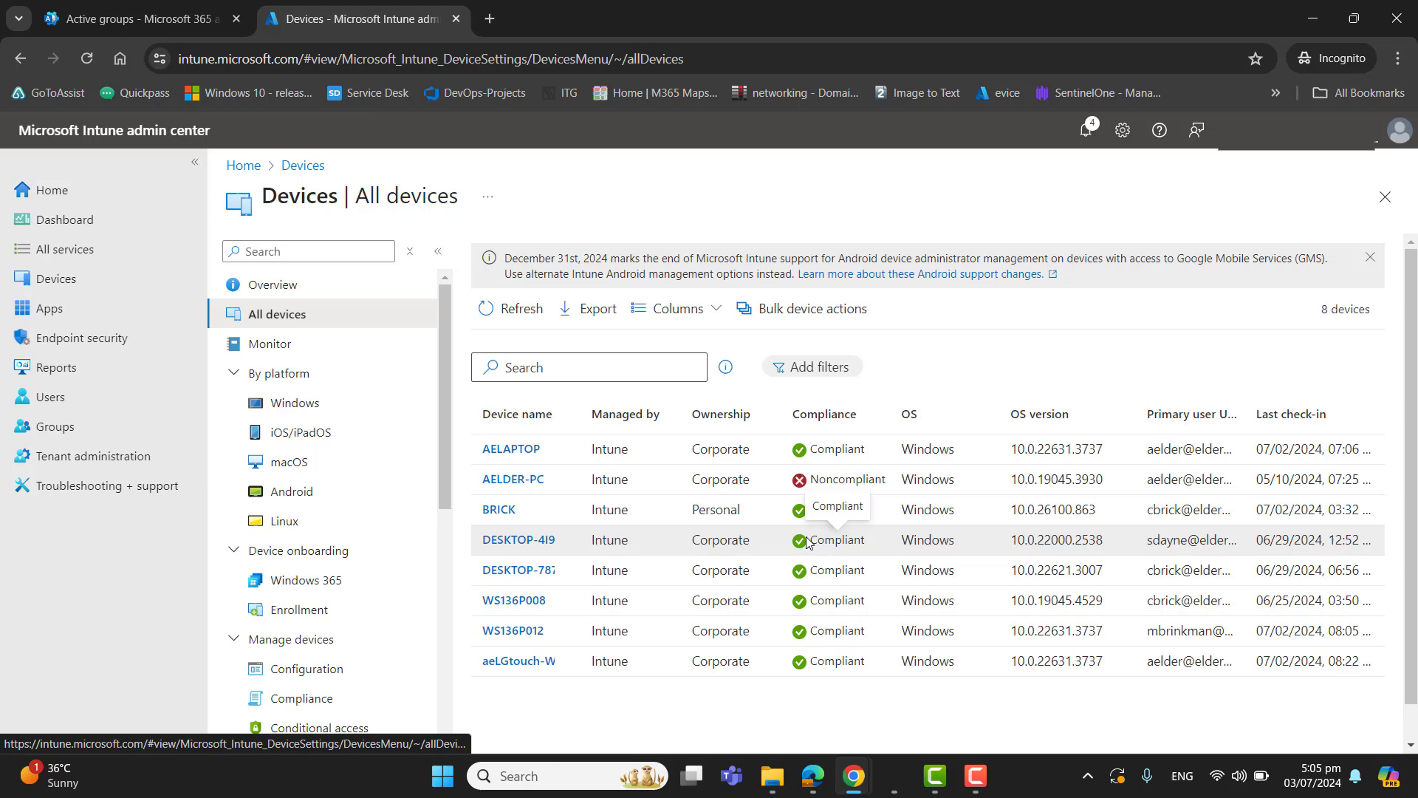
mouse_move(558, 626)
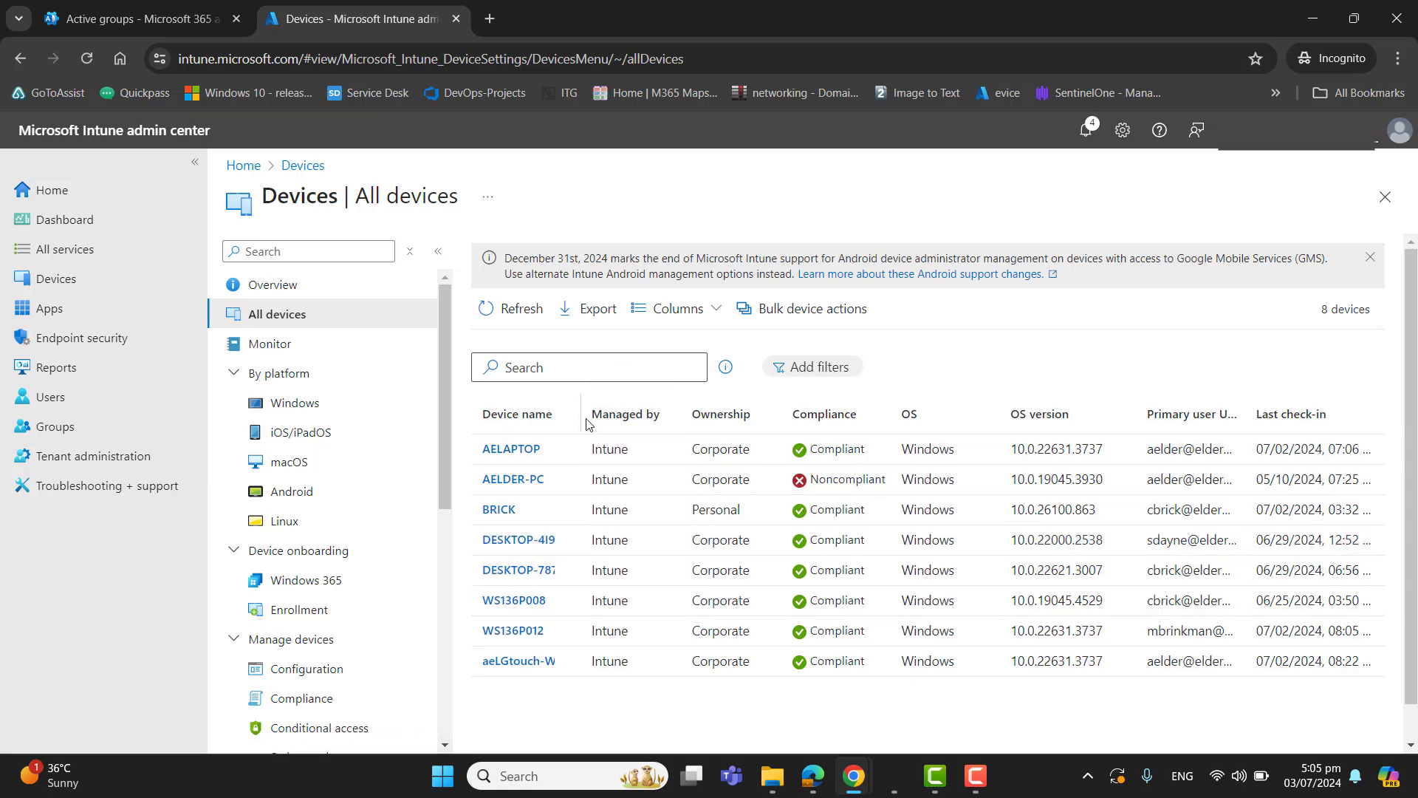
click(517, 570)
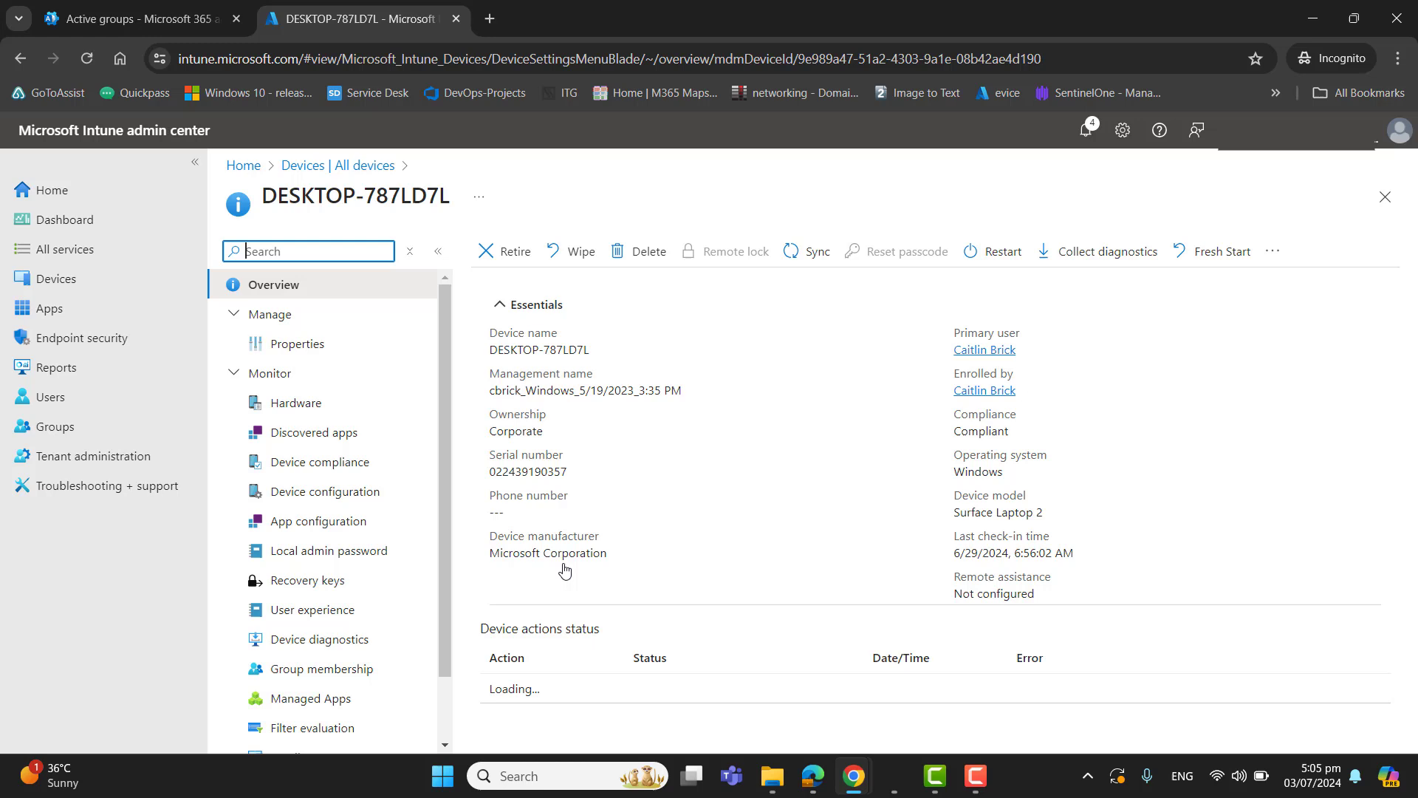
In DESKTOP-787LD7L's properties, replace the Default scope tag with Front Office
click(299, 343)
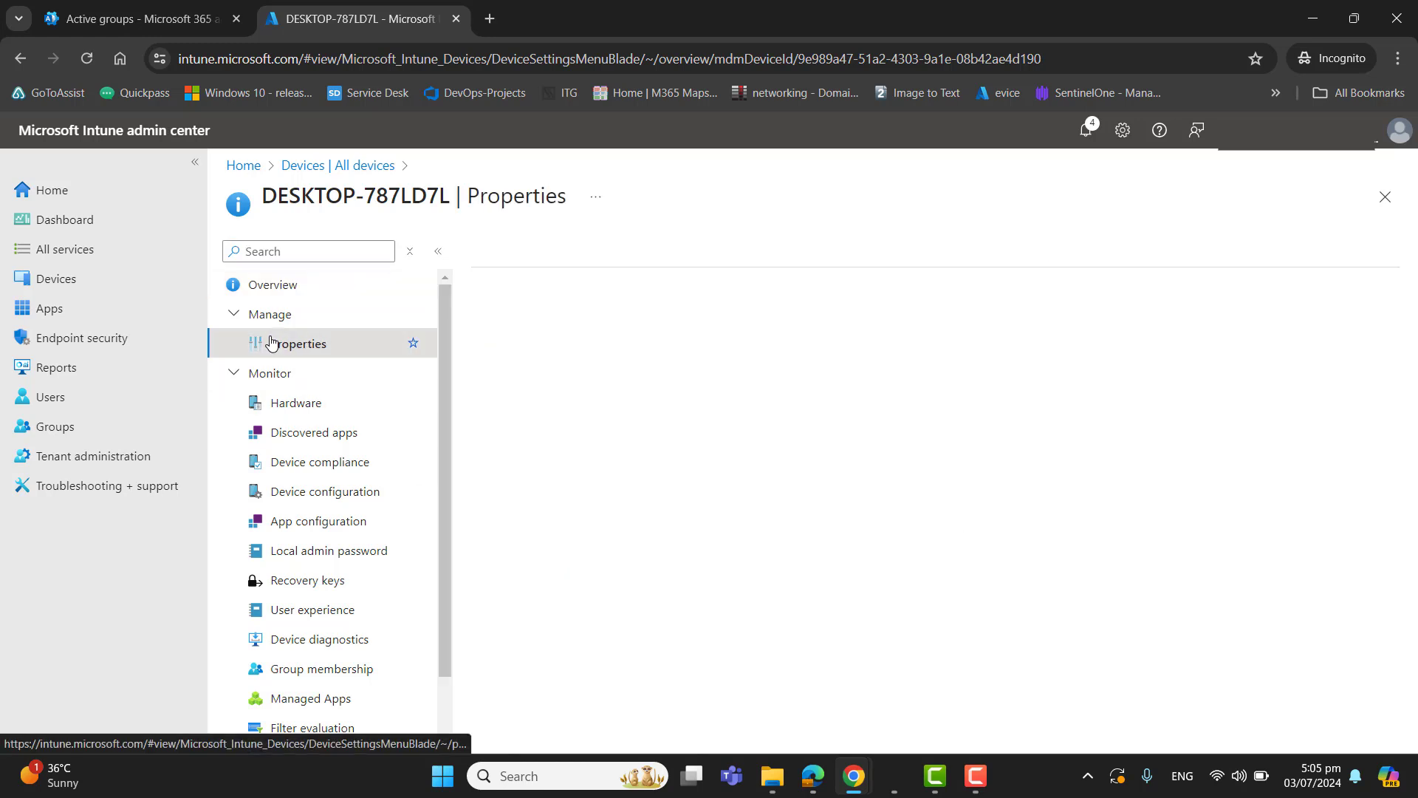
click(299, 342)
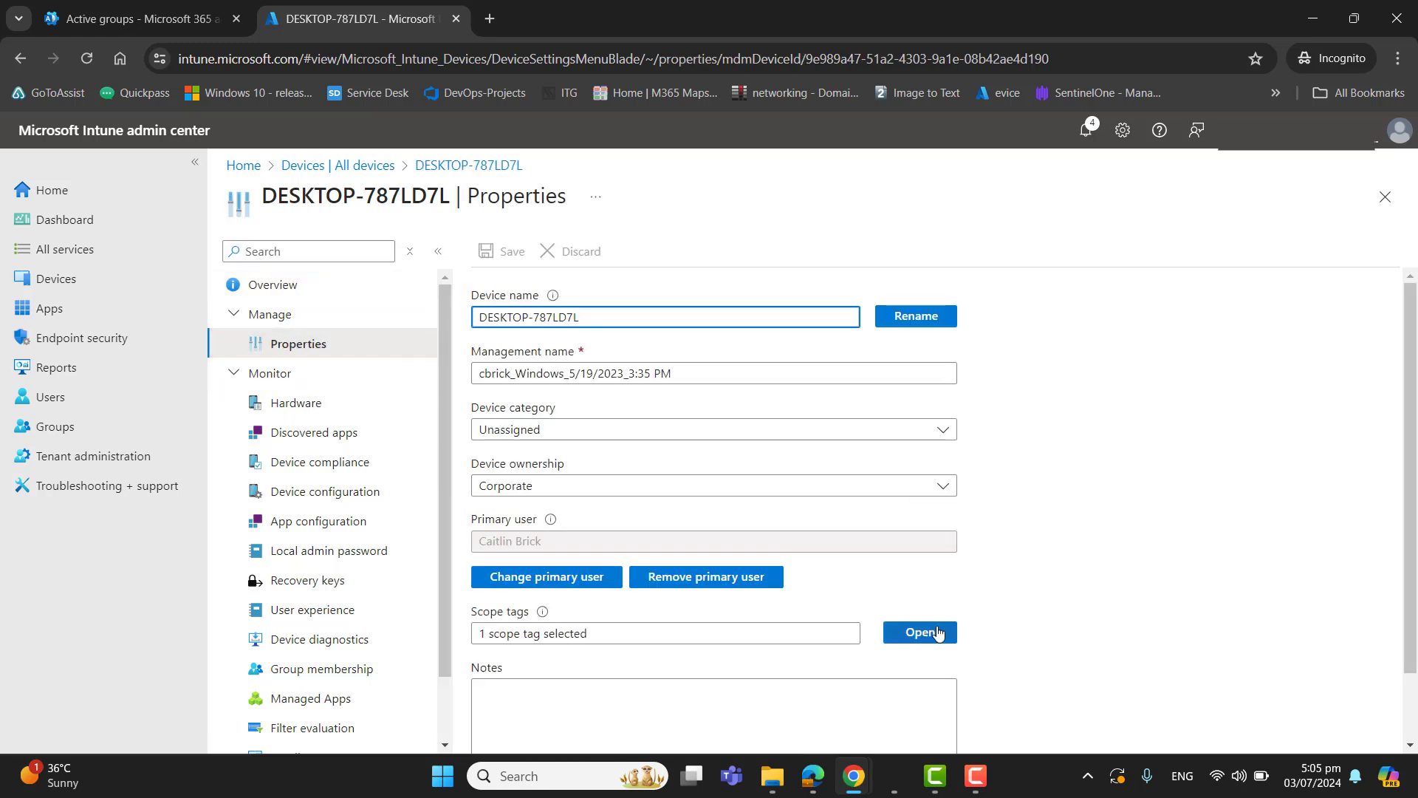
click(919, 633)
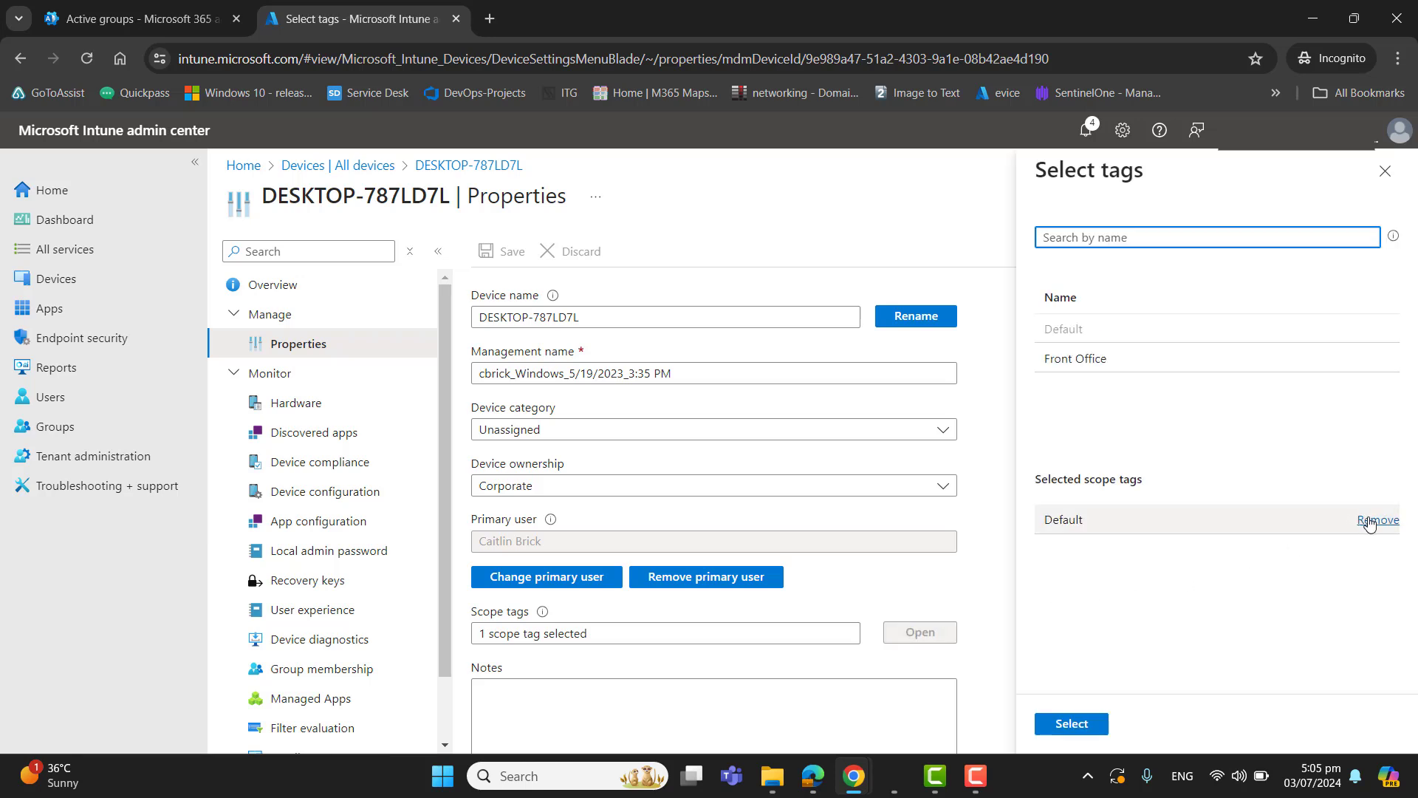
click(1378, 520)
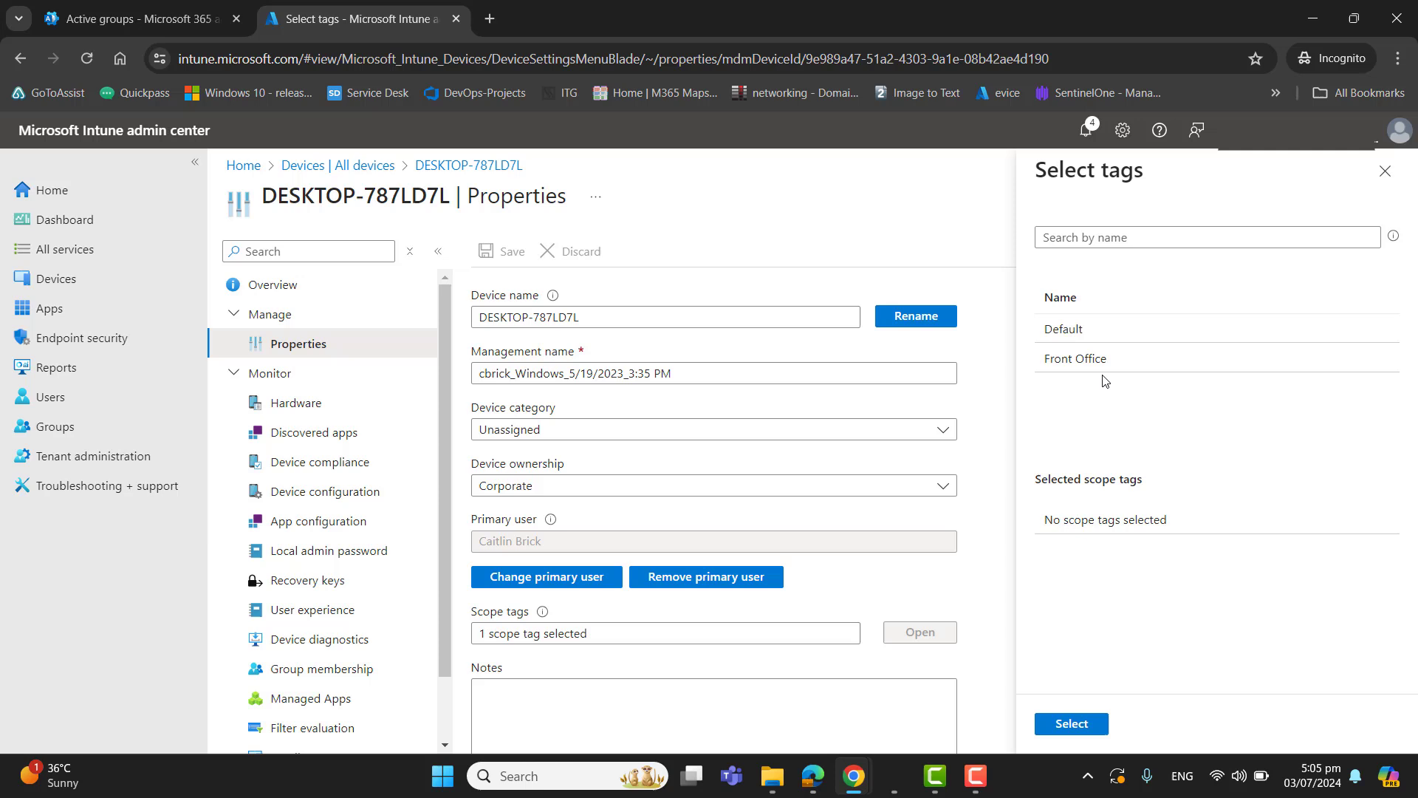
click(1076, 357)
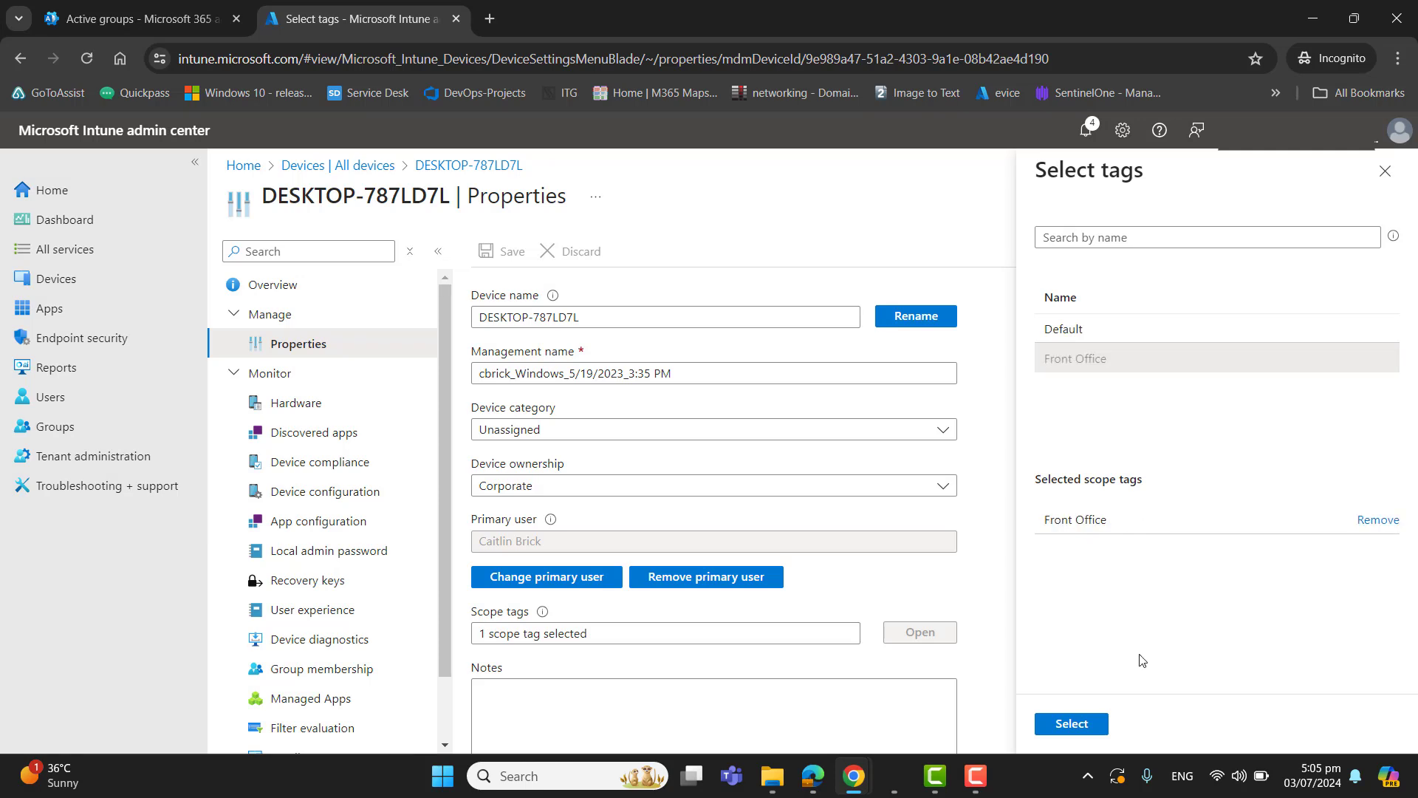
mouse_move(1146, 540)
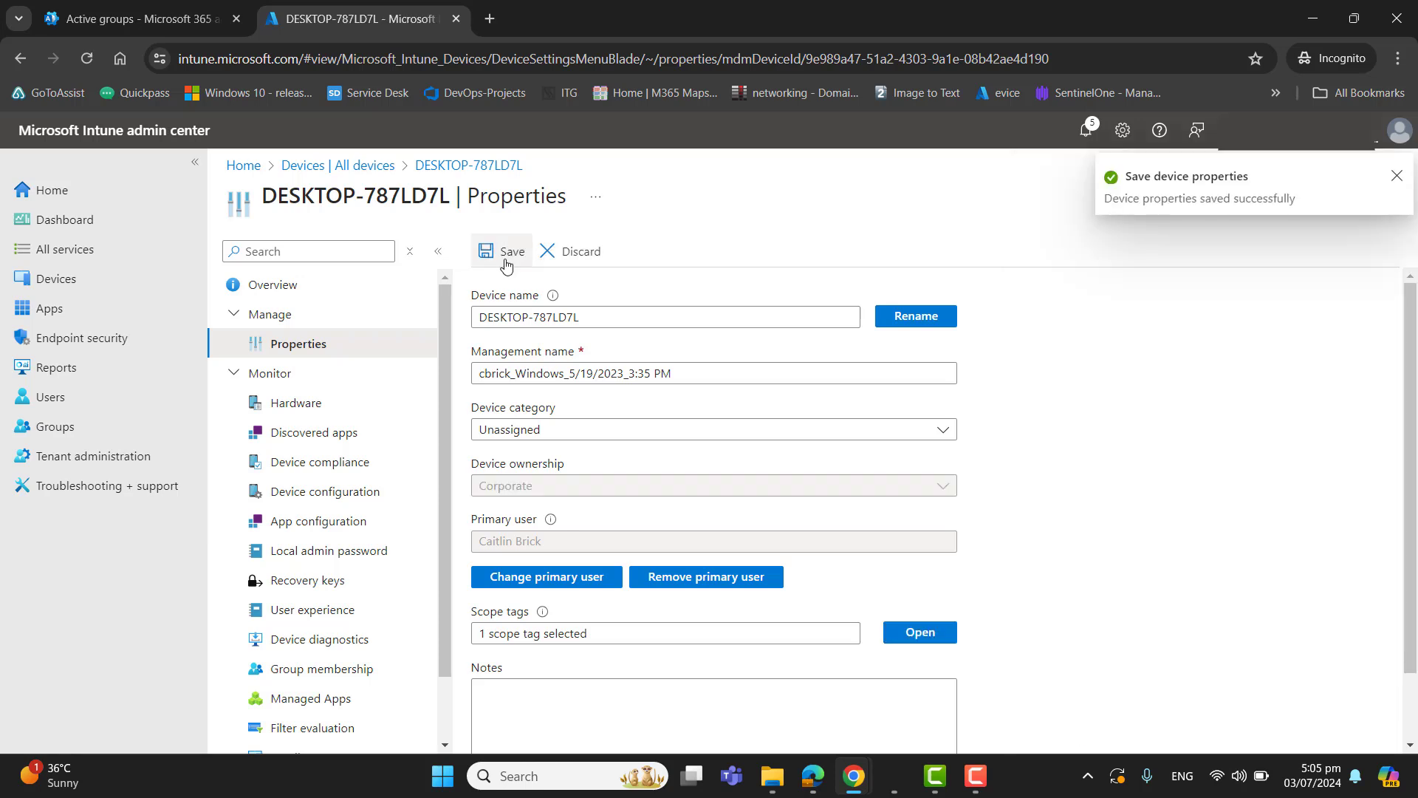
Save the device properties and dismiss the saved notification
click(500, 251)
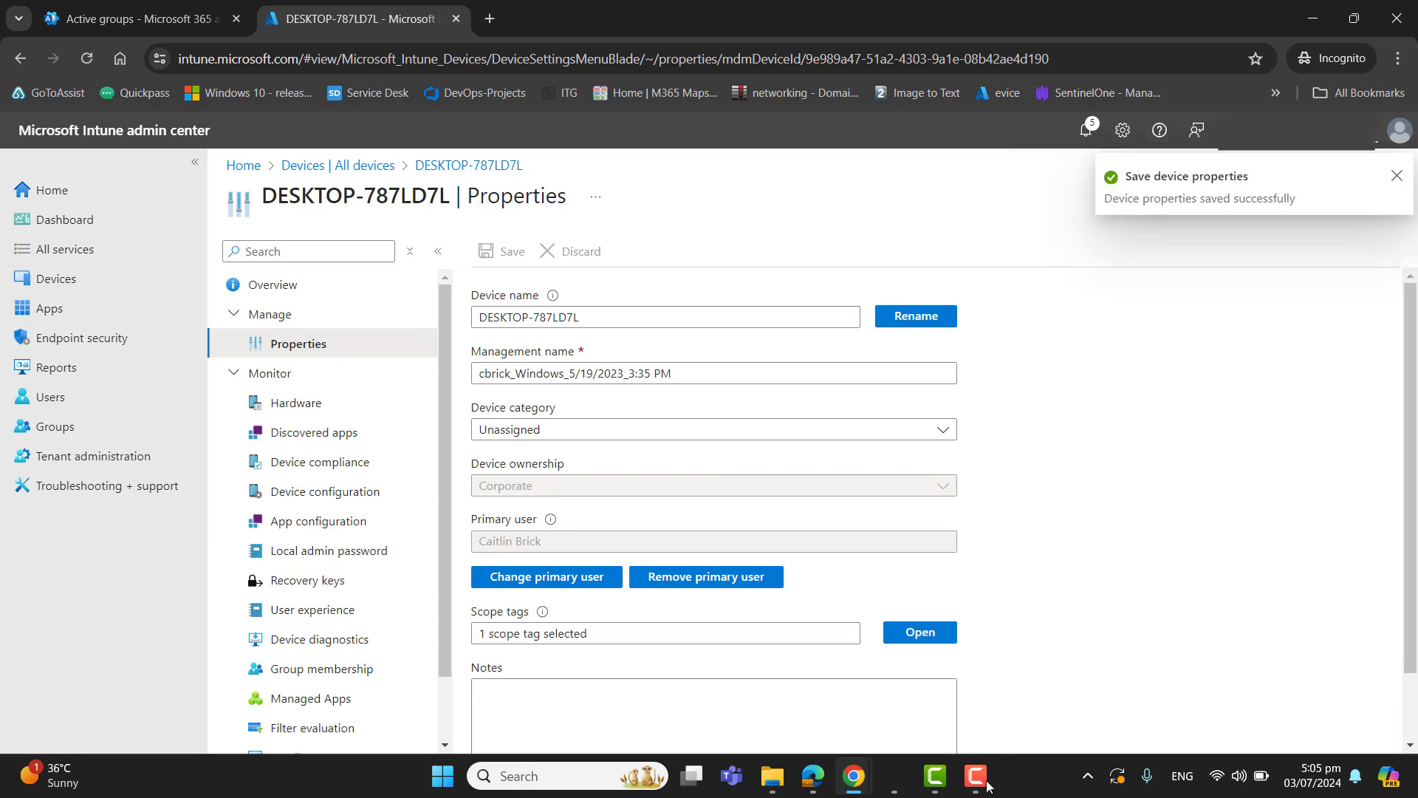
click(975, 775)
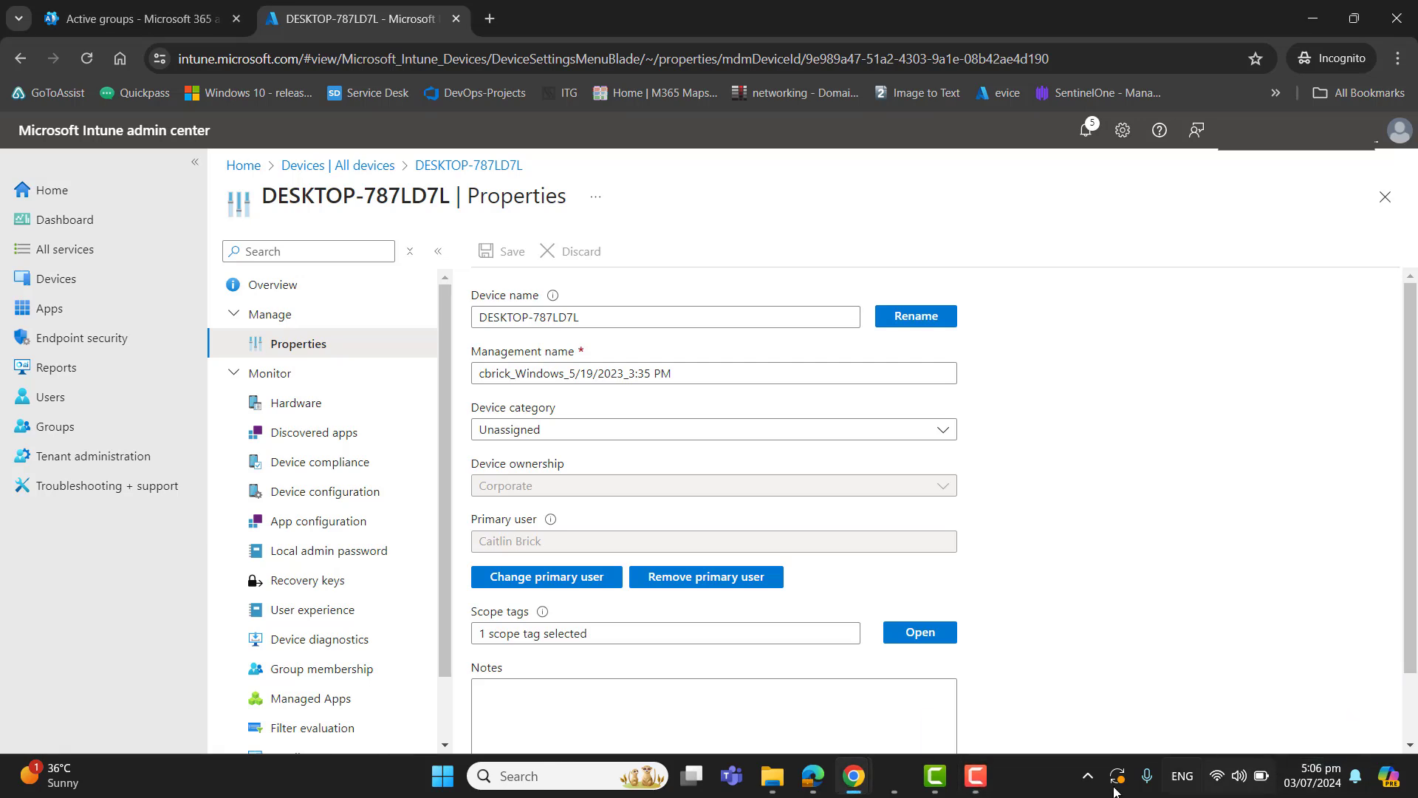
click(1117, 775)
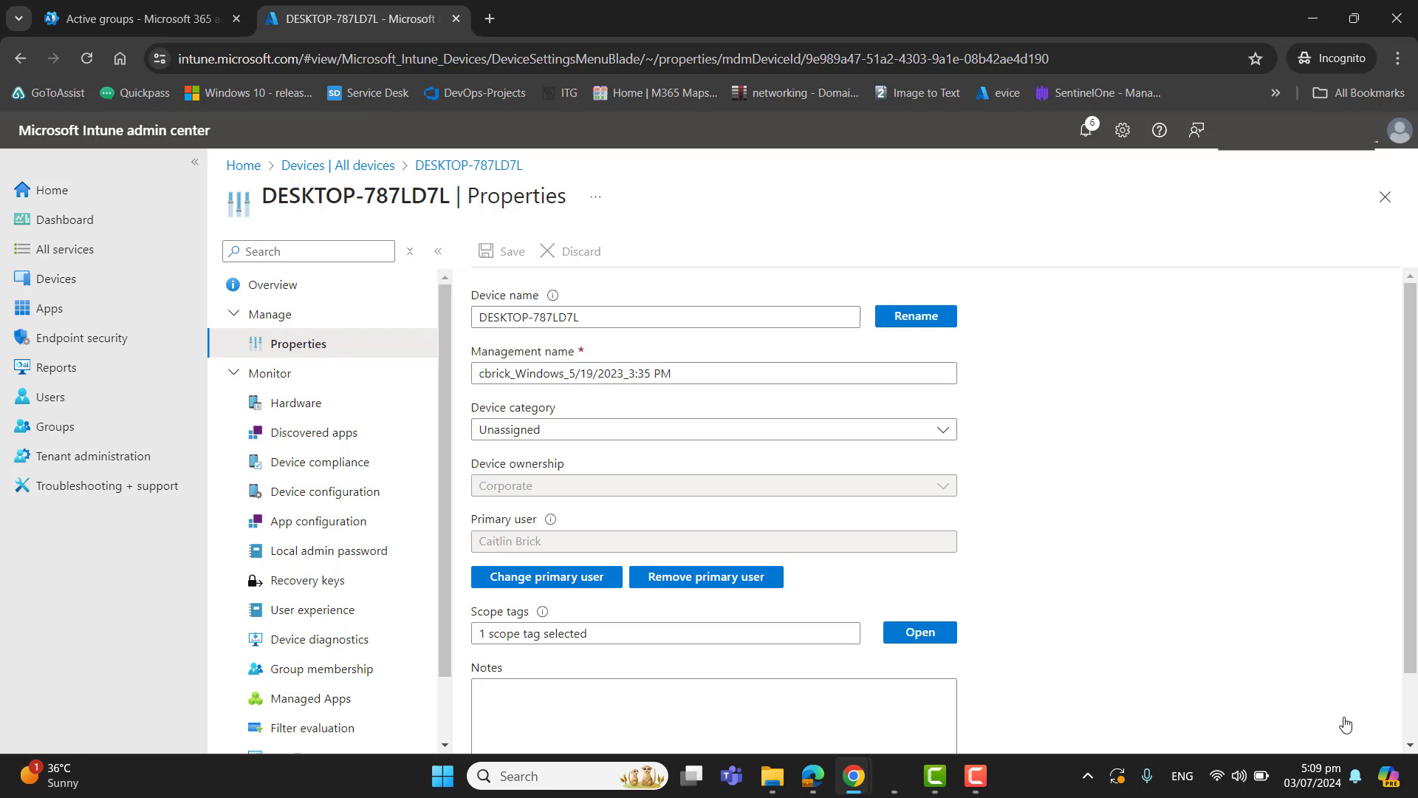
mouse_move(3, 640)
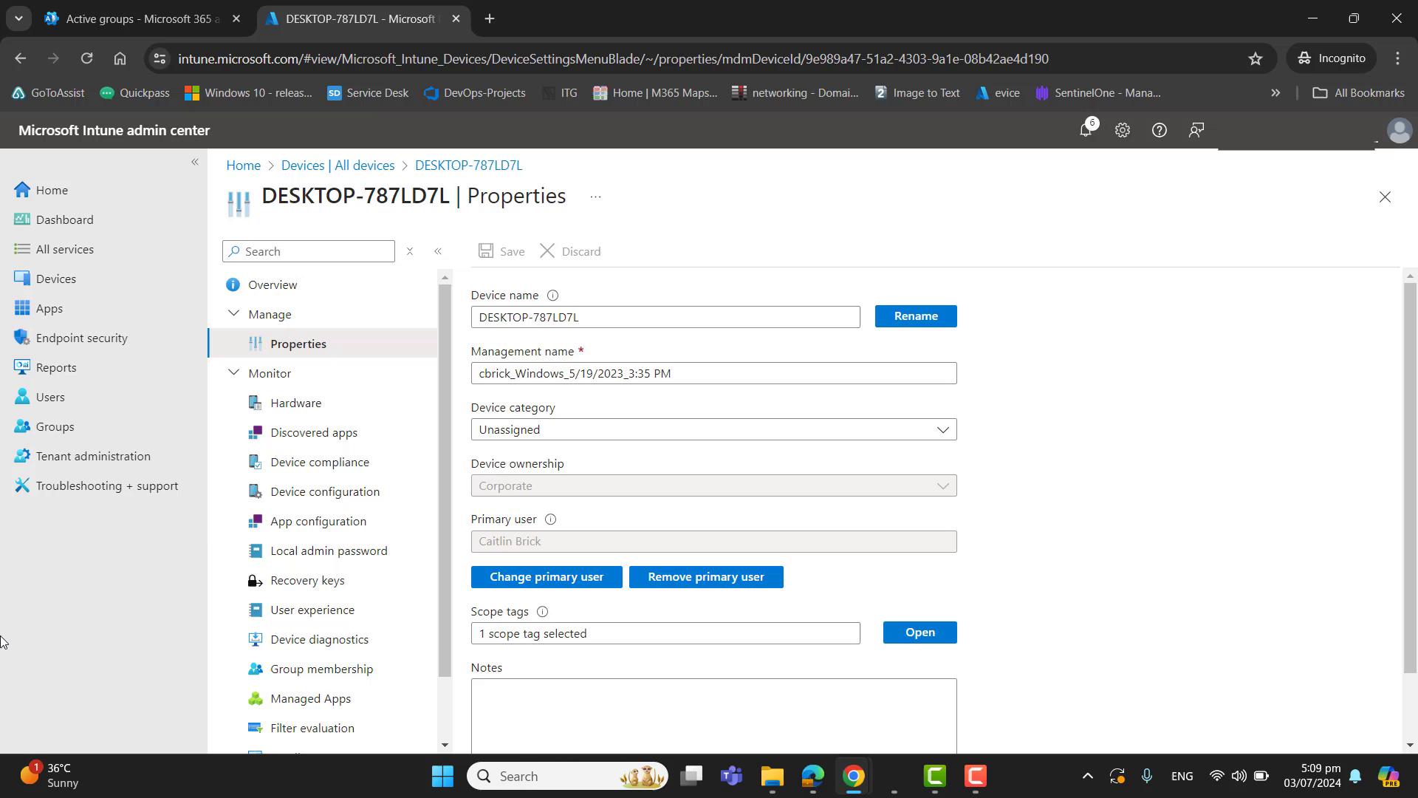
Open the Disable Windows Hello Pin policy from device configuration
click(307, 669)
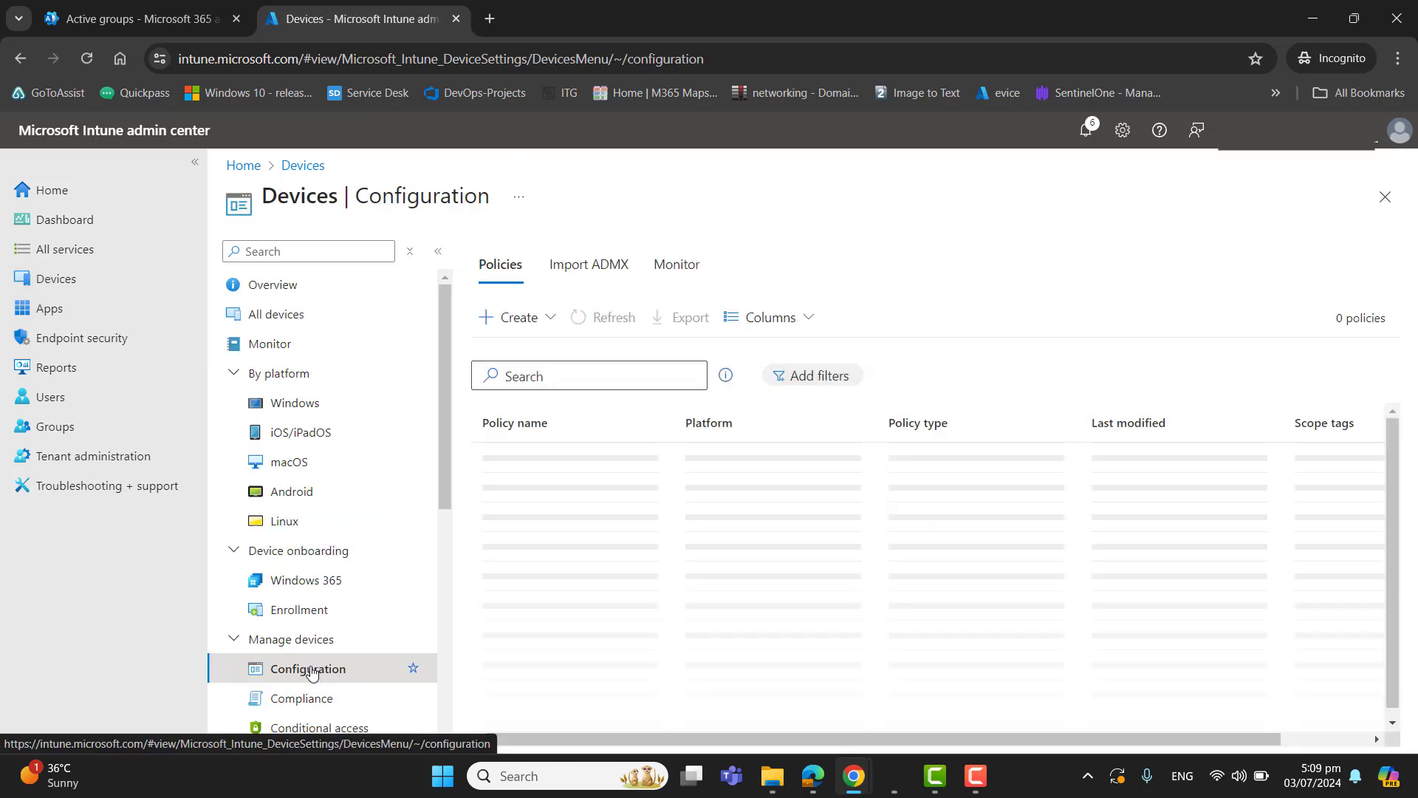
click(975, 775)
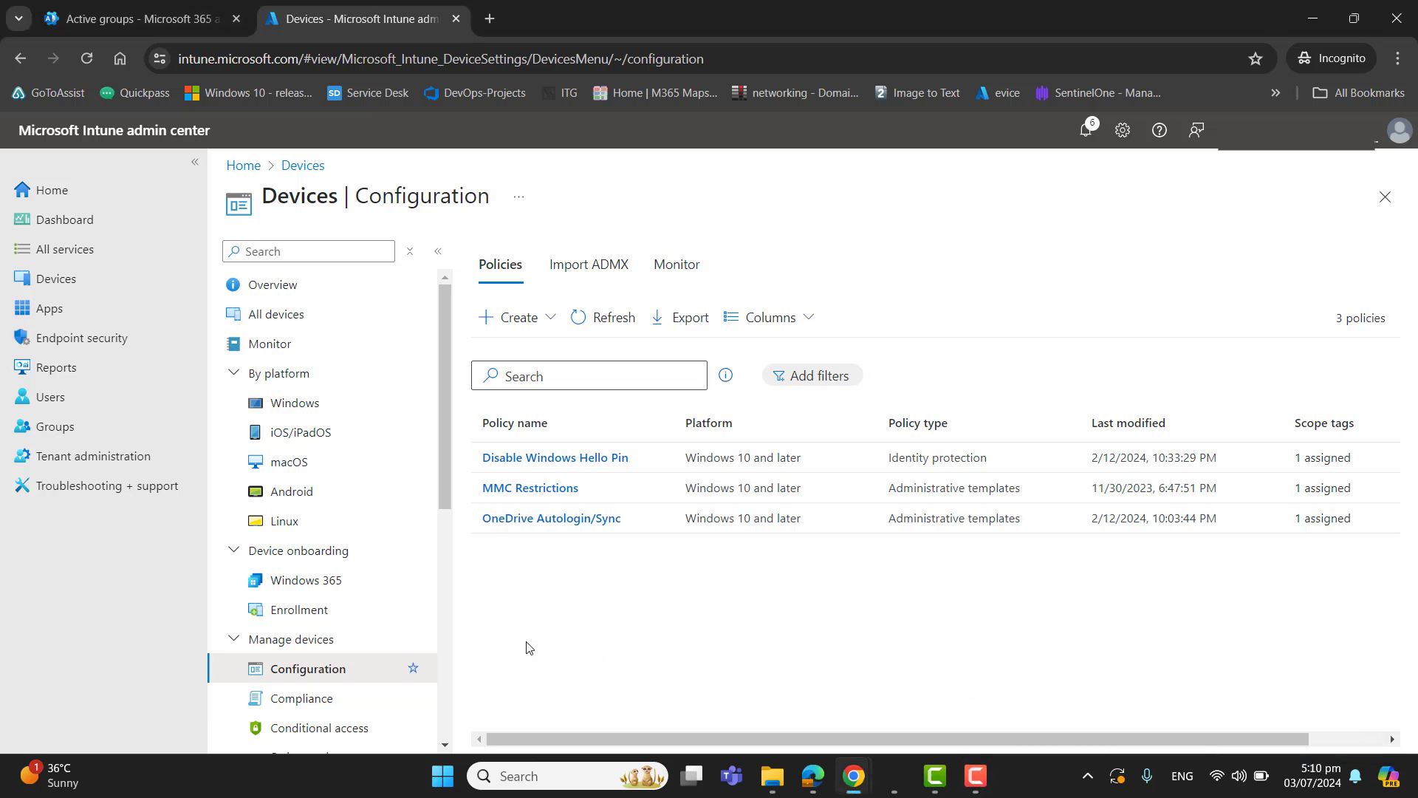
mouse_move(514, 464)
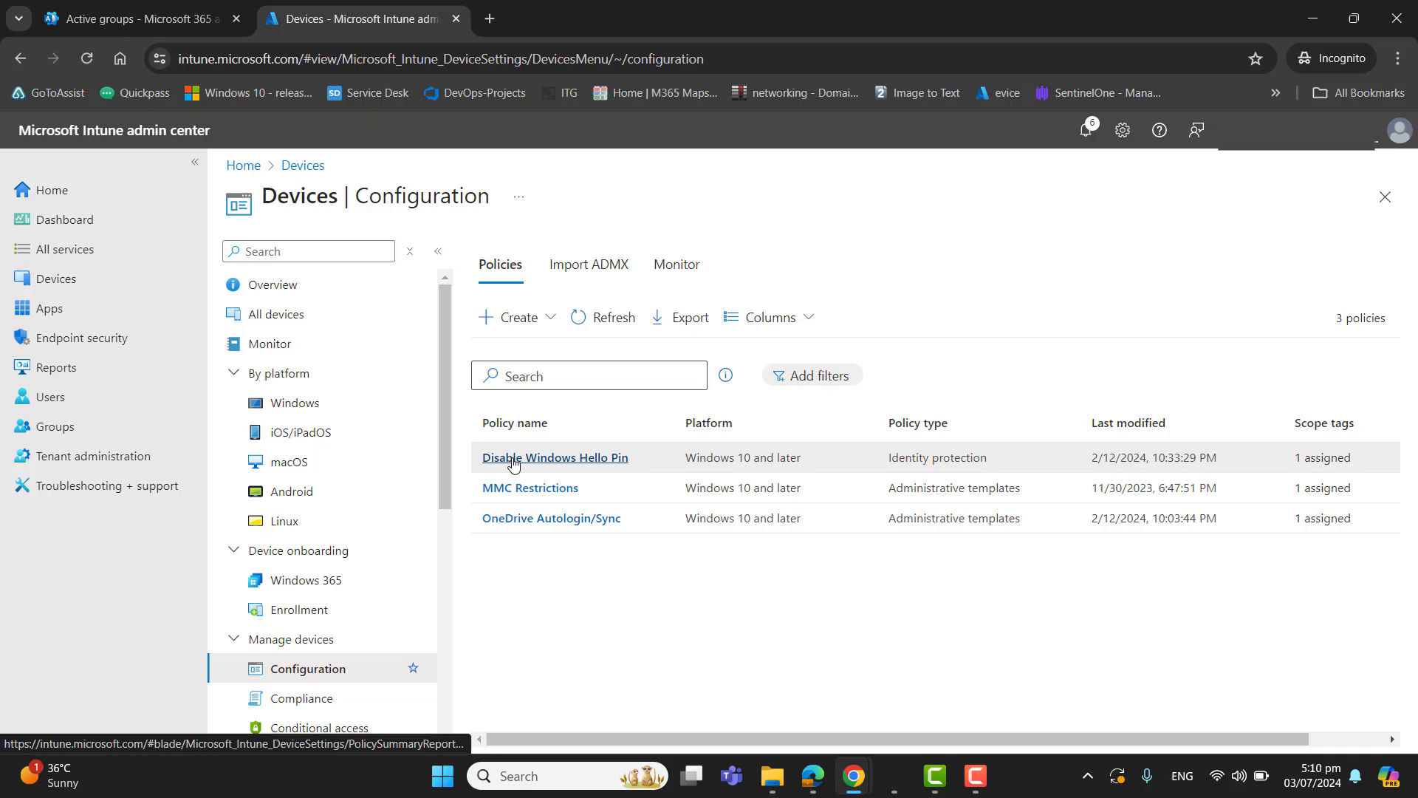
click(556, 458)
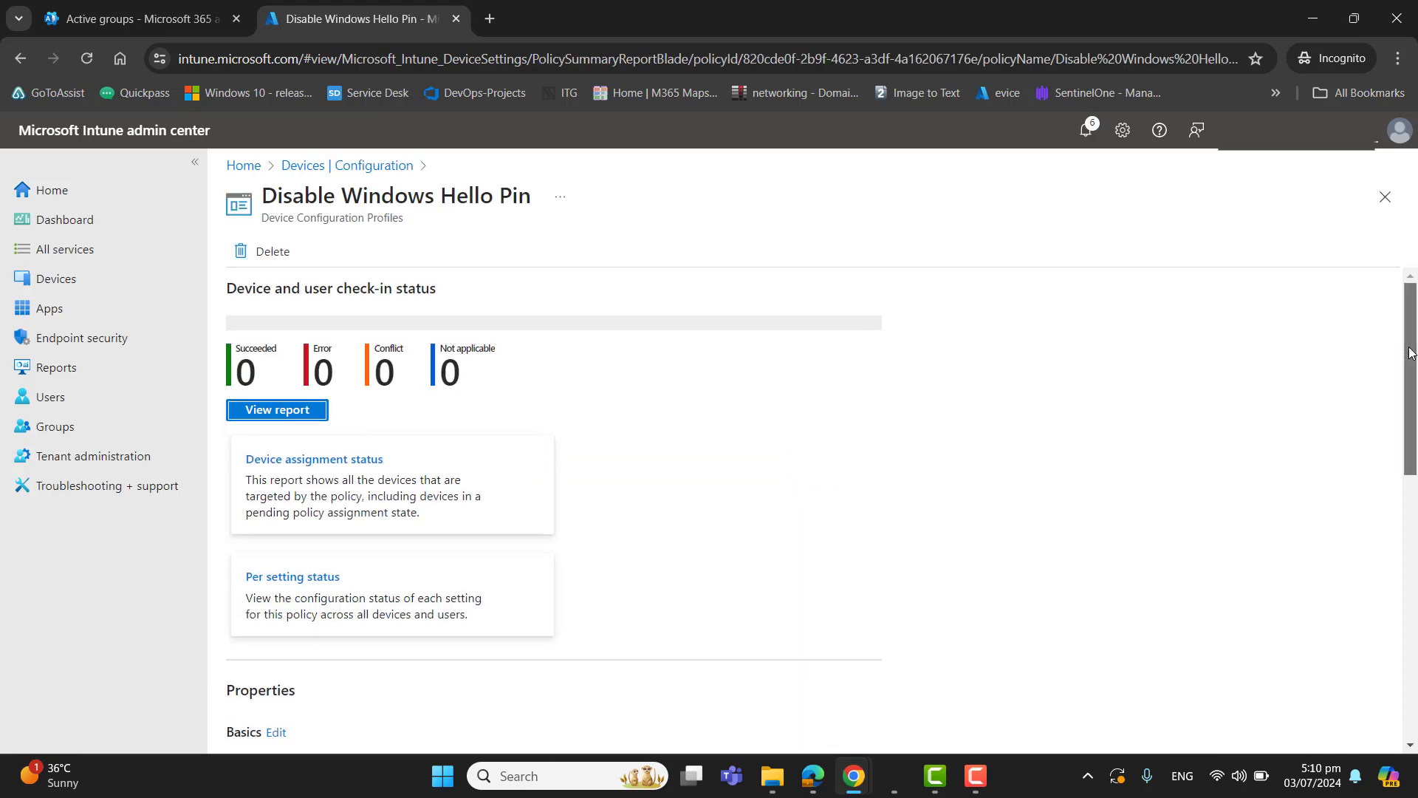
scroll(down, 3)
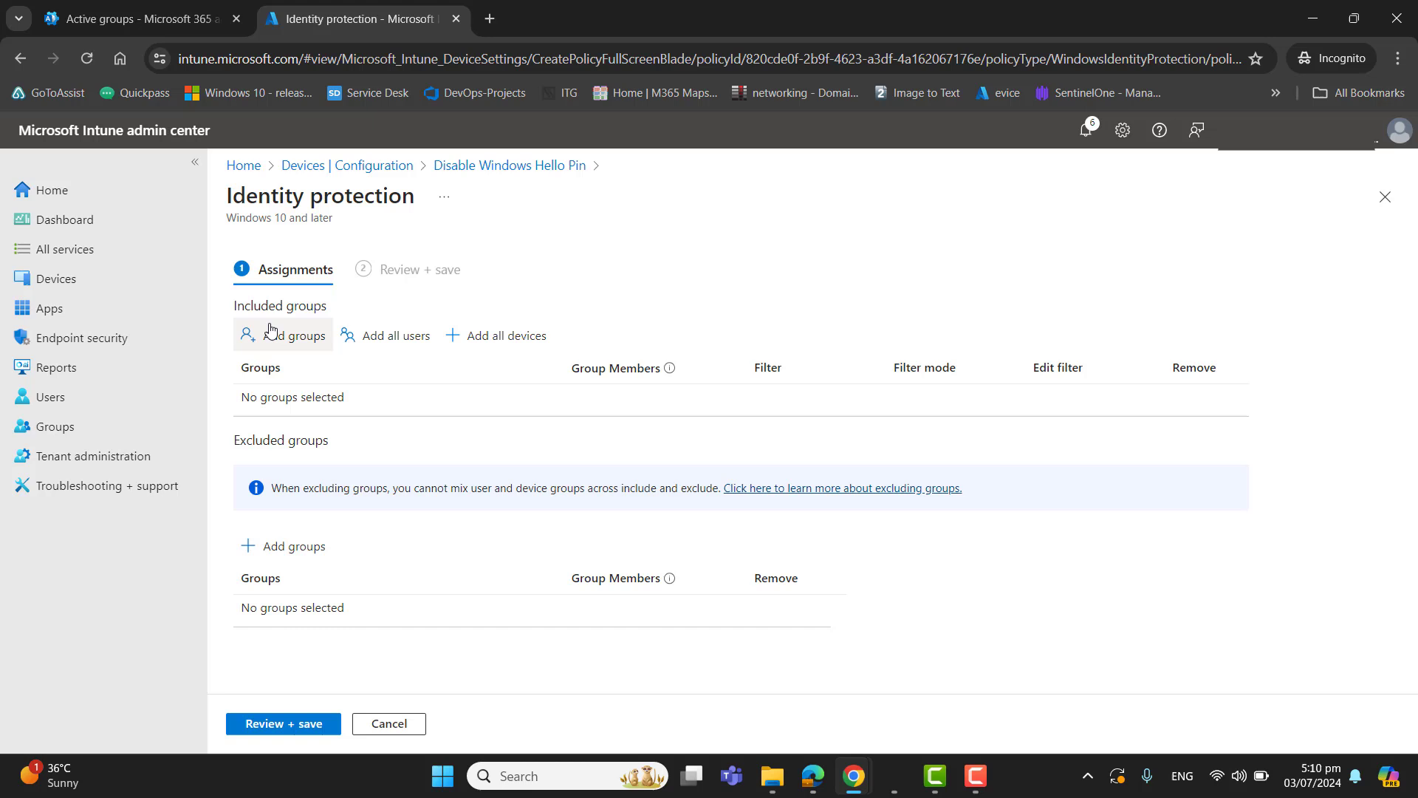
Assign the policy to the Front Office Devices group and save
click(285, 333)
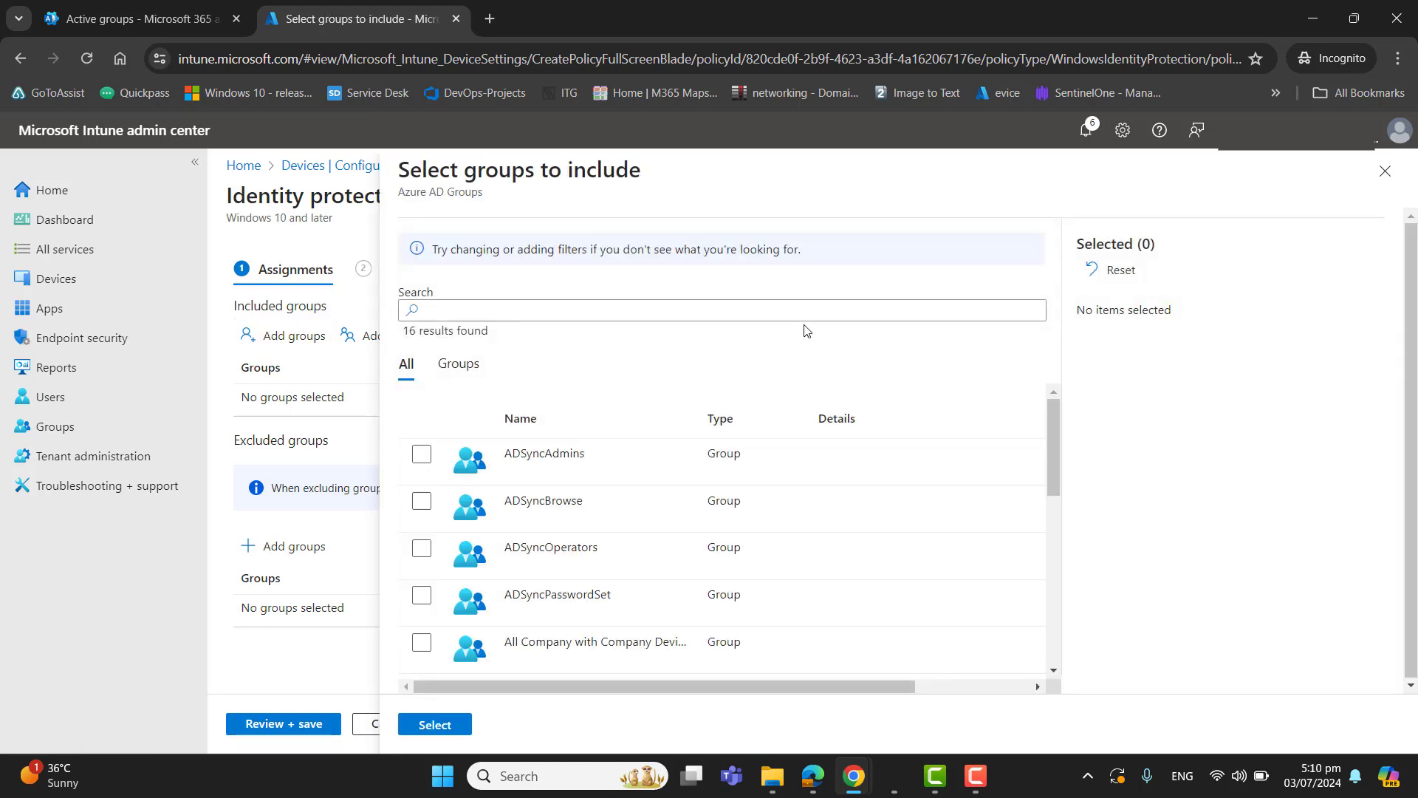
text(front)
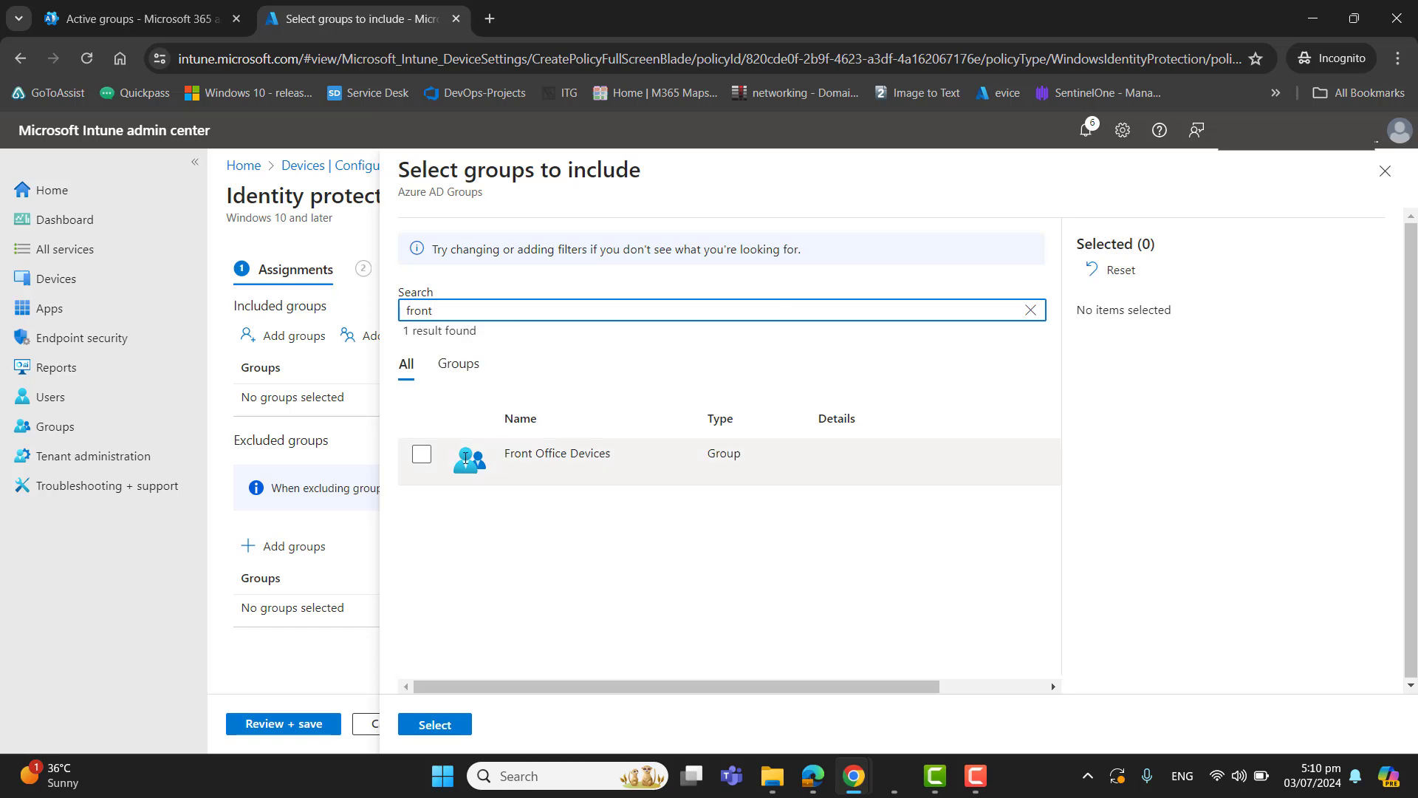
click(421, 453)
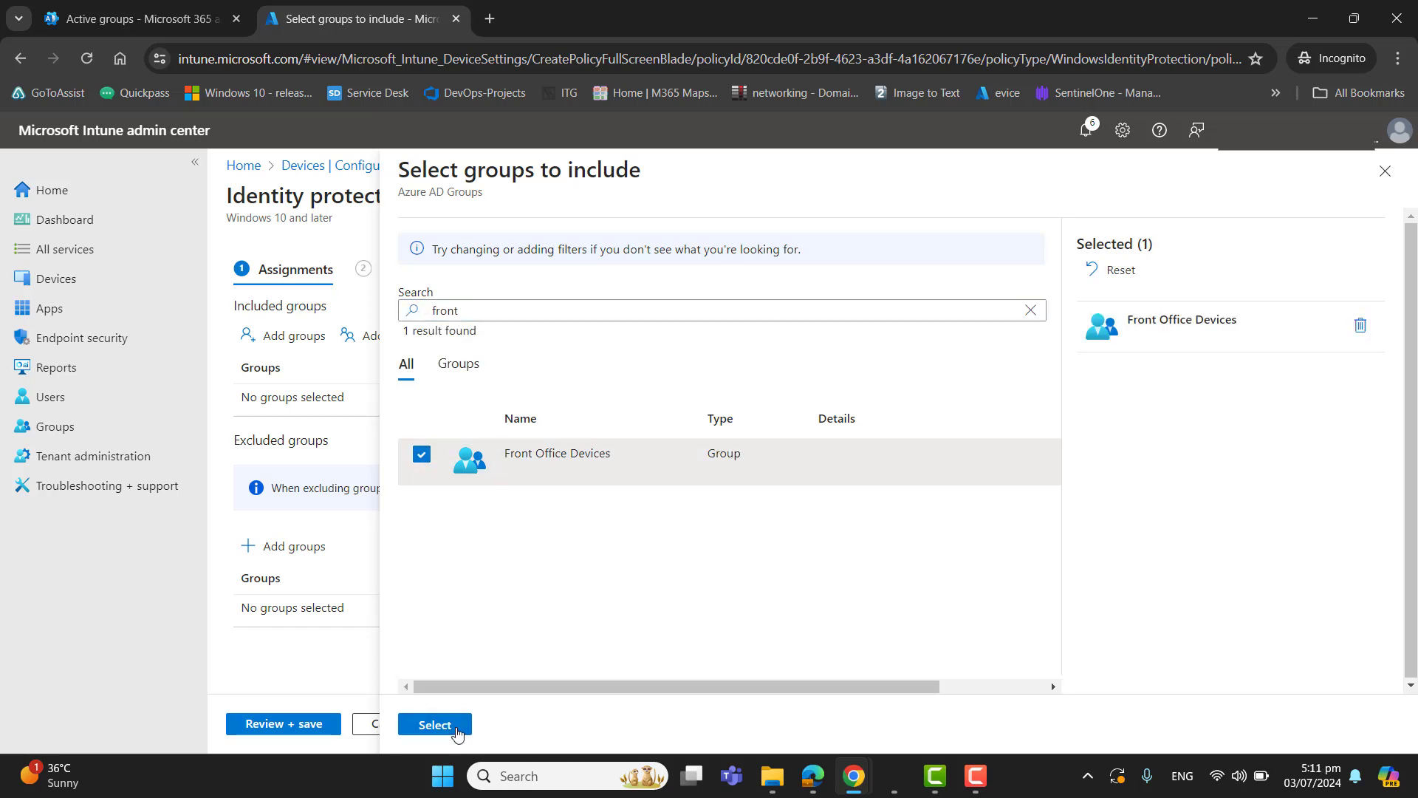
click(434, 723)
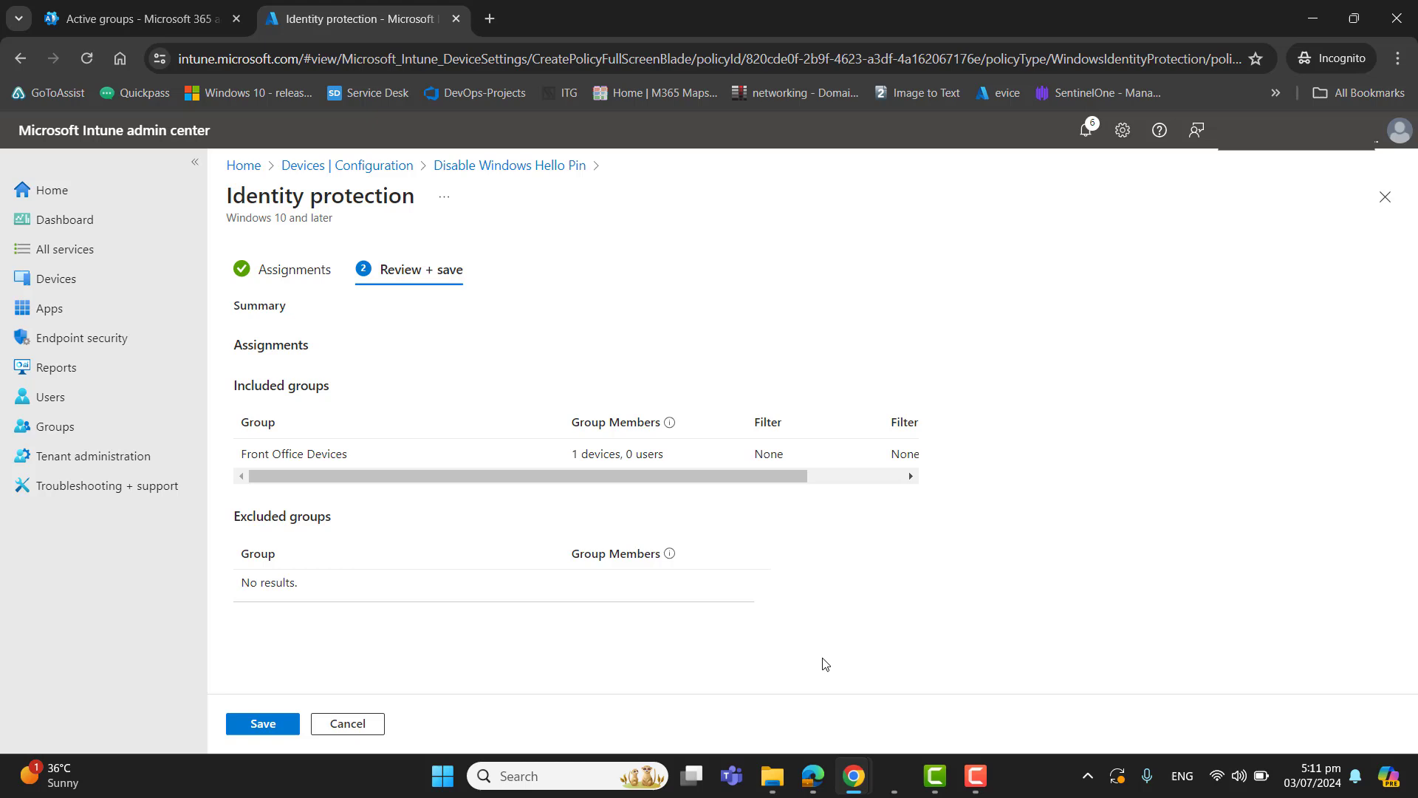
click(263, 724)
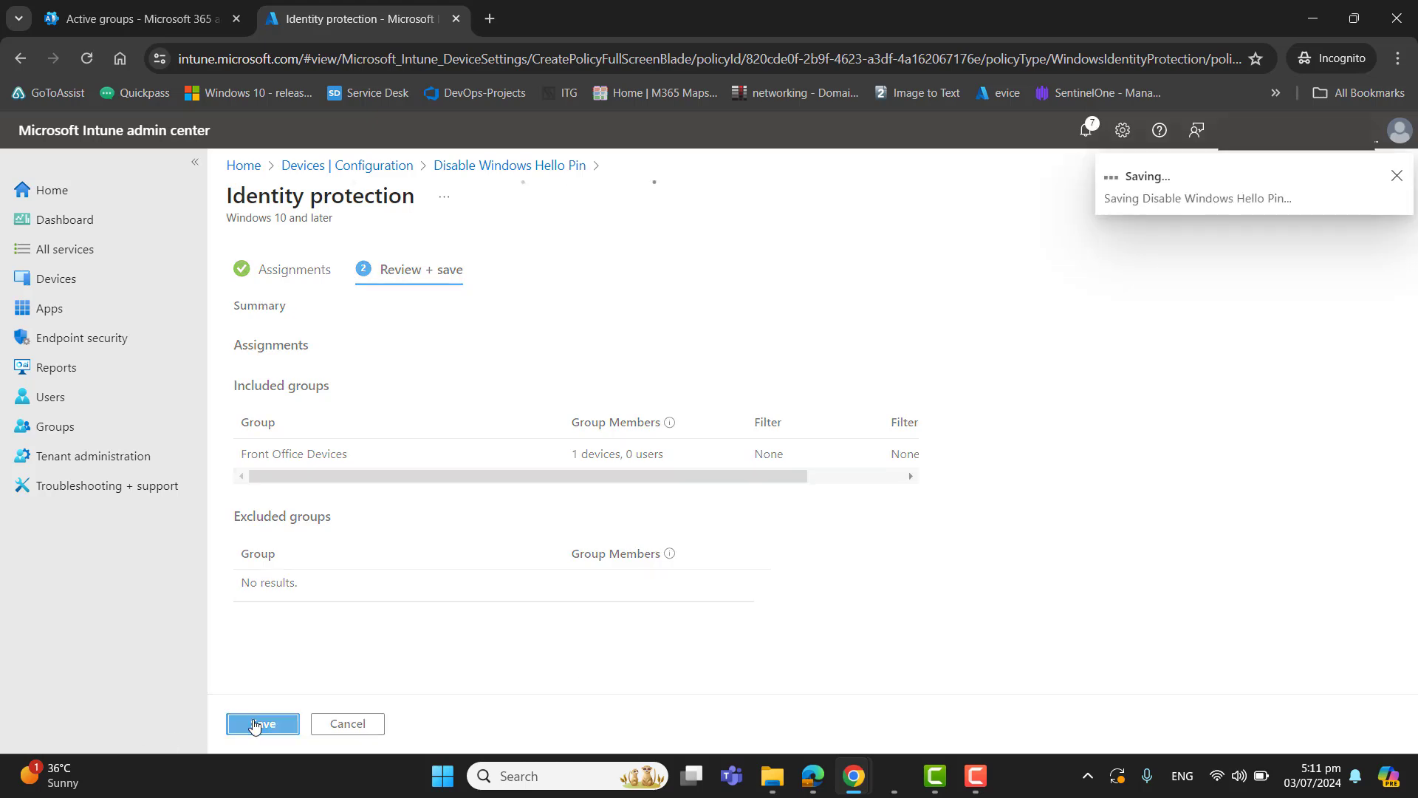
click(263, 724)
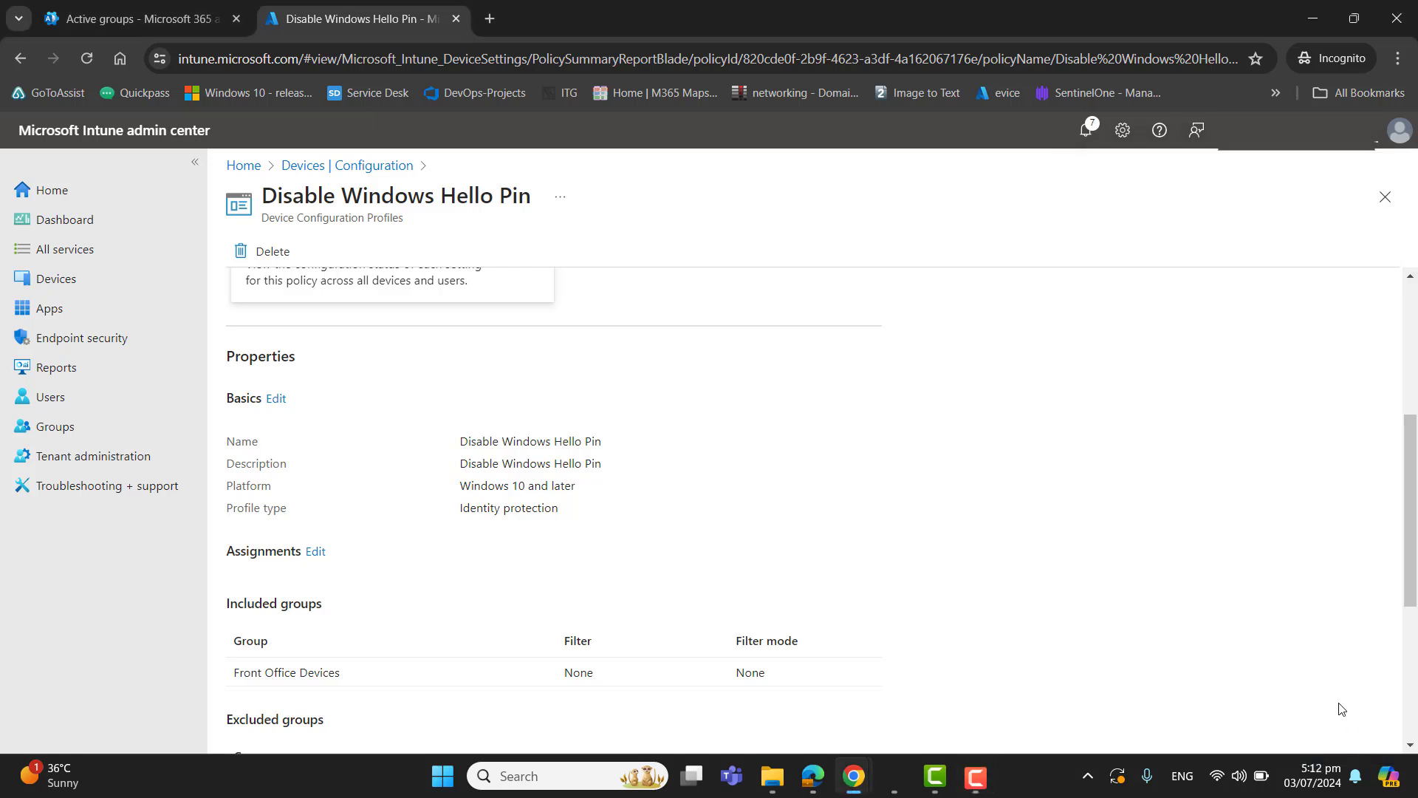
Edit the policy's scope tags and search for the Front Office tag
scroll(down, 3)
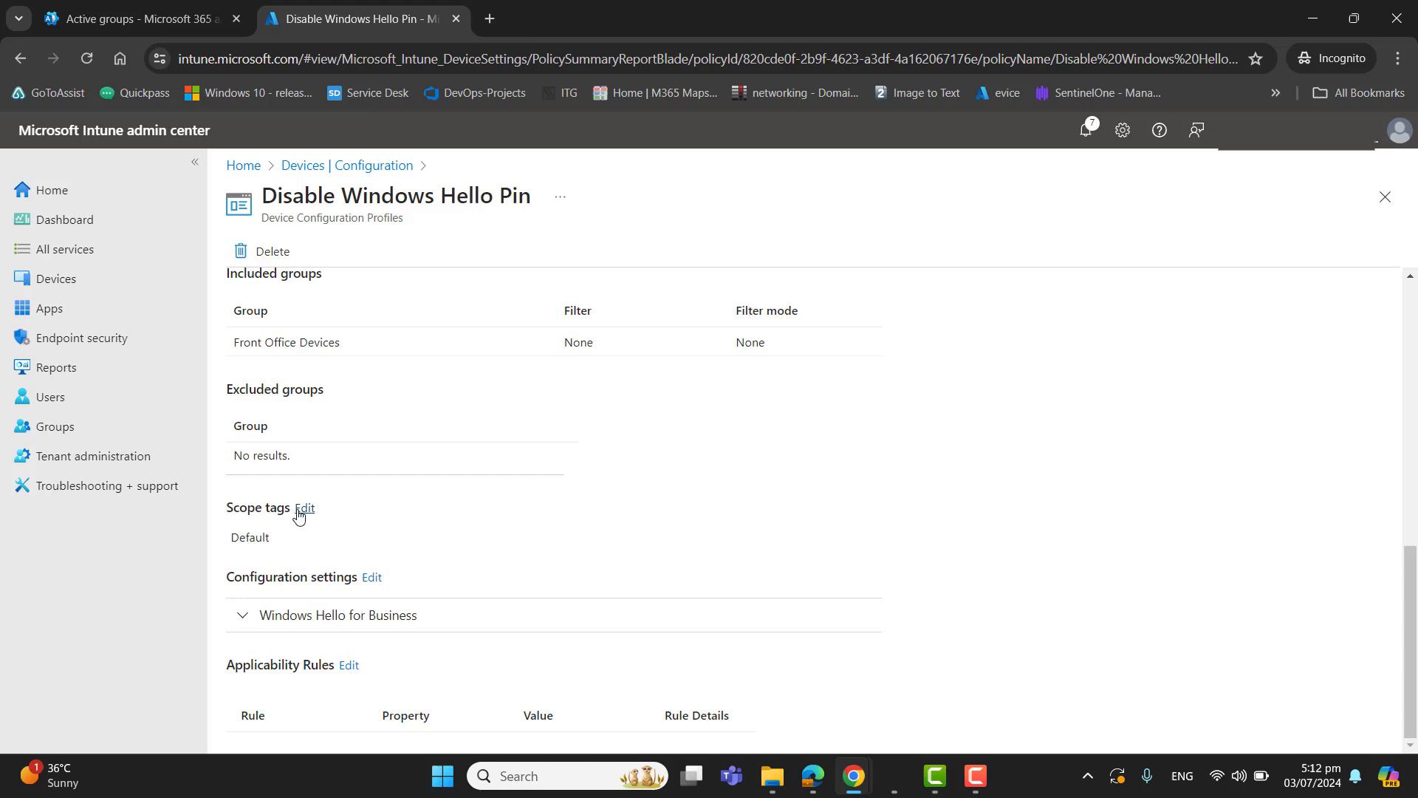
click(304, 508)
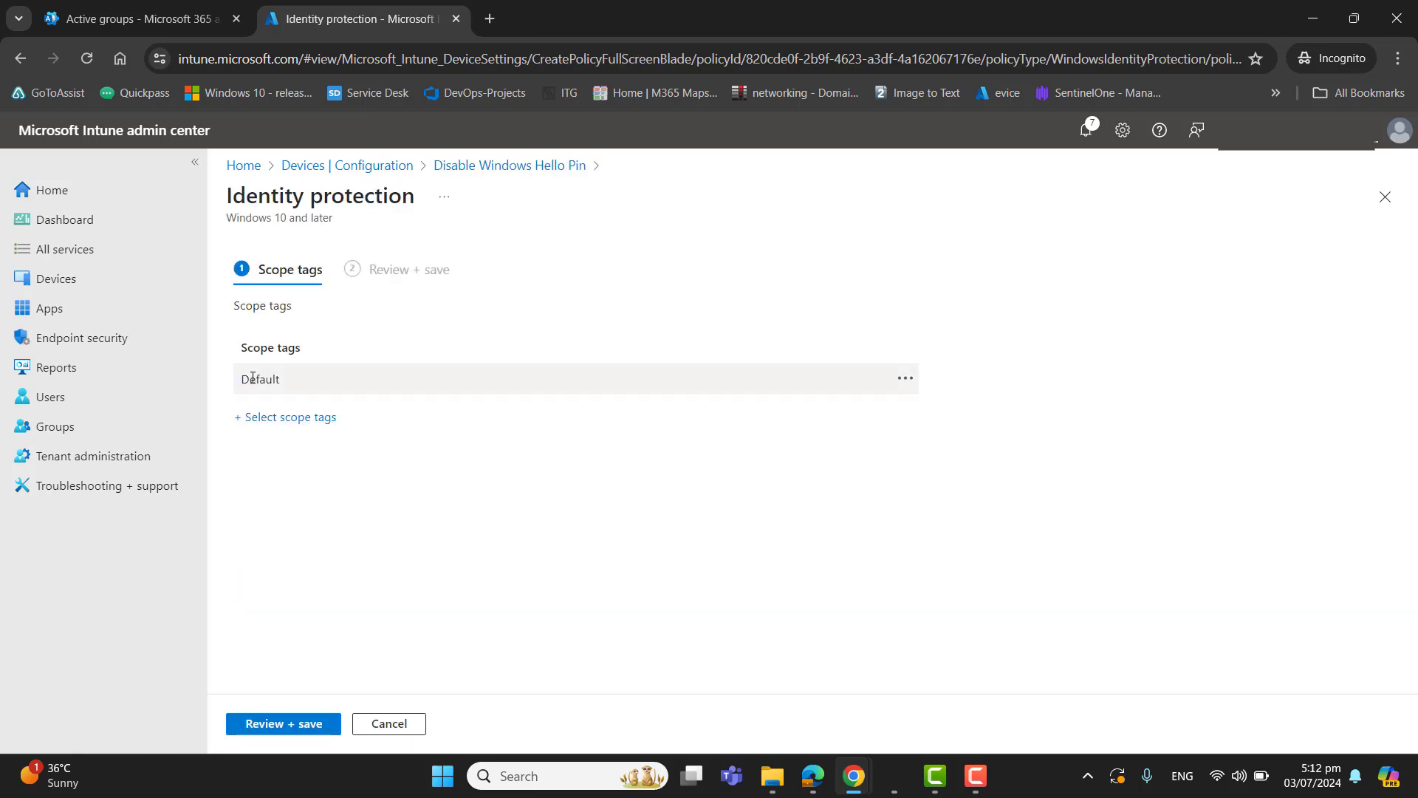
double_click(260, 378)
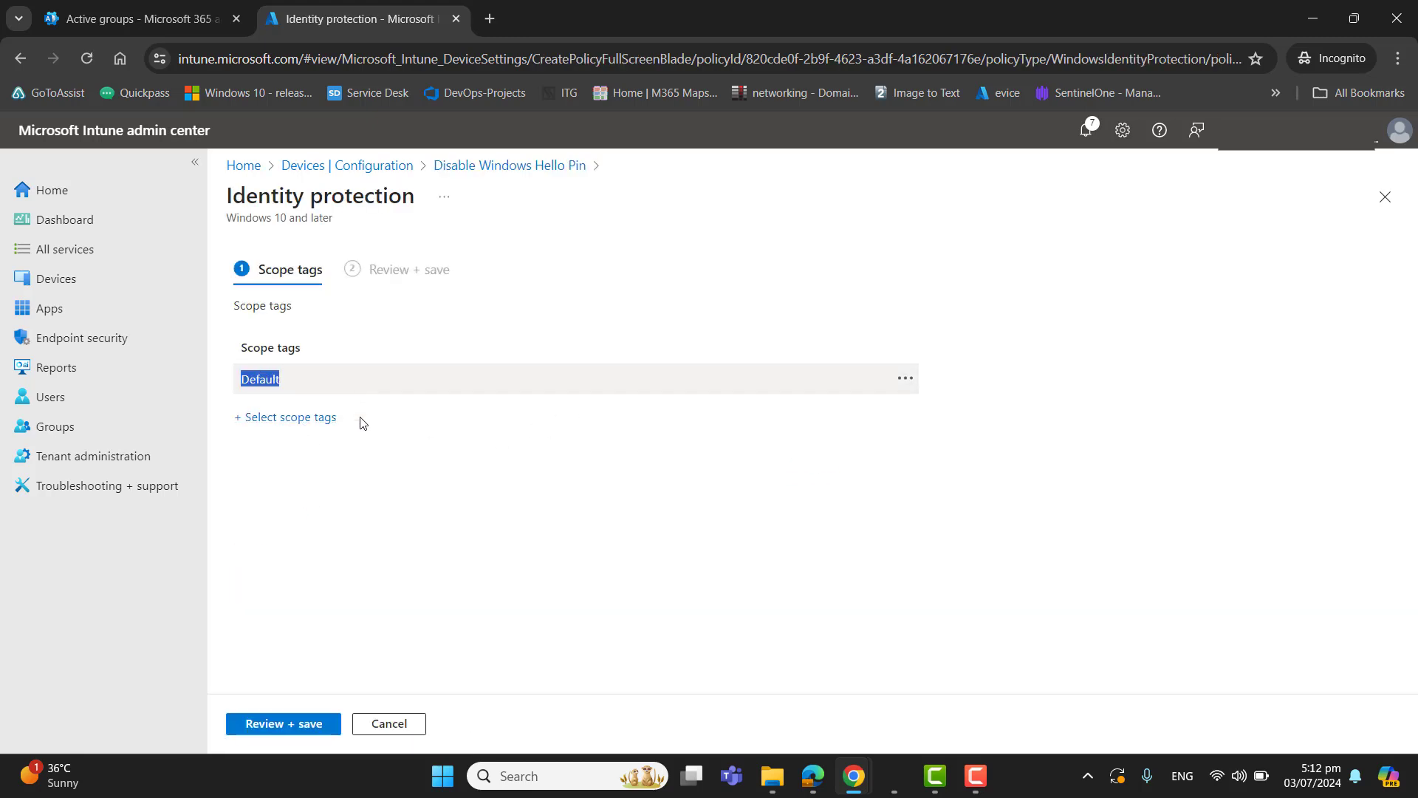
click(285, 416)
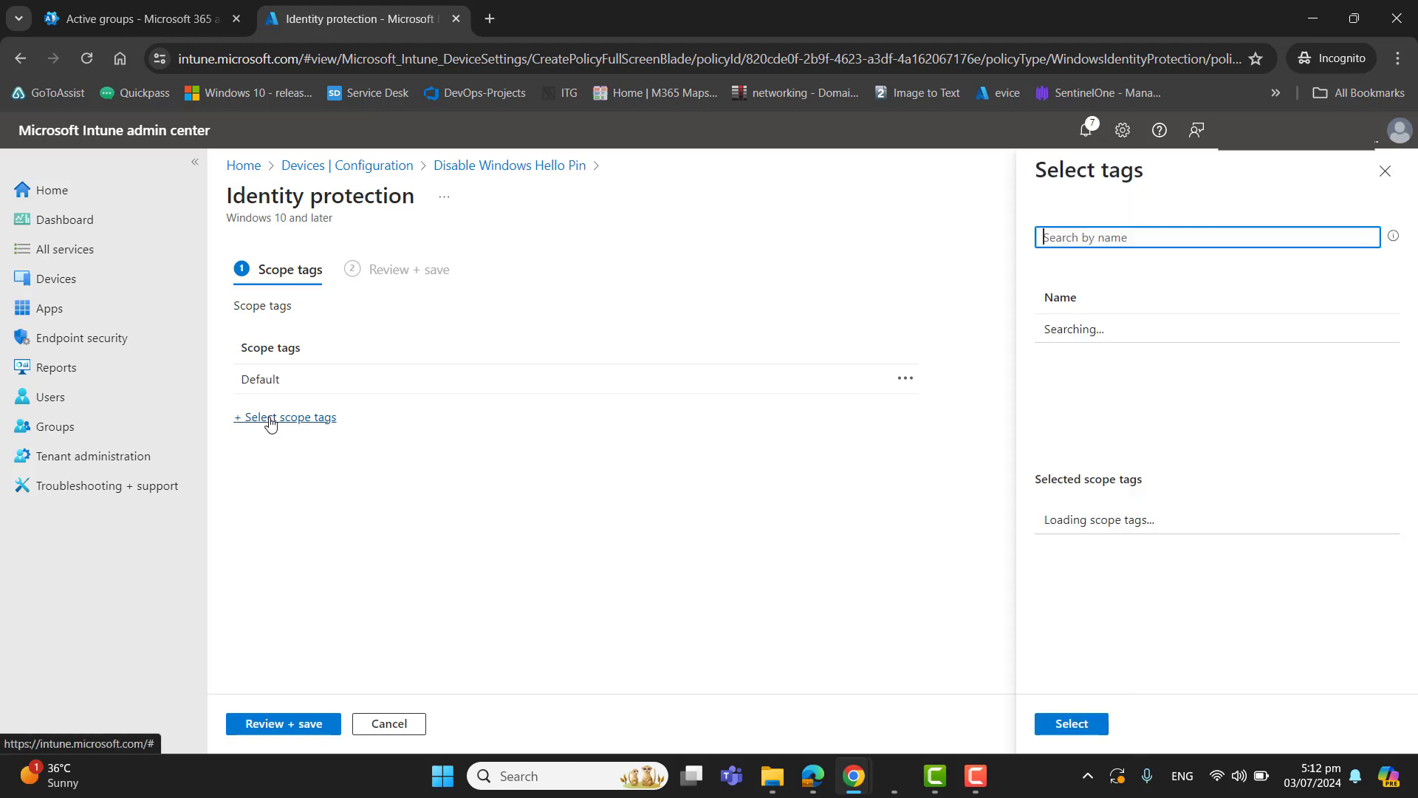
text(front)
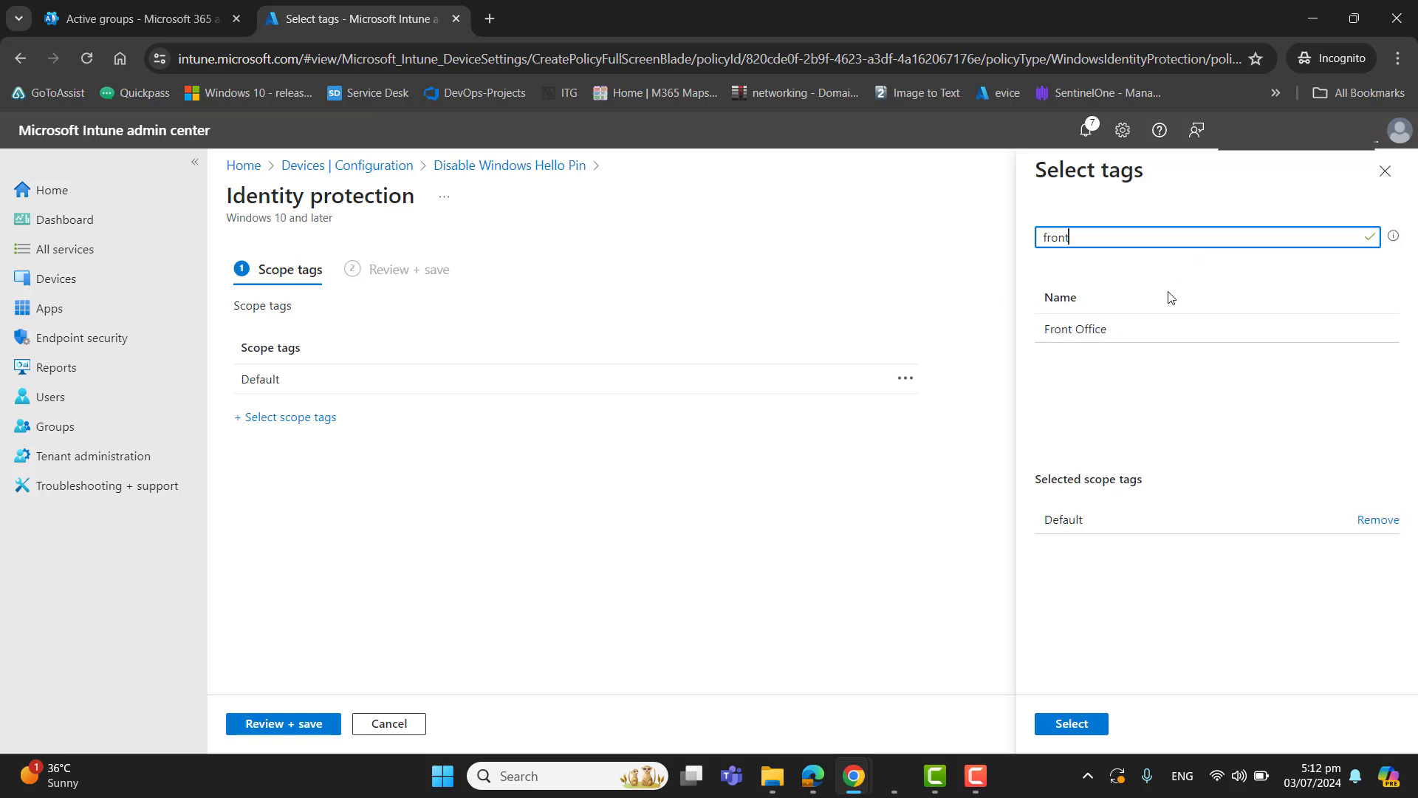
Add Front Office alongside Default and save the policy's scope tags
click(1076, 327)
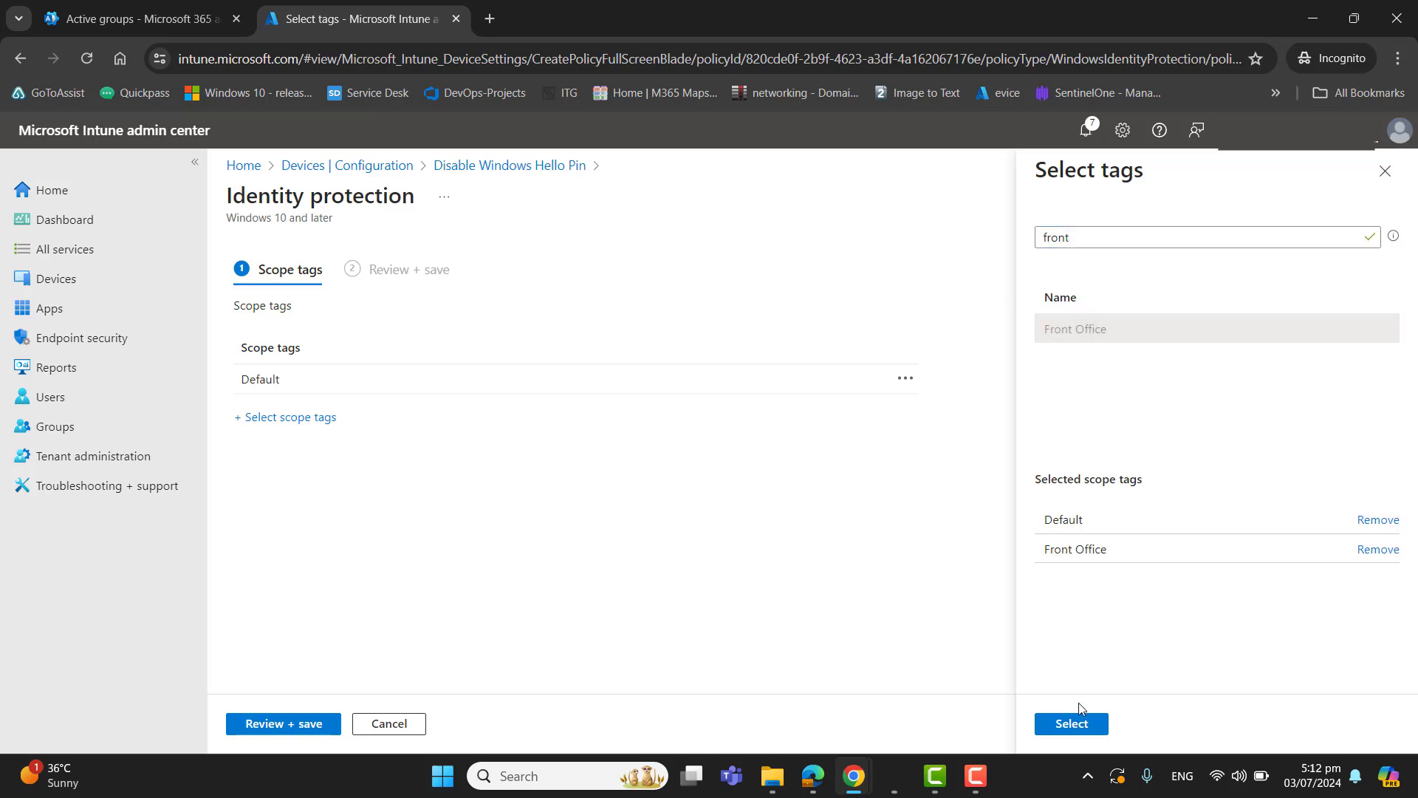
click(1071, 724)
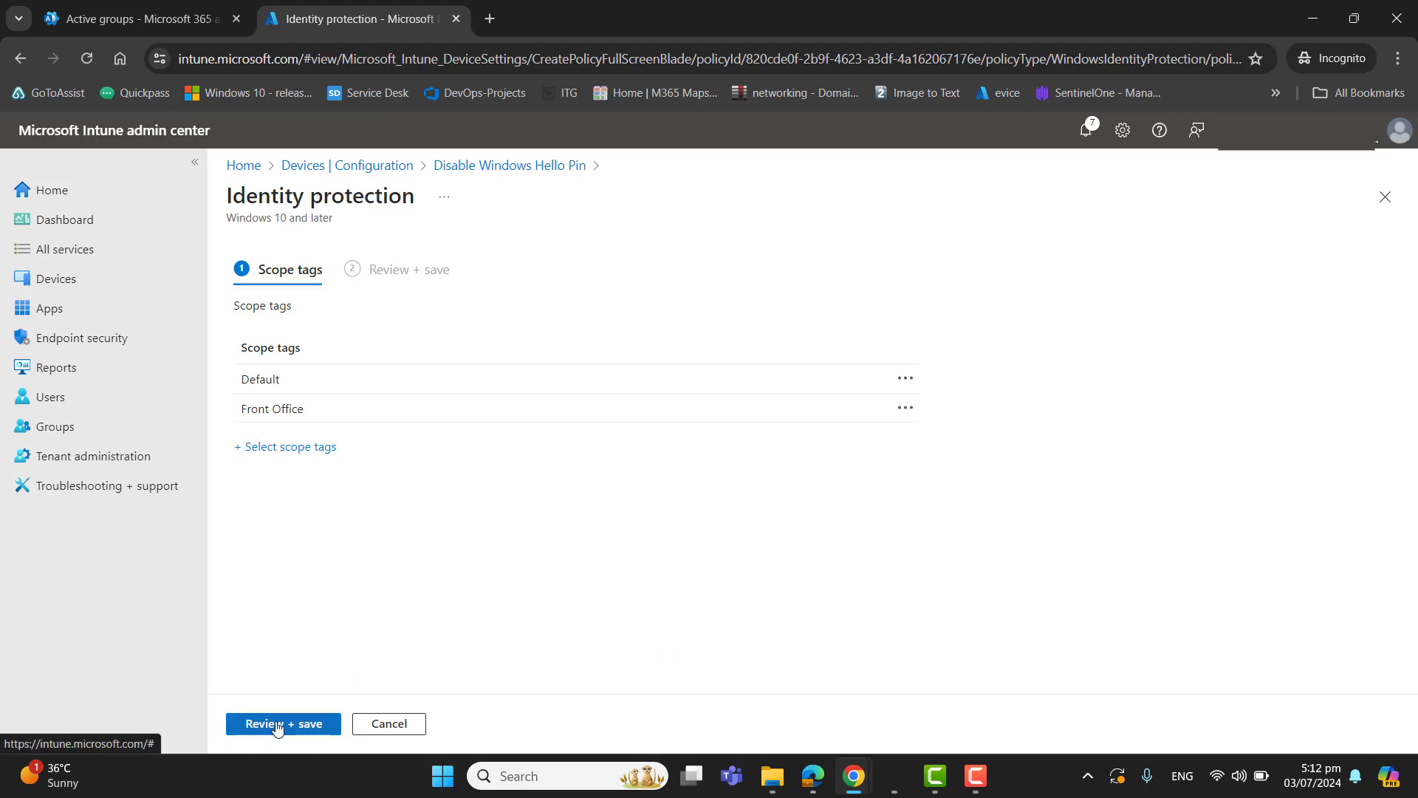
click(283, 723)
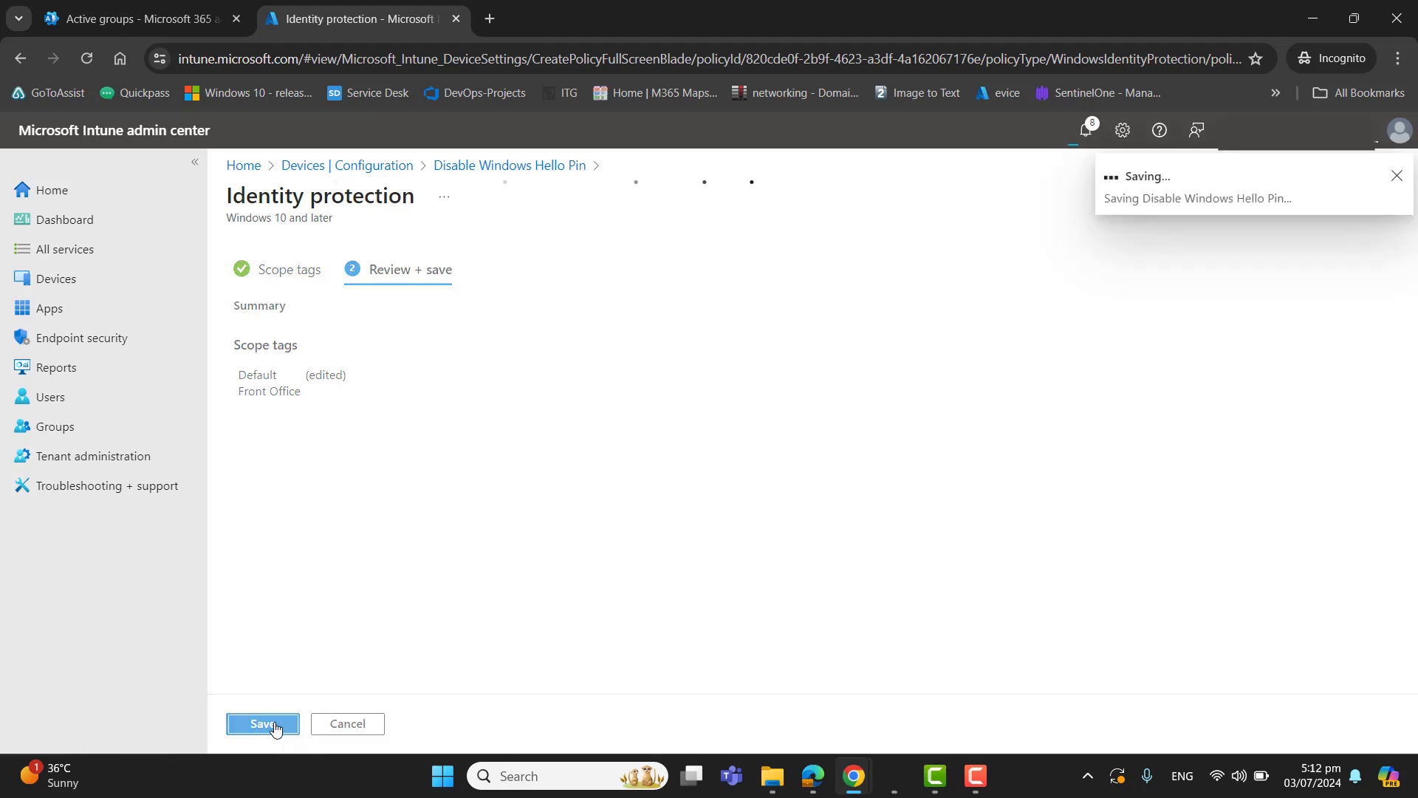
click(262, 723)
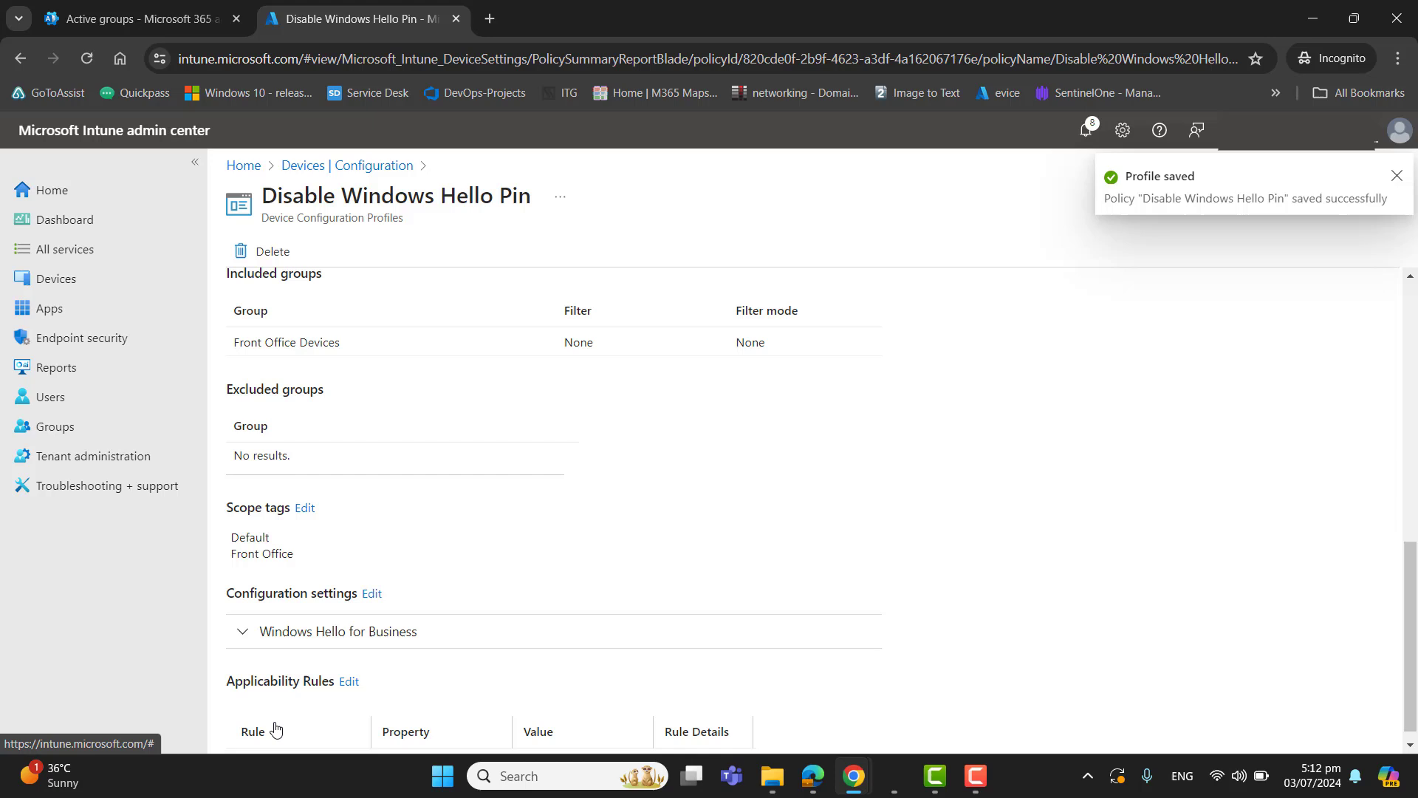
mouse_move(975, 775)
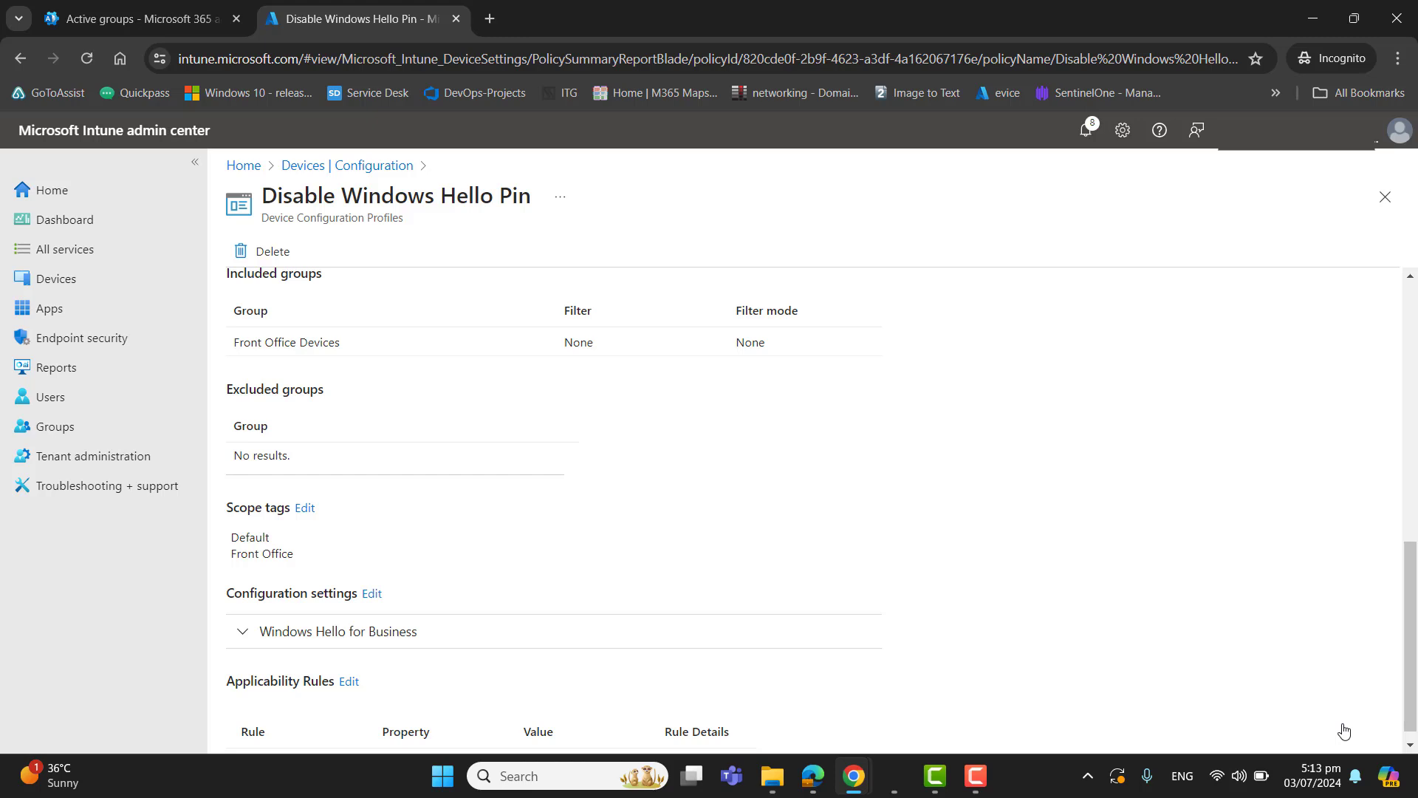
click(975, 775)
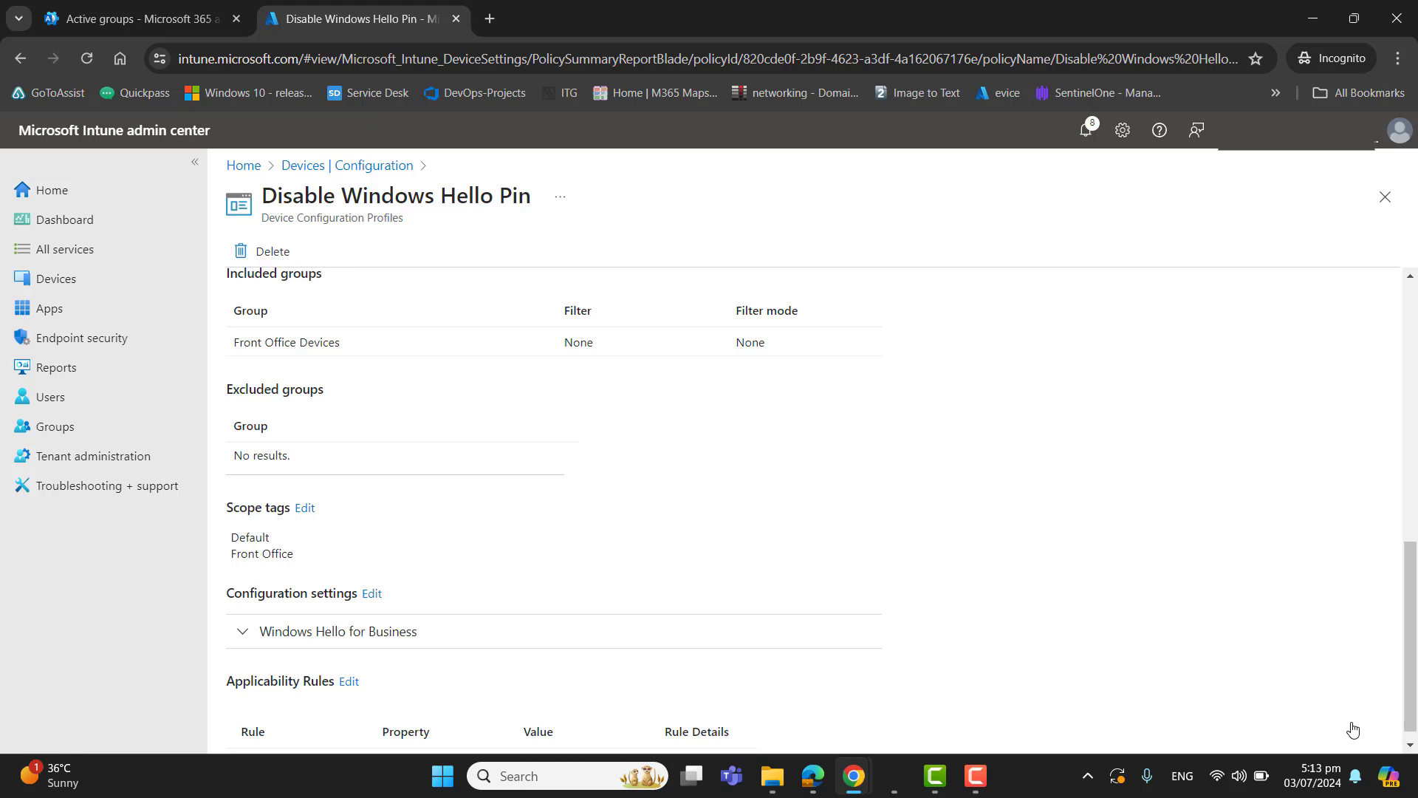
mouse_move(1344, 725)
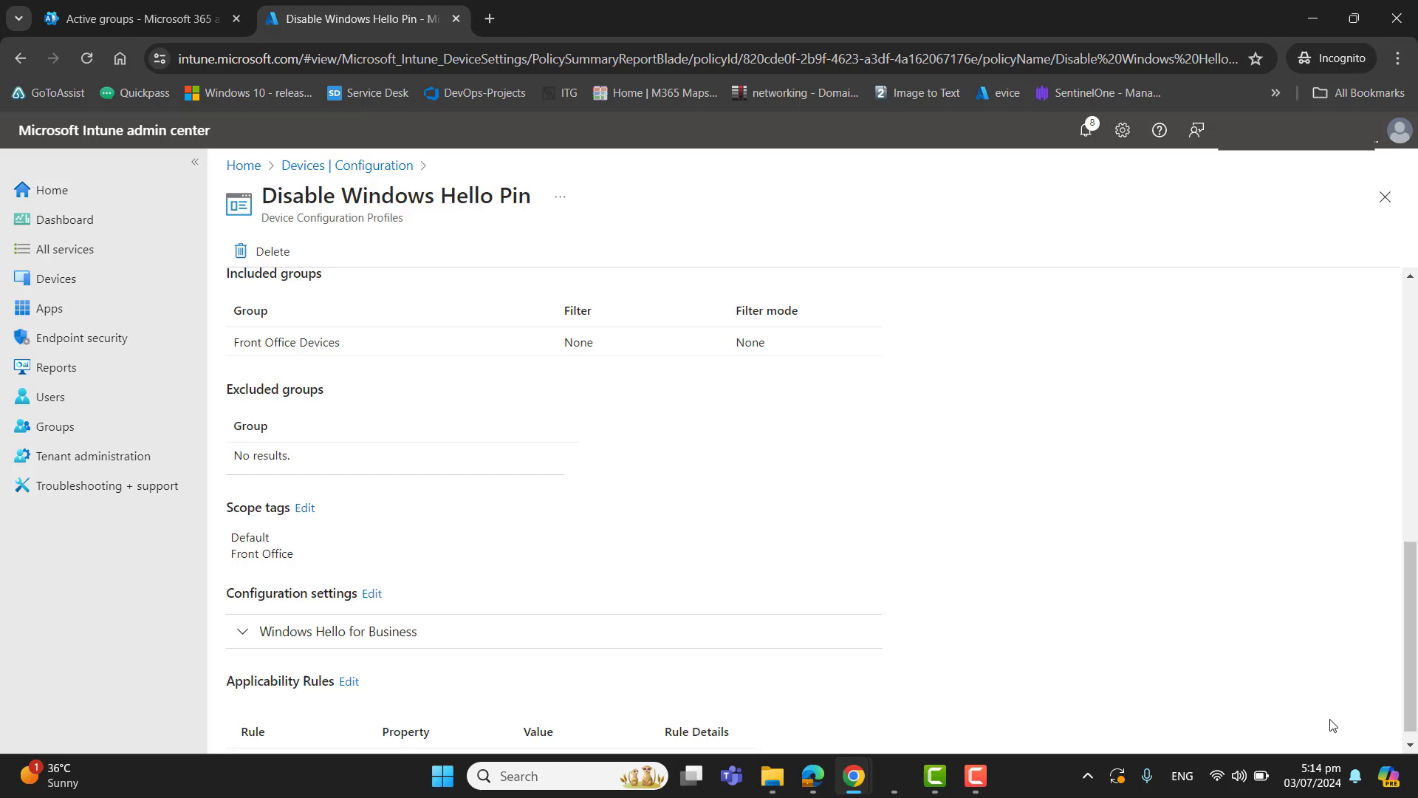
mouse_move(1359, 748)
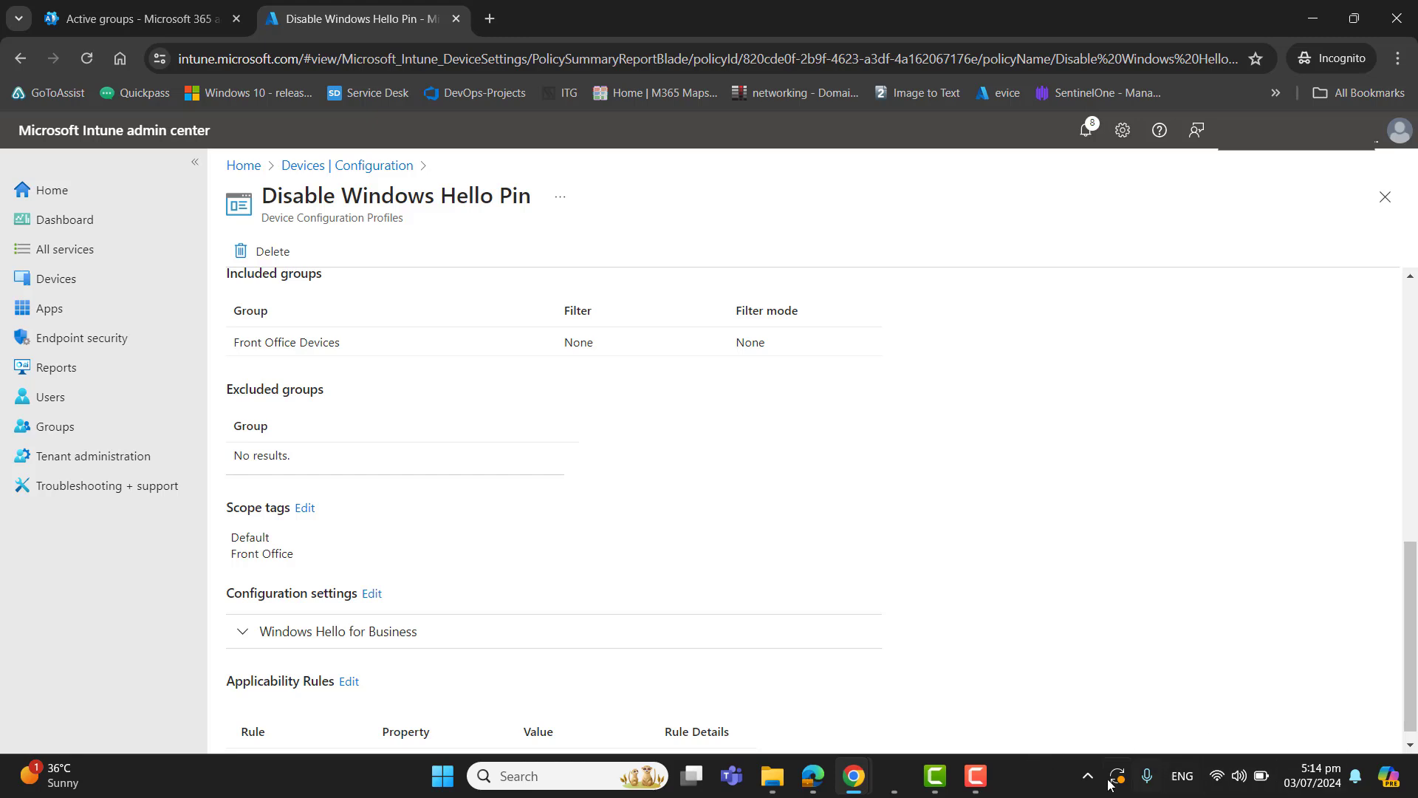
mouse_move(1362, 730)
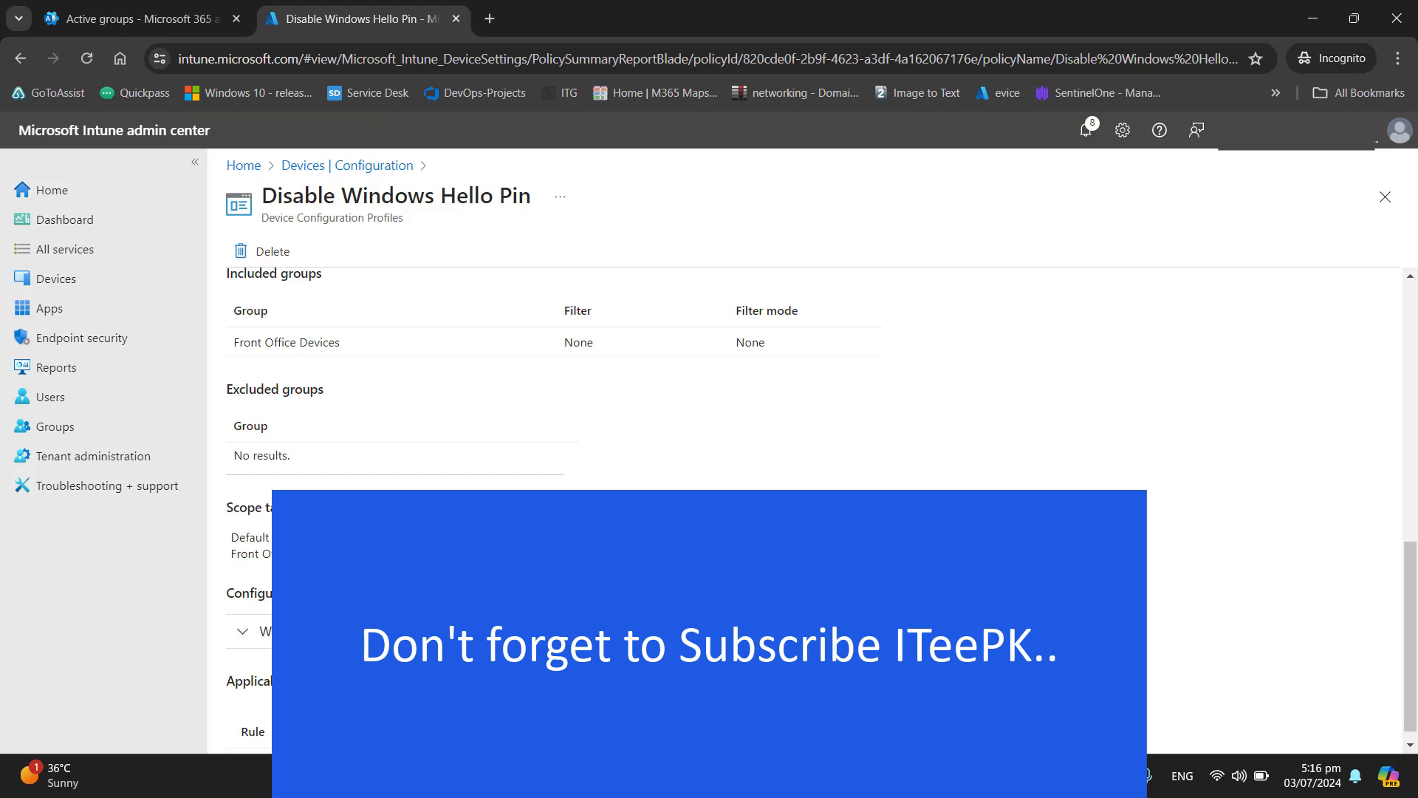
mouse_move(1356, 733)
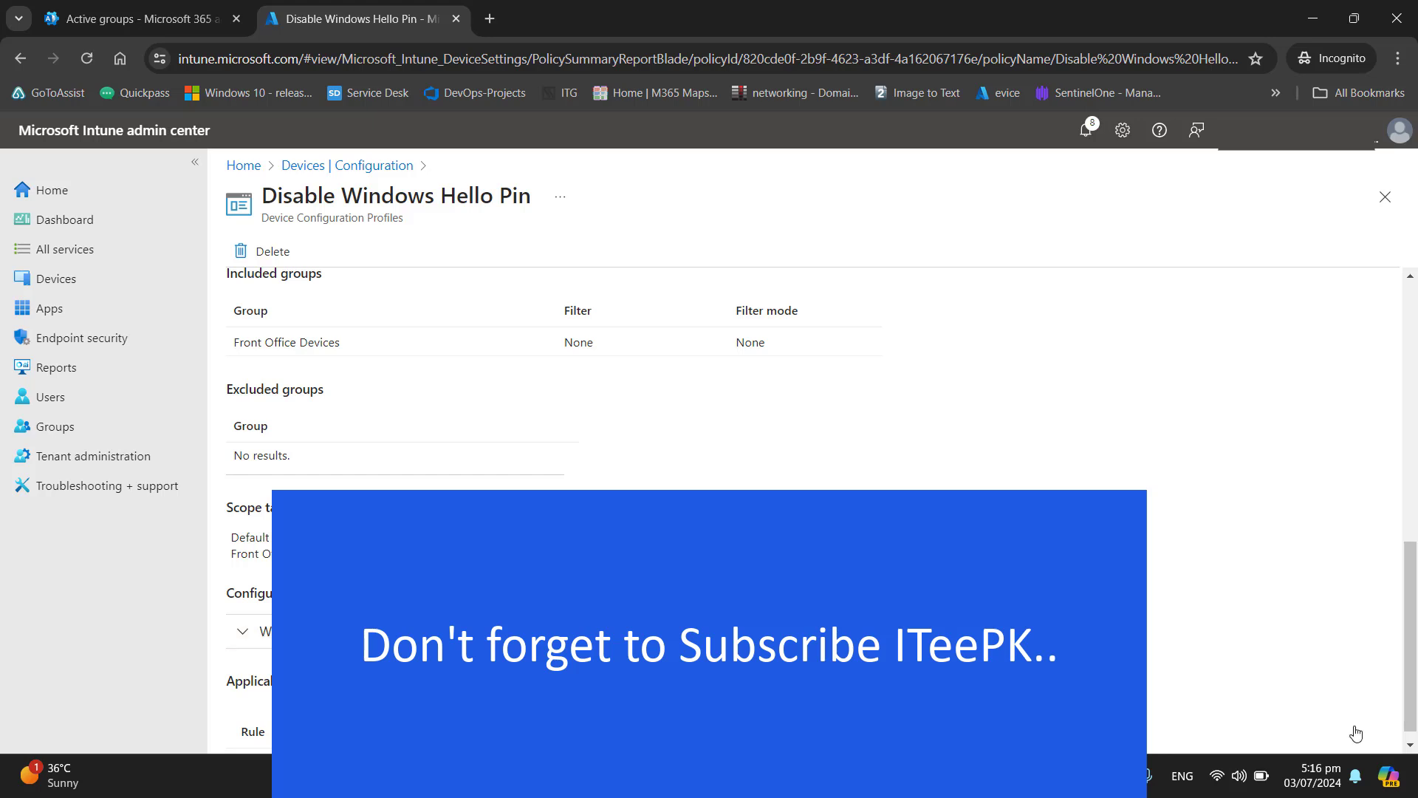